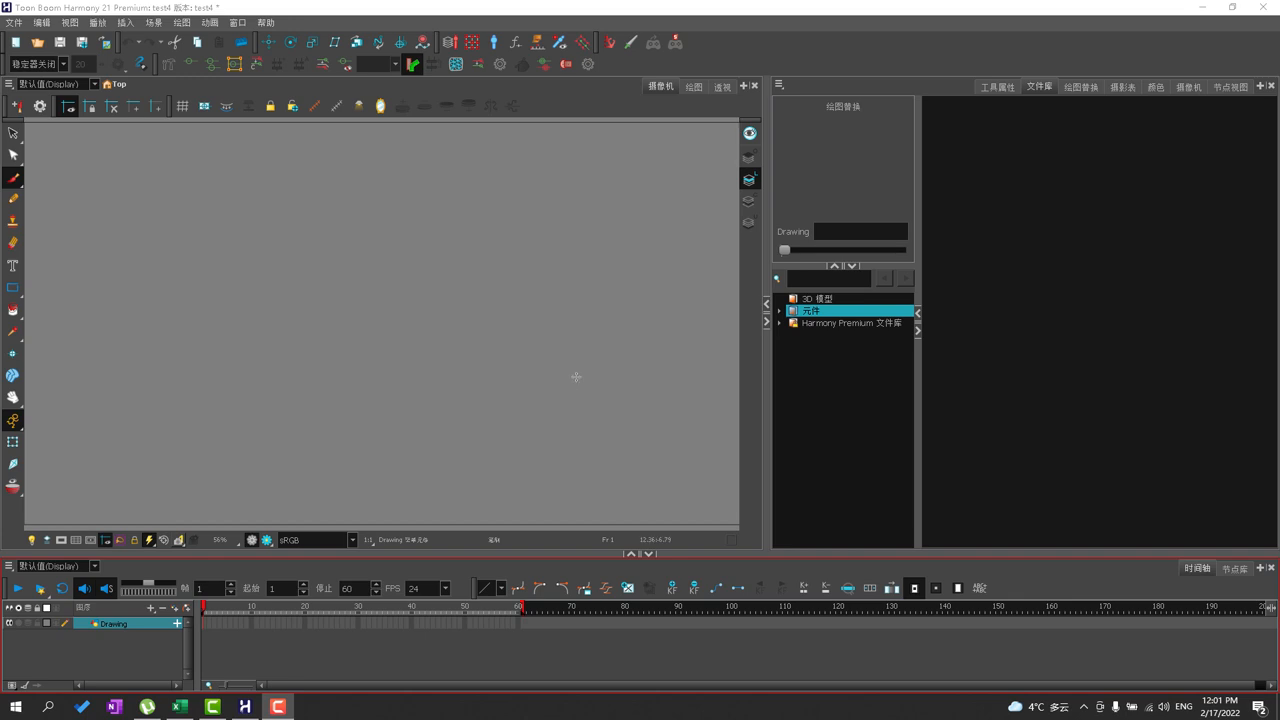
mouse_move(592, 330)
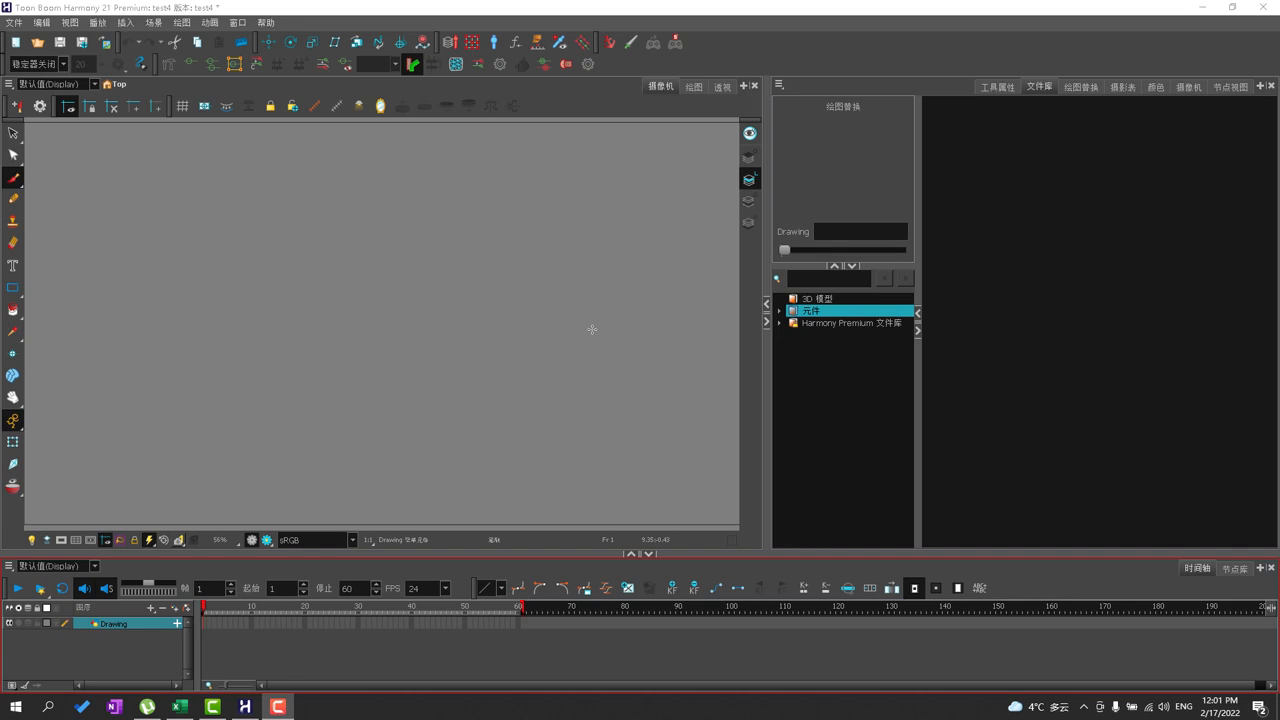
- Browse the side panel through Node View and Colour to the drawing thumbnails for the Drawing layer
left_click(1230, 84)
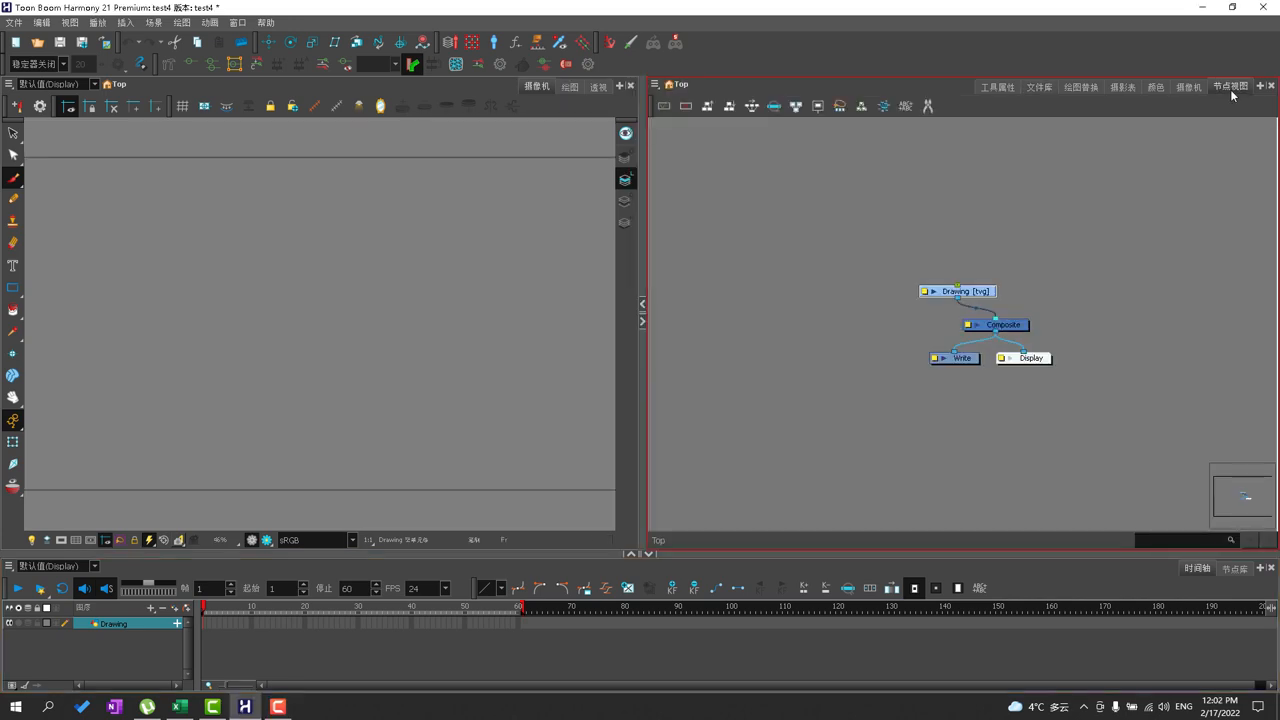
mouse_move(1188, 92)
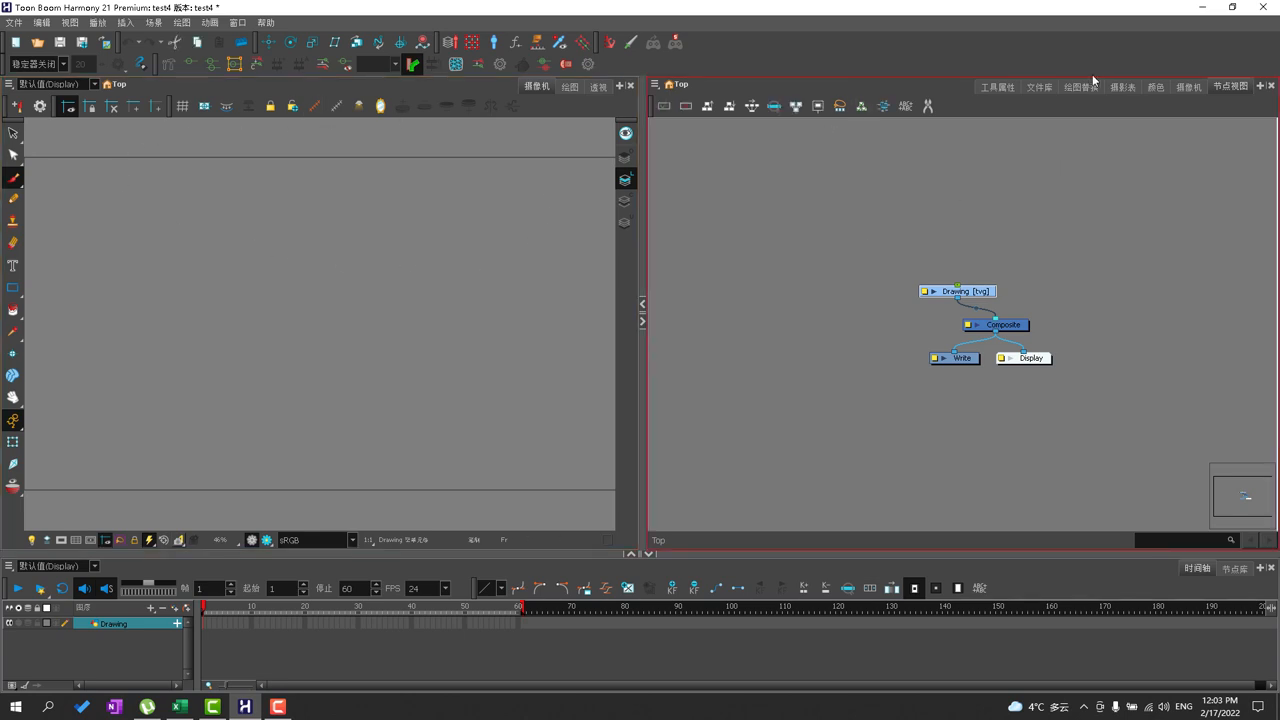
left_click(1156, 86)
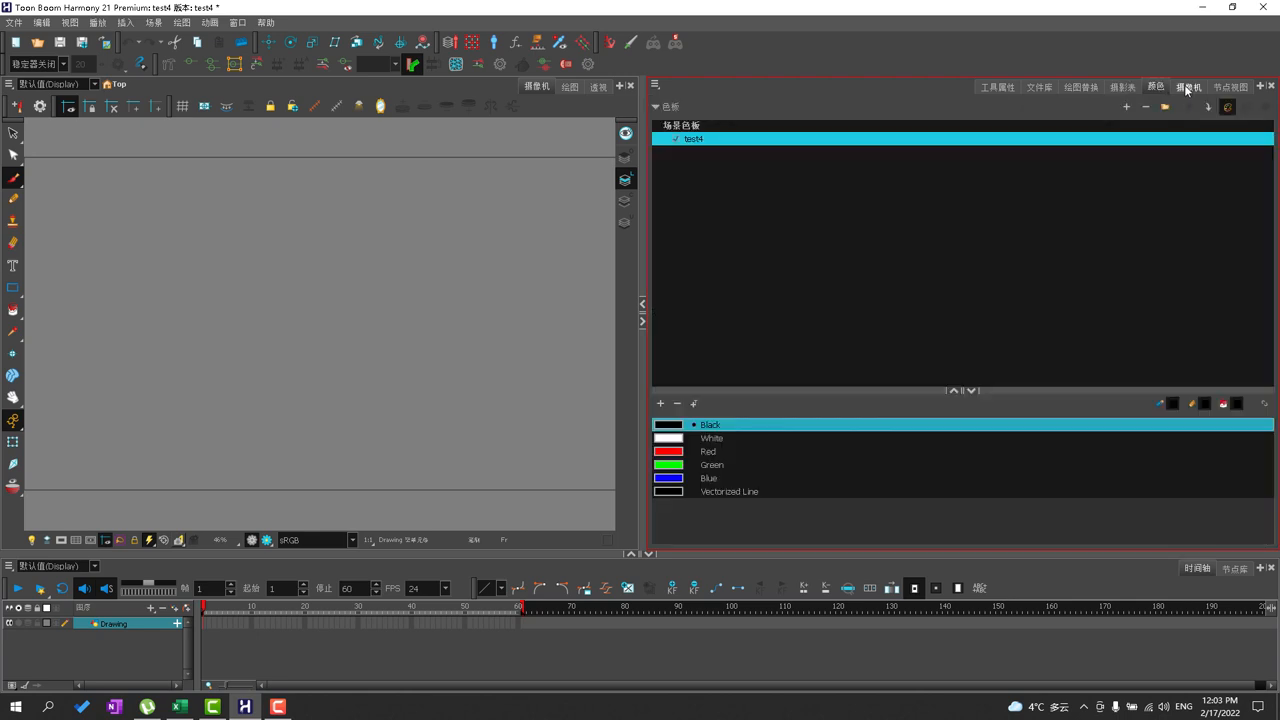
left_click(1080, 88)
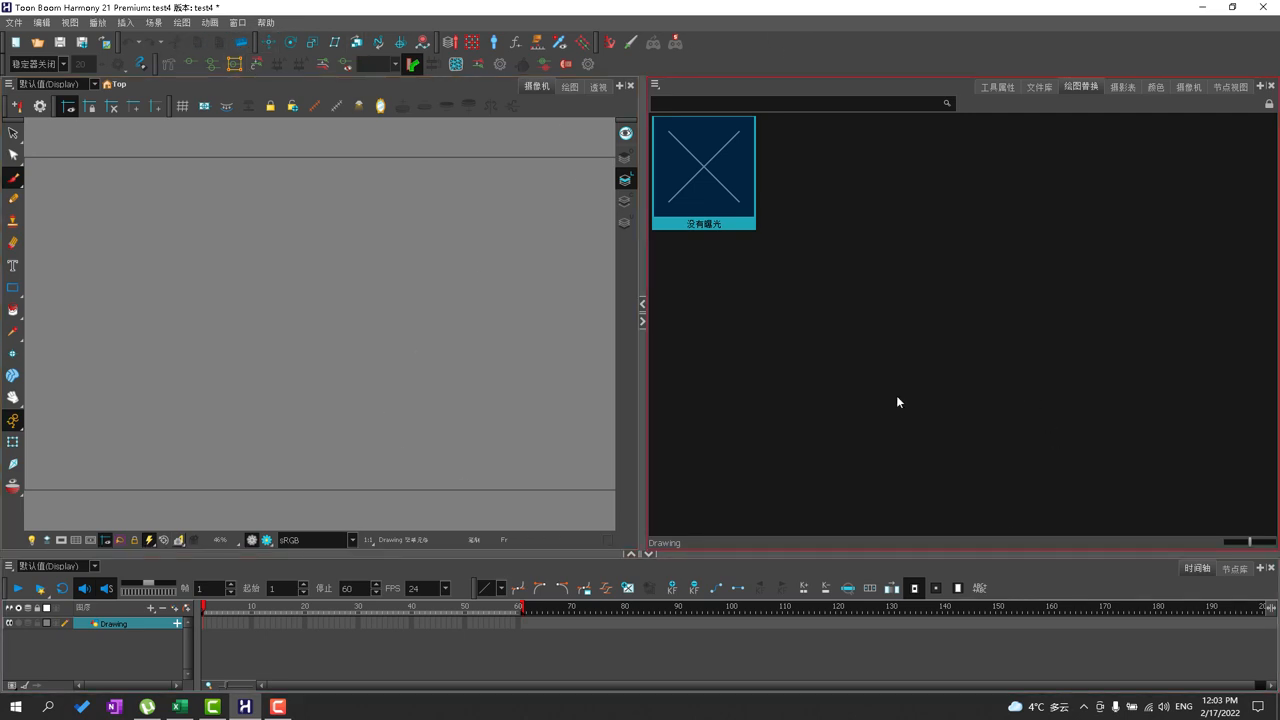
mouse_move(926, 372)
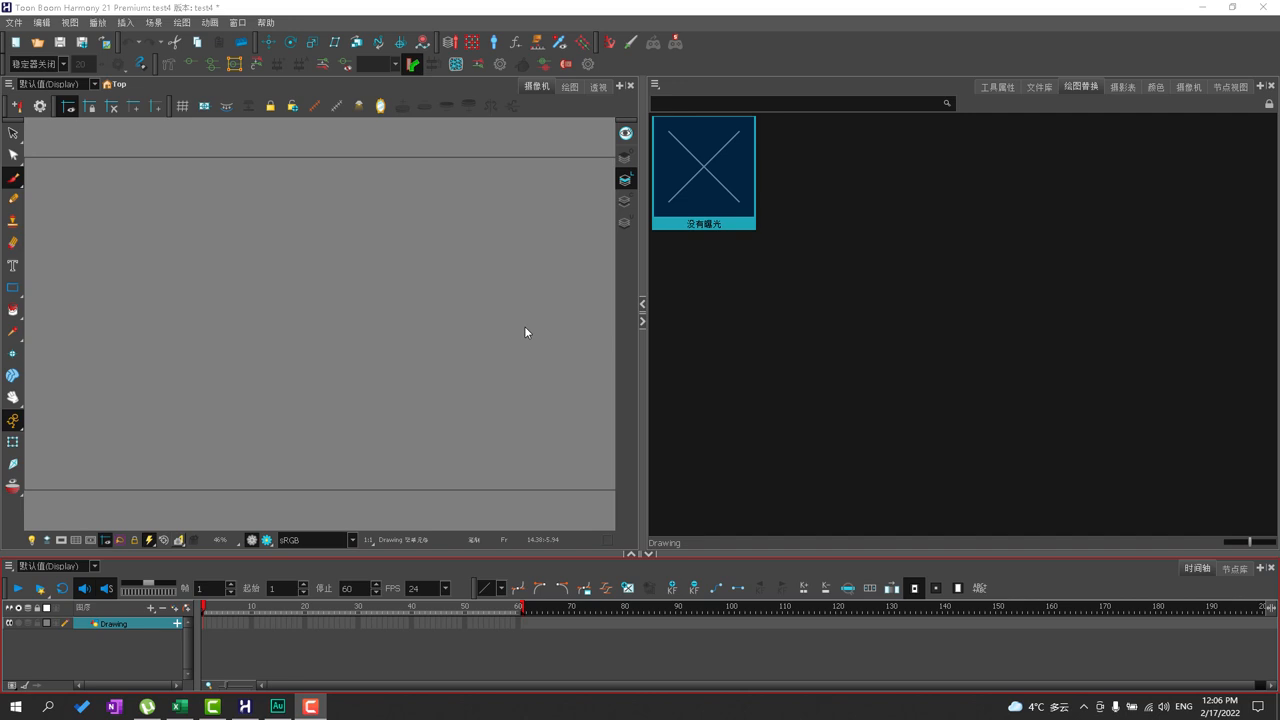
mouse_move(1108, 44)
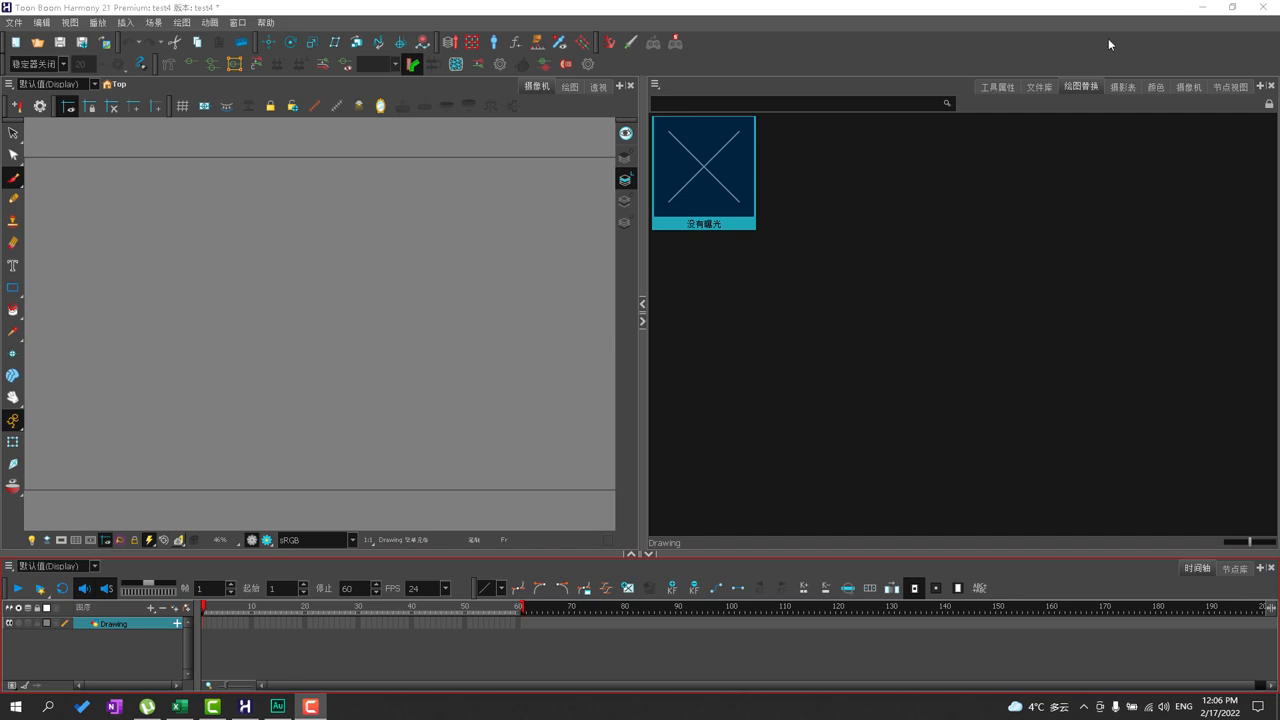
mouse_move(986, 84)
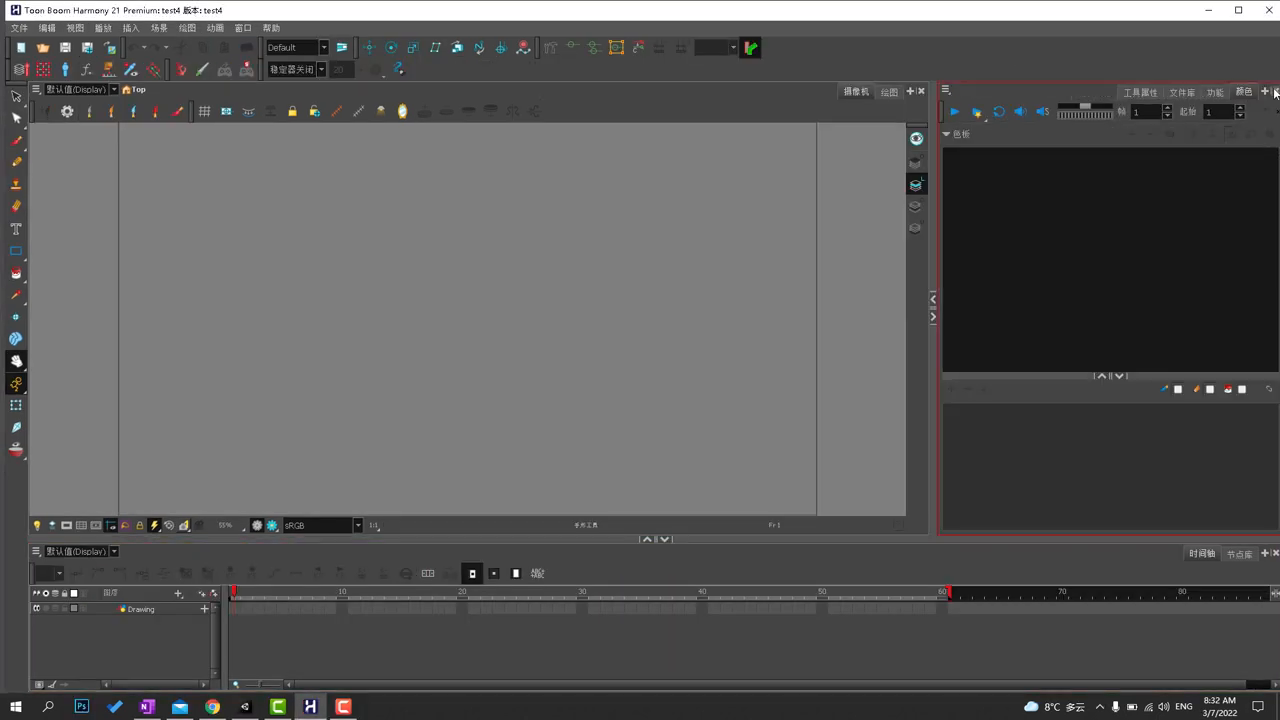
- Add the Tool Properties view and undock it as a floating window over the Camera view
left_click(1264, 92)
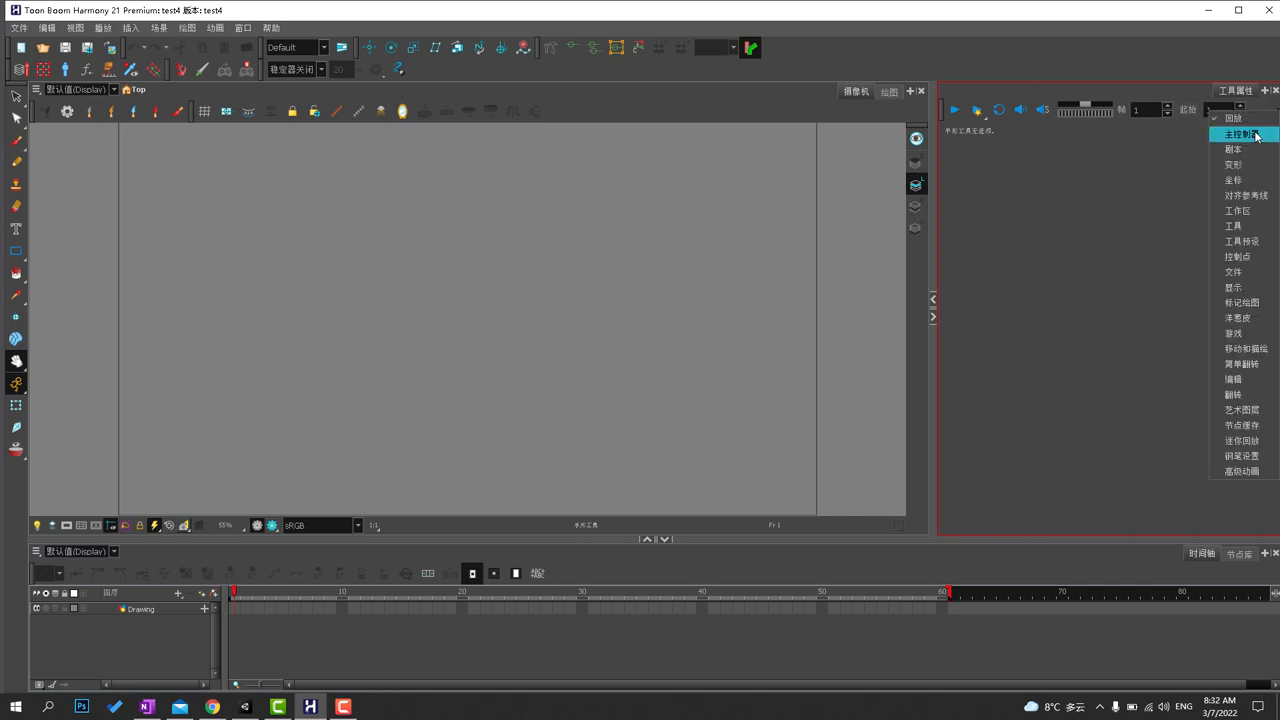
left_click(1240, 134)
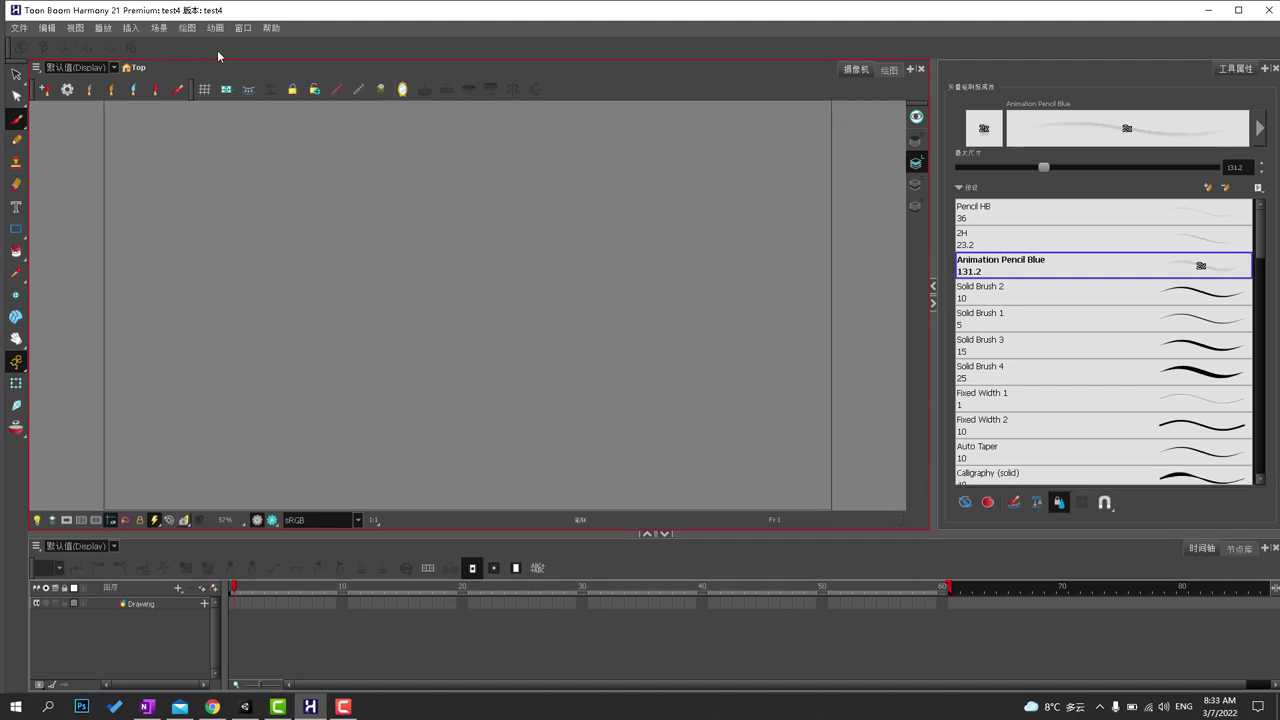
left_click(220, 48)
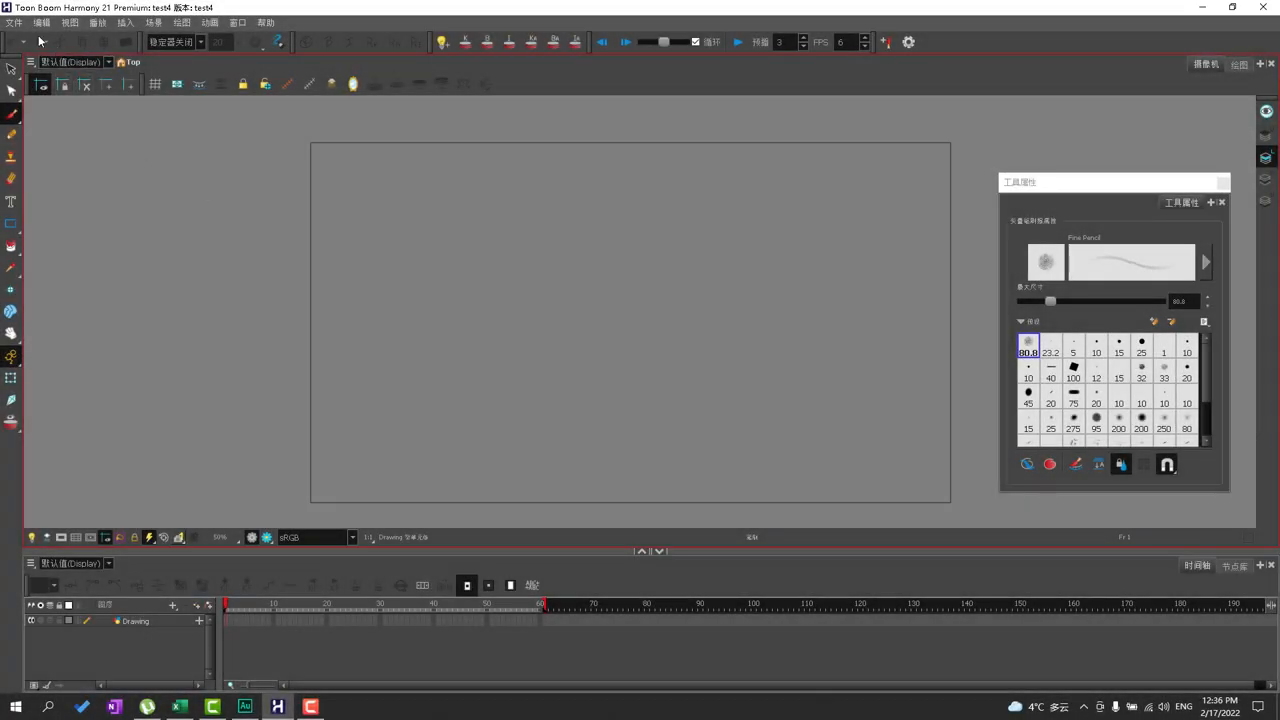
- Reach Preferences from the Edit menu and select the whole Web Control Center URL for clearing
left_click(40, 22)
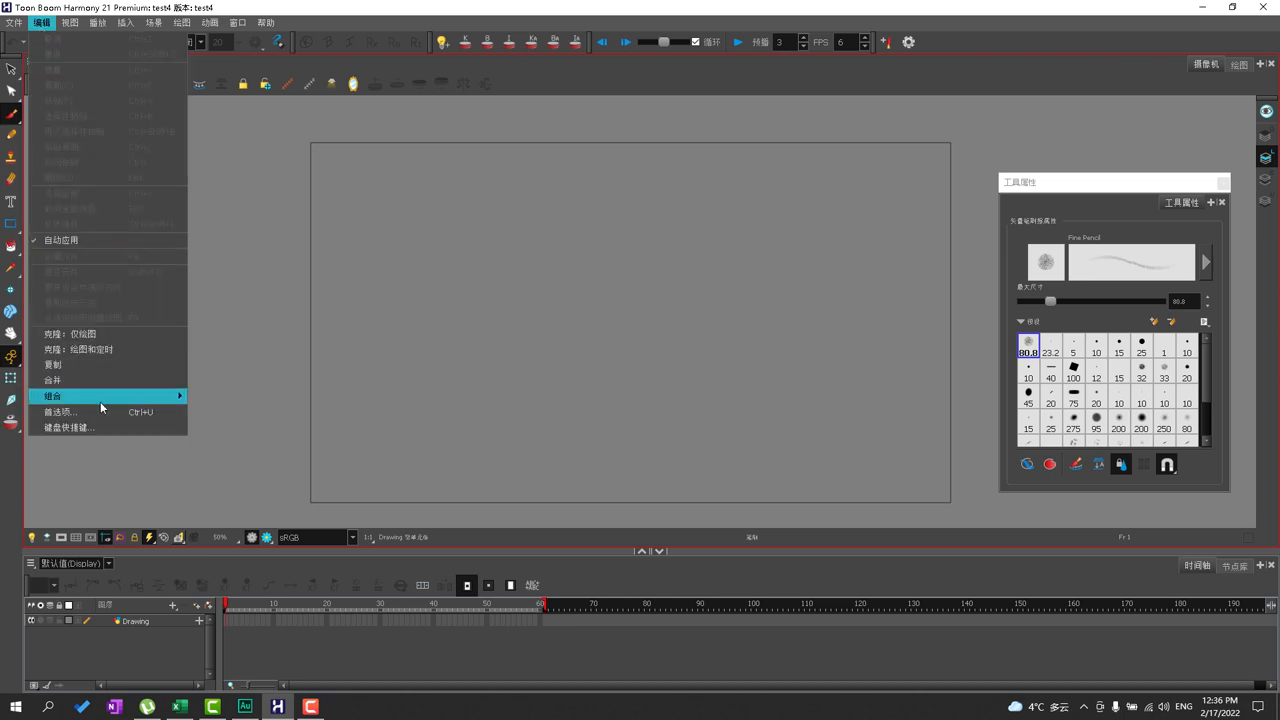
mouse_move(90, 412)
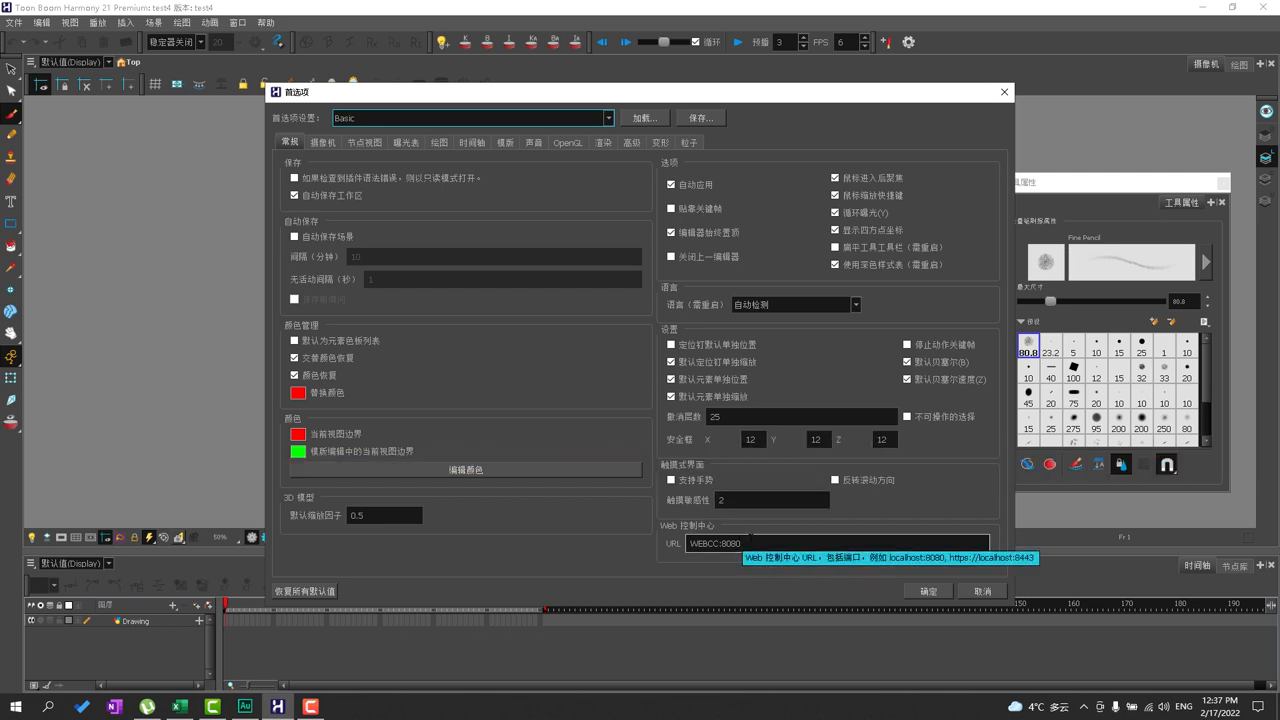
triple_click(836, 544)
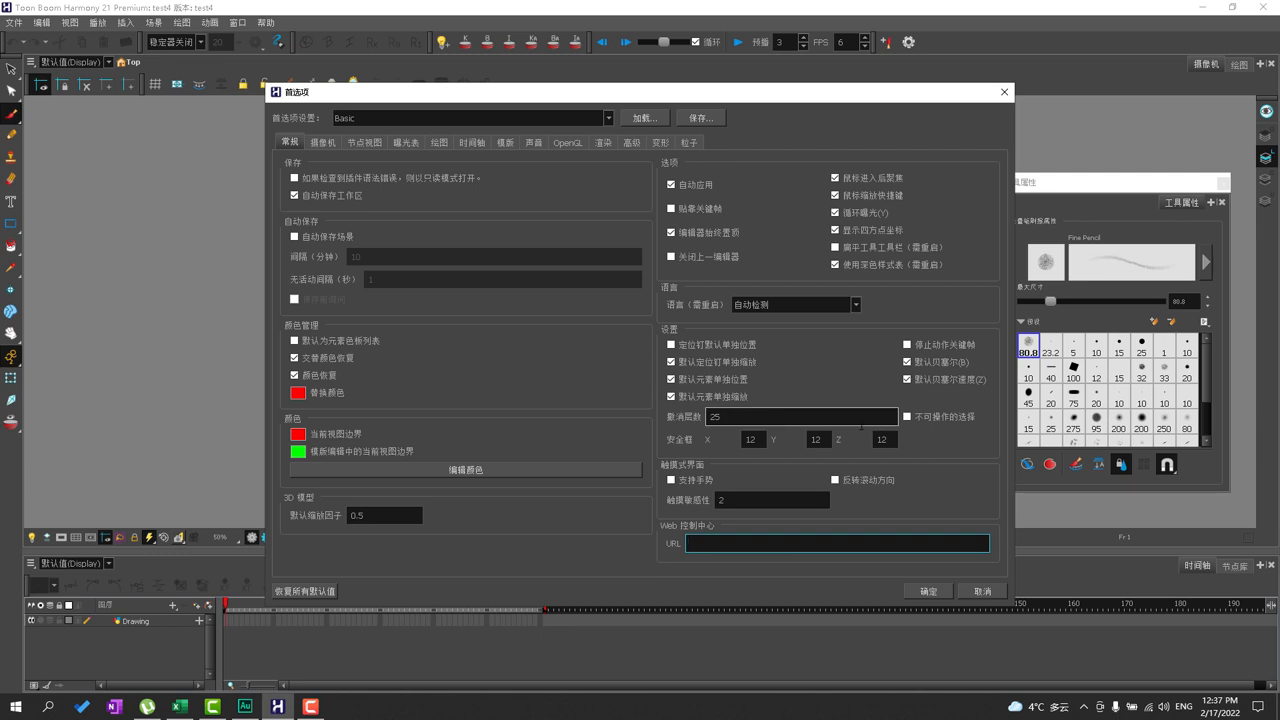
mouse_move(800, 416)
type("50")
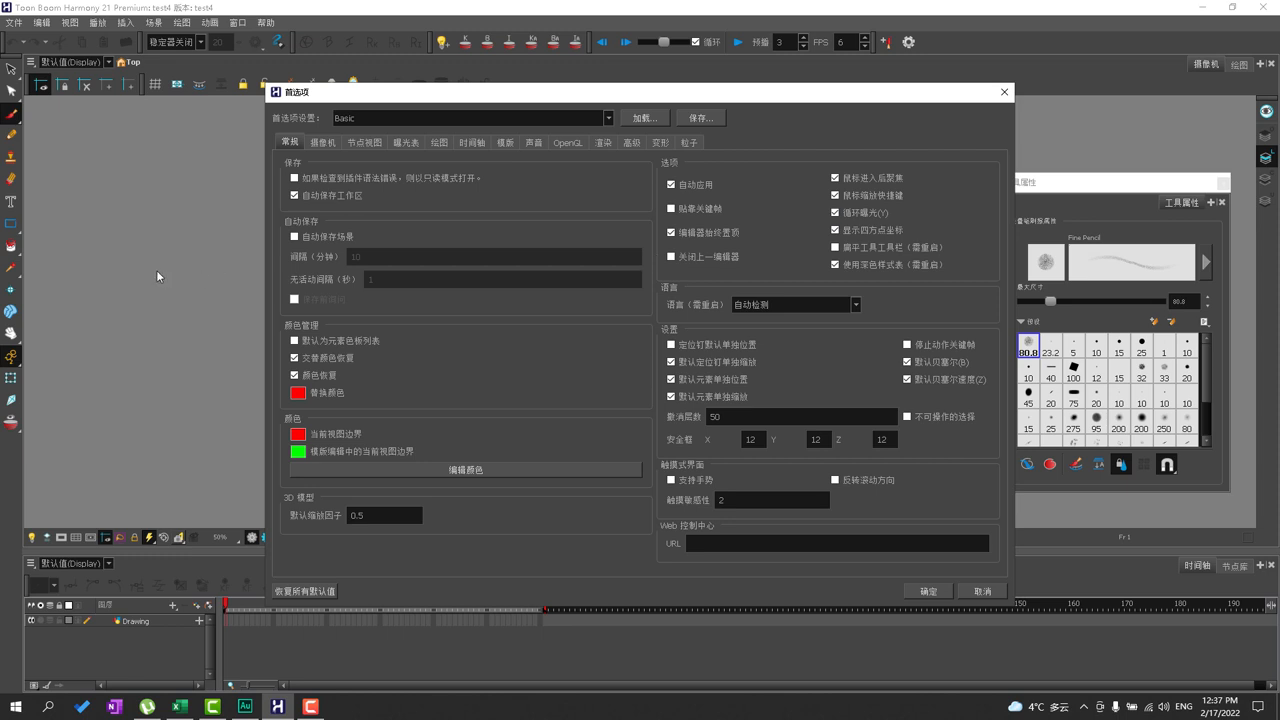
mouse_move(1036, 250)
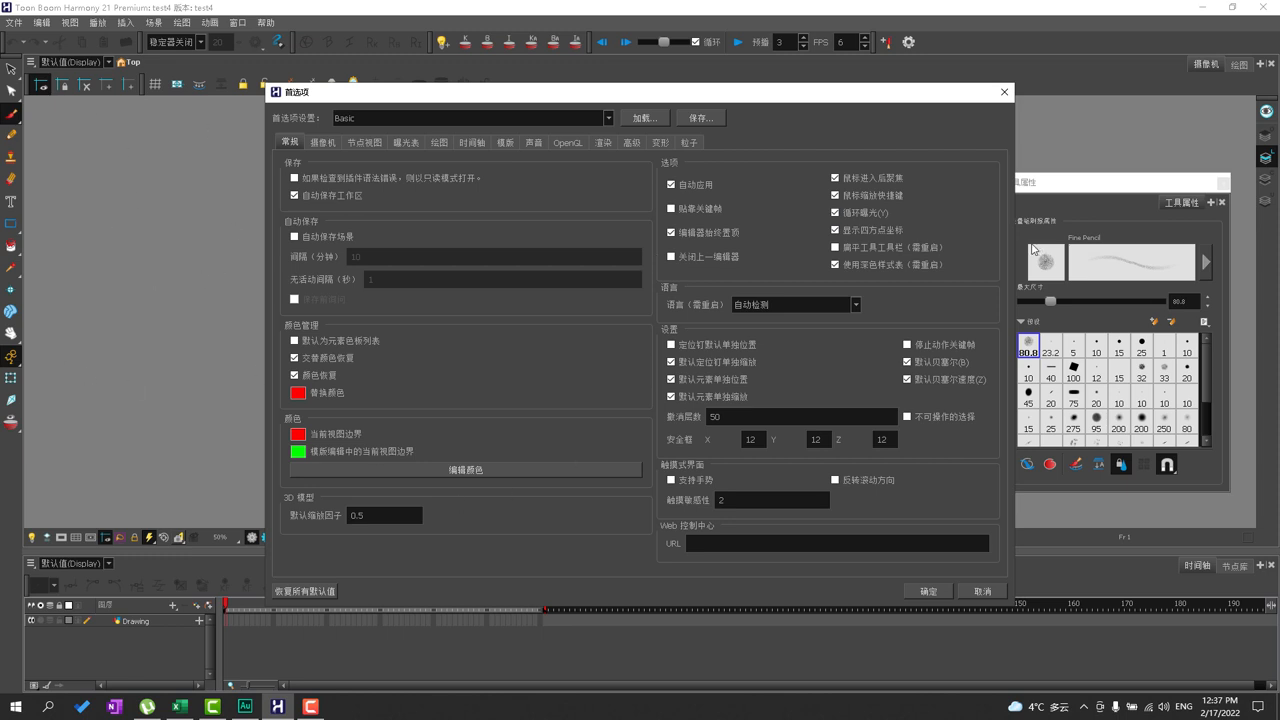
mouse_move(218, 344)
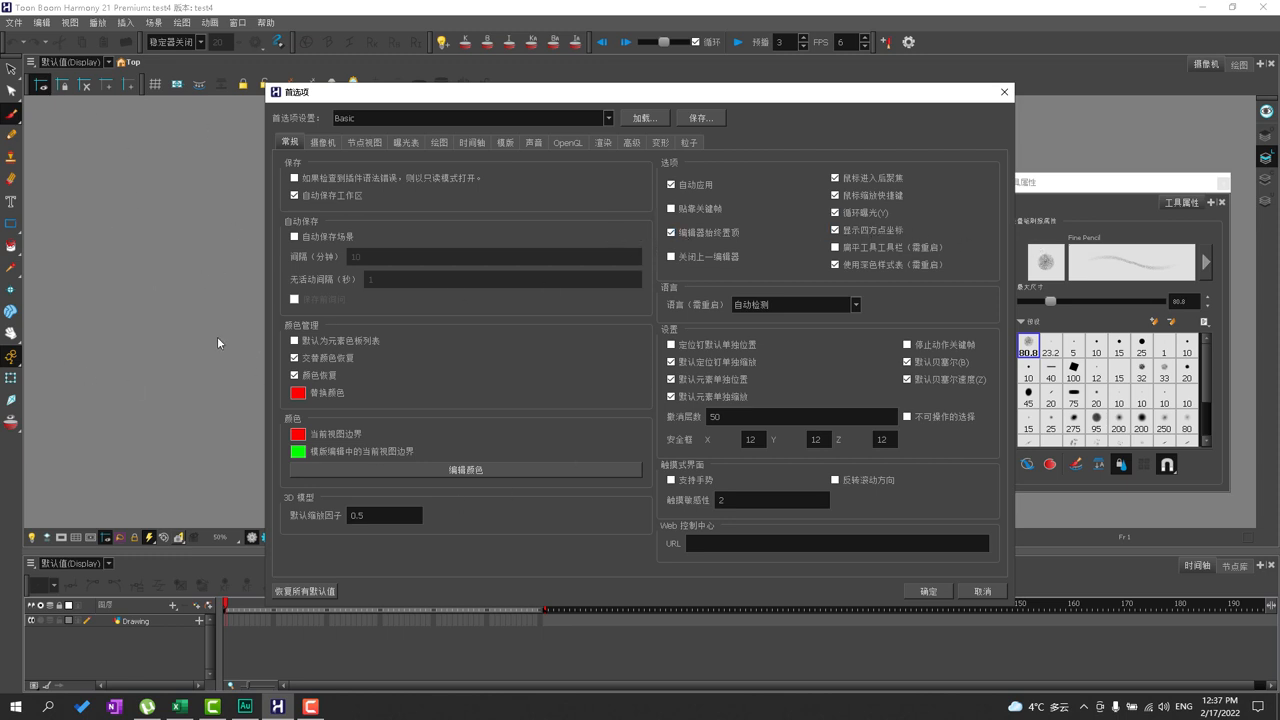
mouse_move(320, 444)
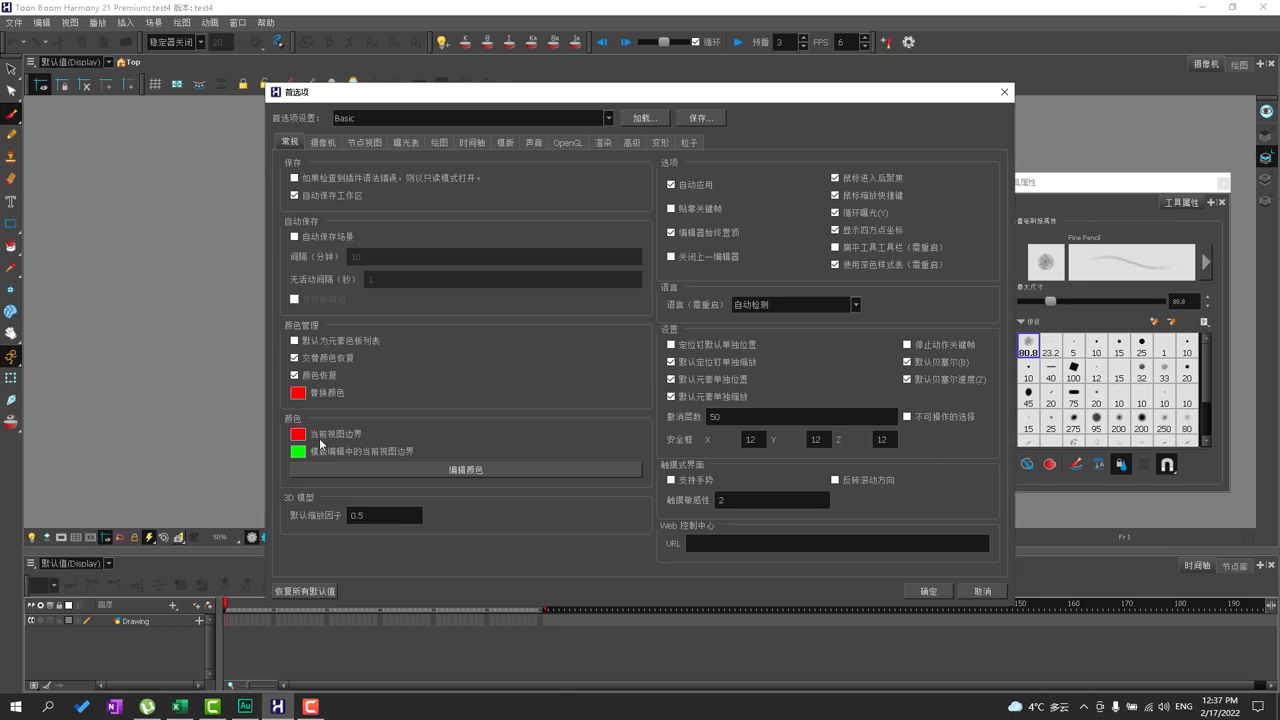
- Keep the camera colour space on sRGB, then browse Node View and Exposure Sheet pages to the OpenGL page
left_click(322, 142)
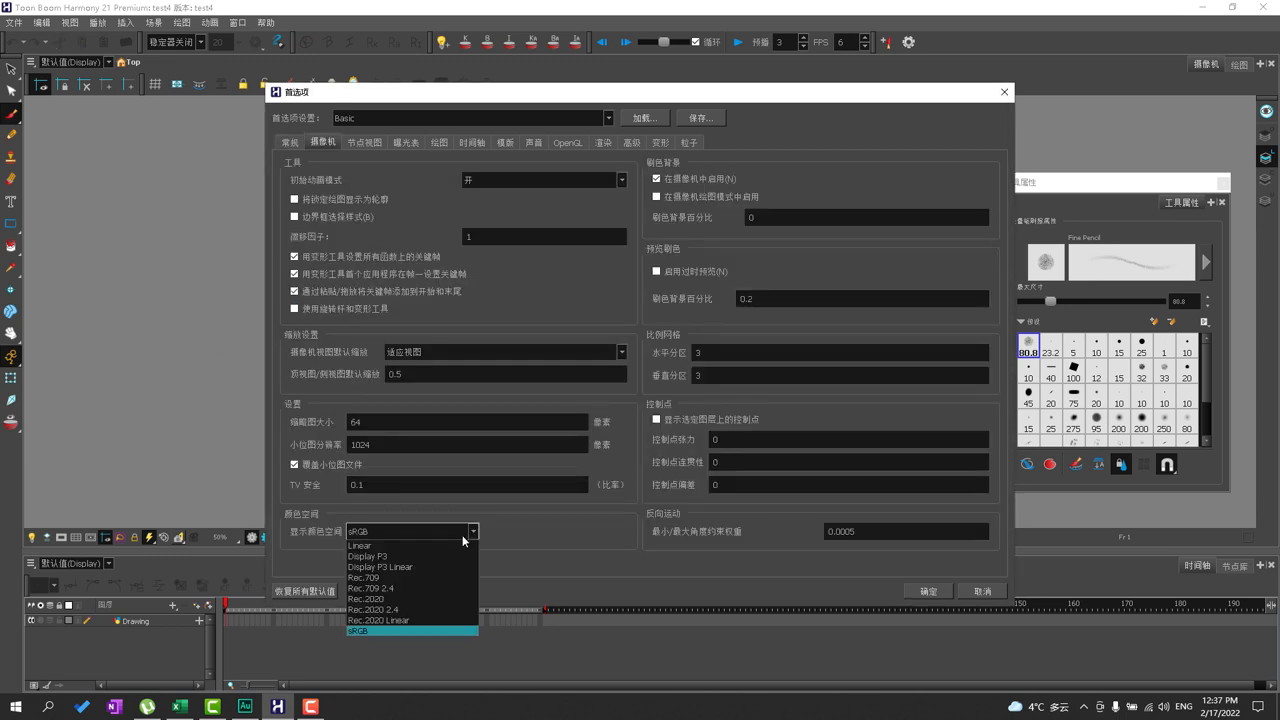
mouse_move(390, 620)
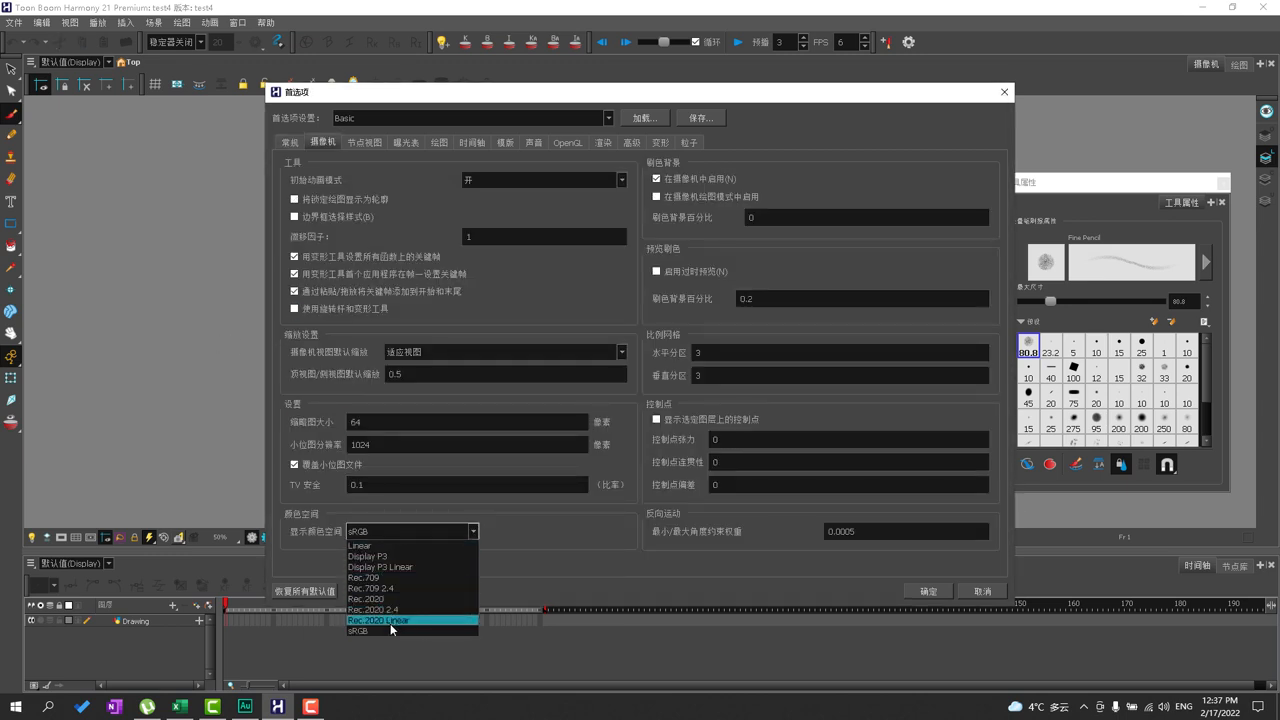
left_click(358, 632)
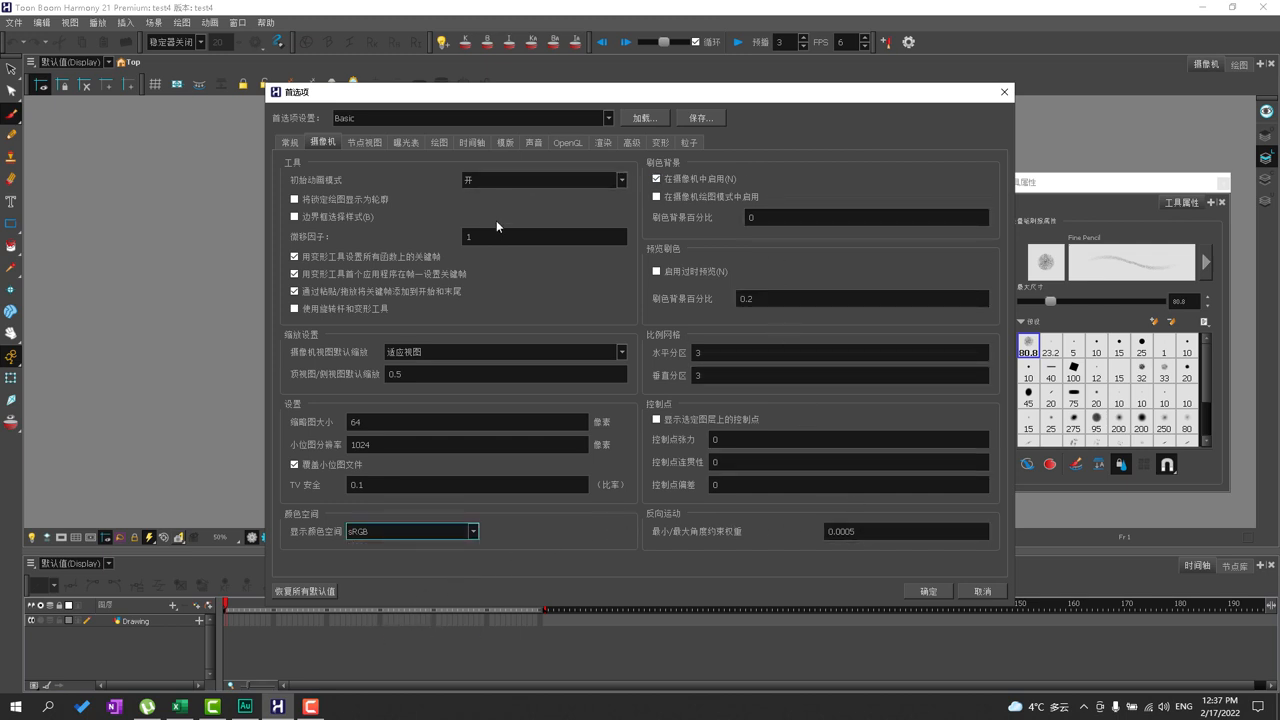
left_click(364, 140)
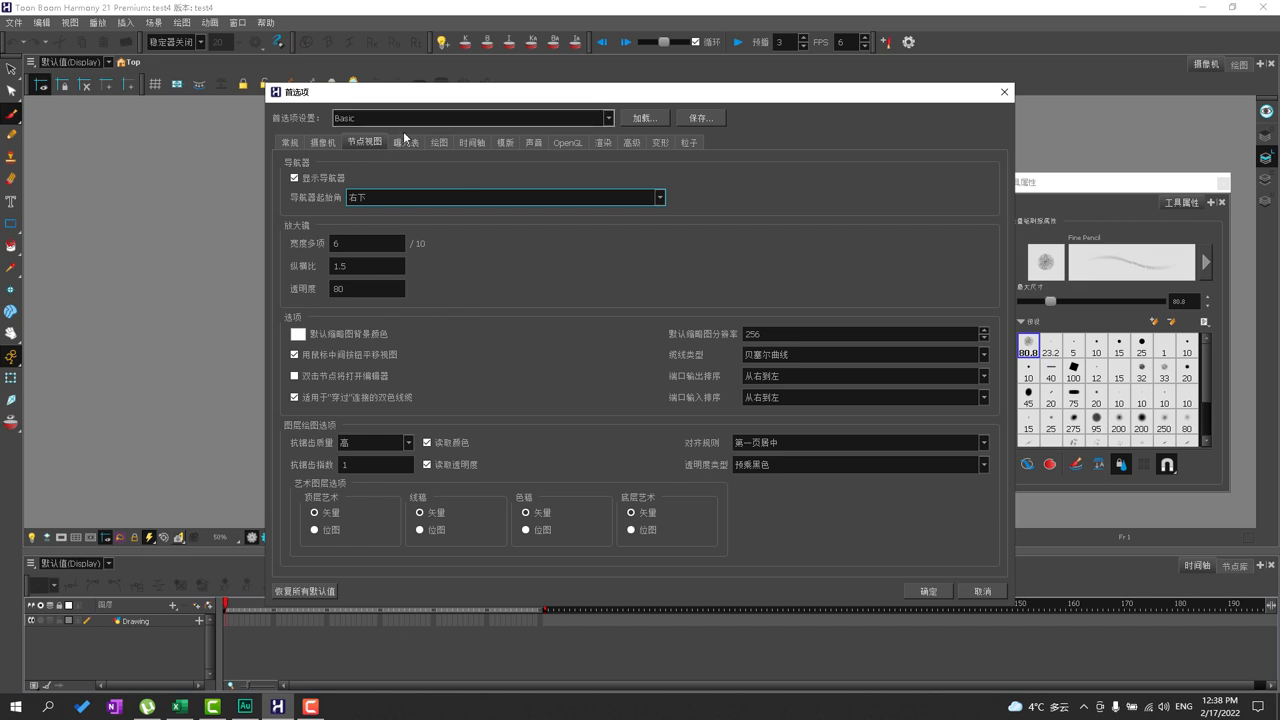
left_click(406, 142)
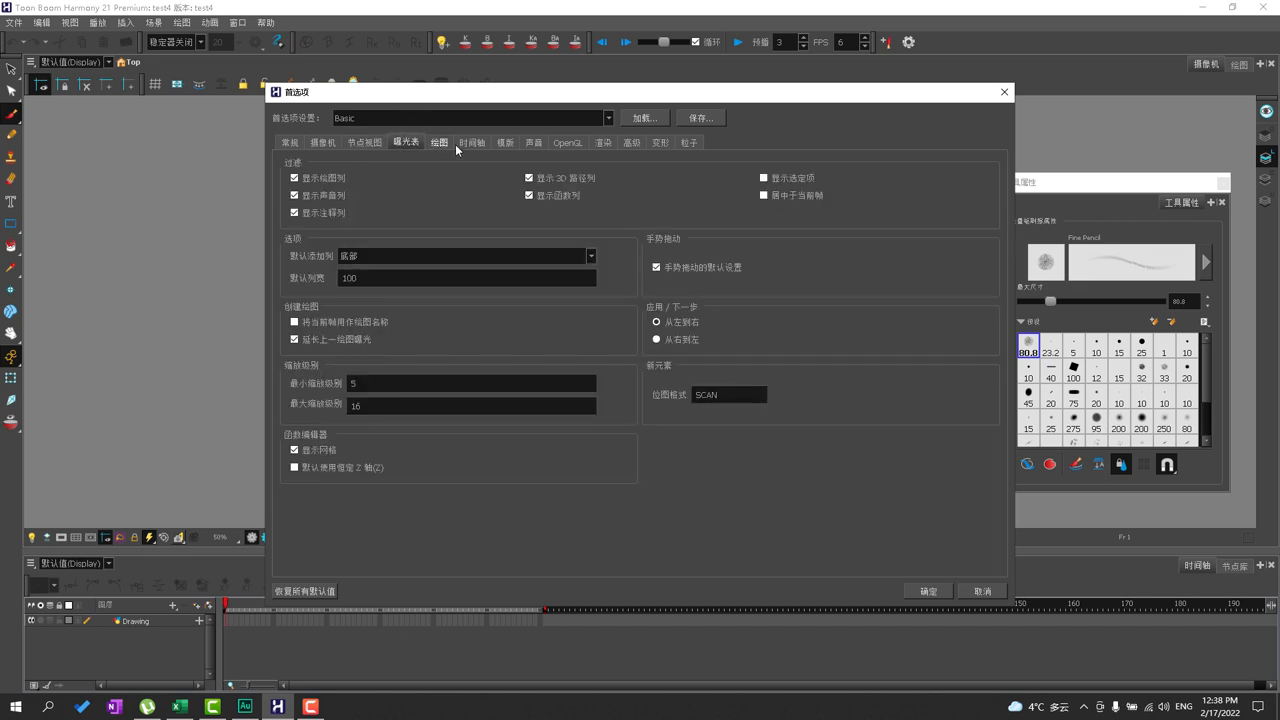
left_click(568, 142)
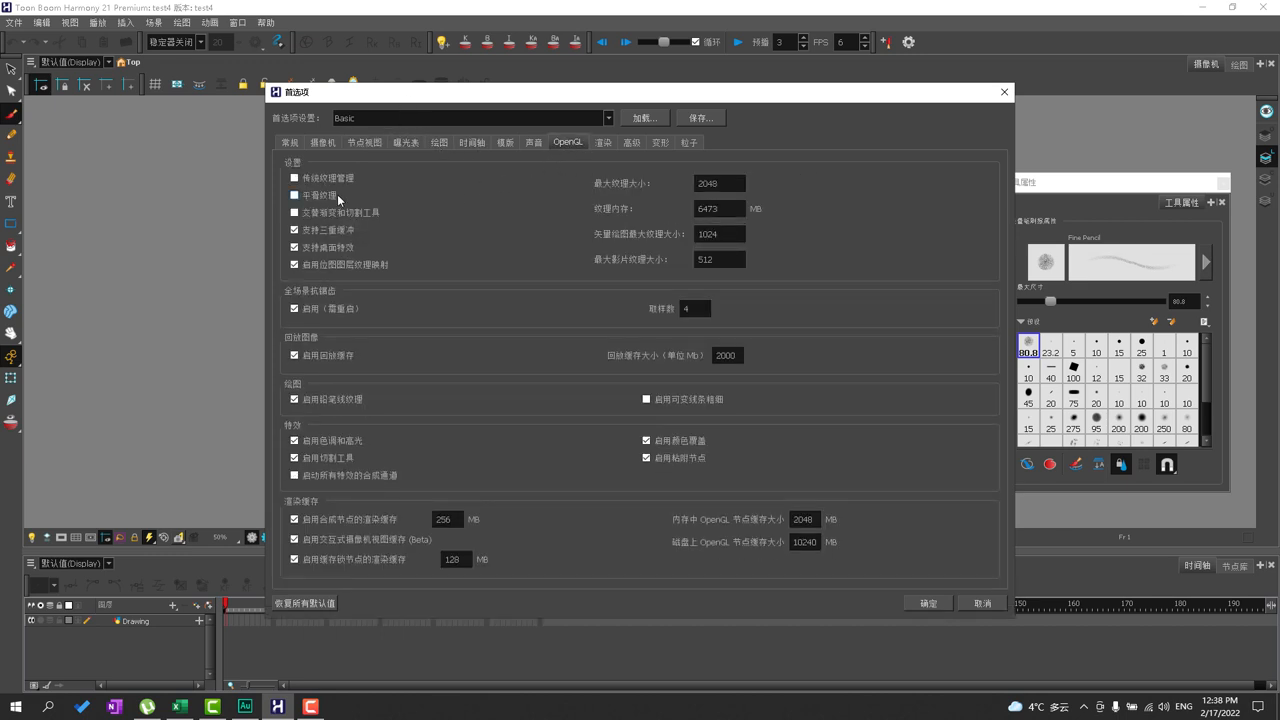
mouse_move(330, 176)
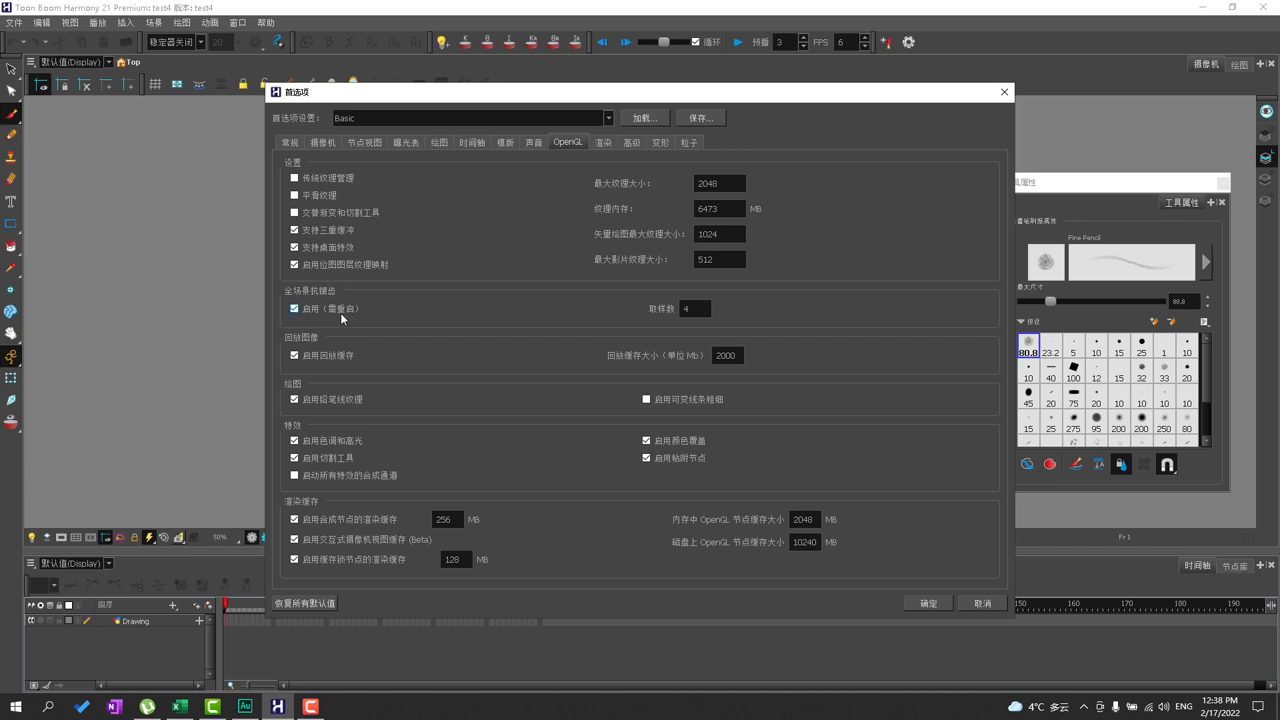
- Turn off full-scene antialiasing, check the texture smoothing option and return to the General page
left_click(294, 308)
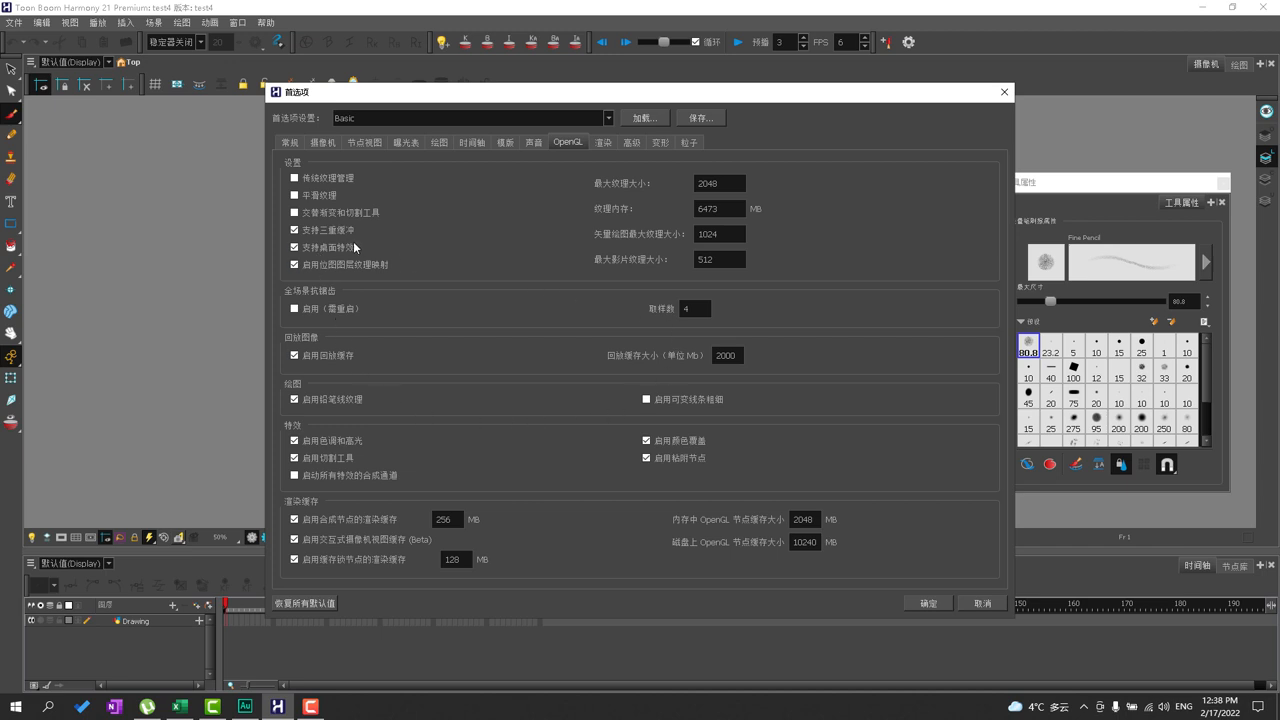
mouse_move(330, 248)
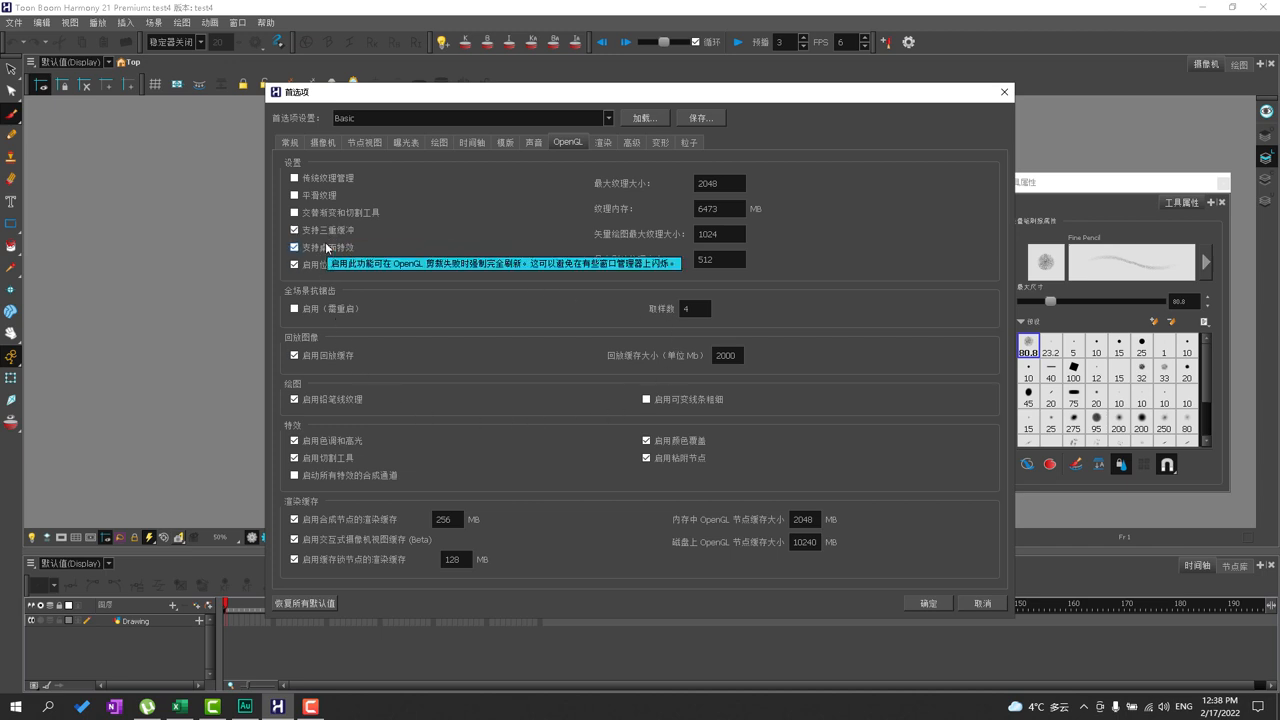
left_click(294, 248)
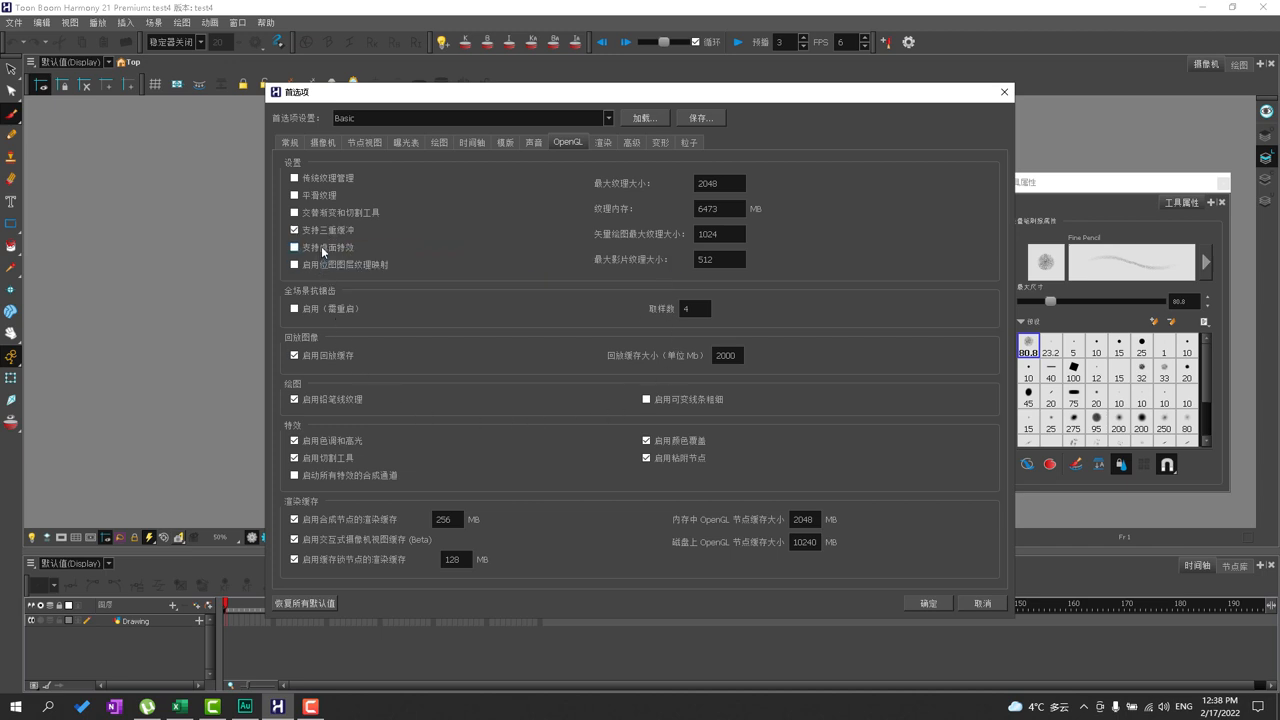
left_click(294, 248)
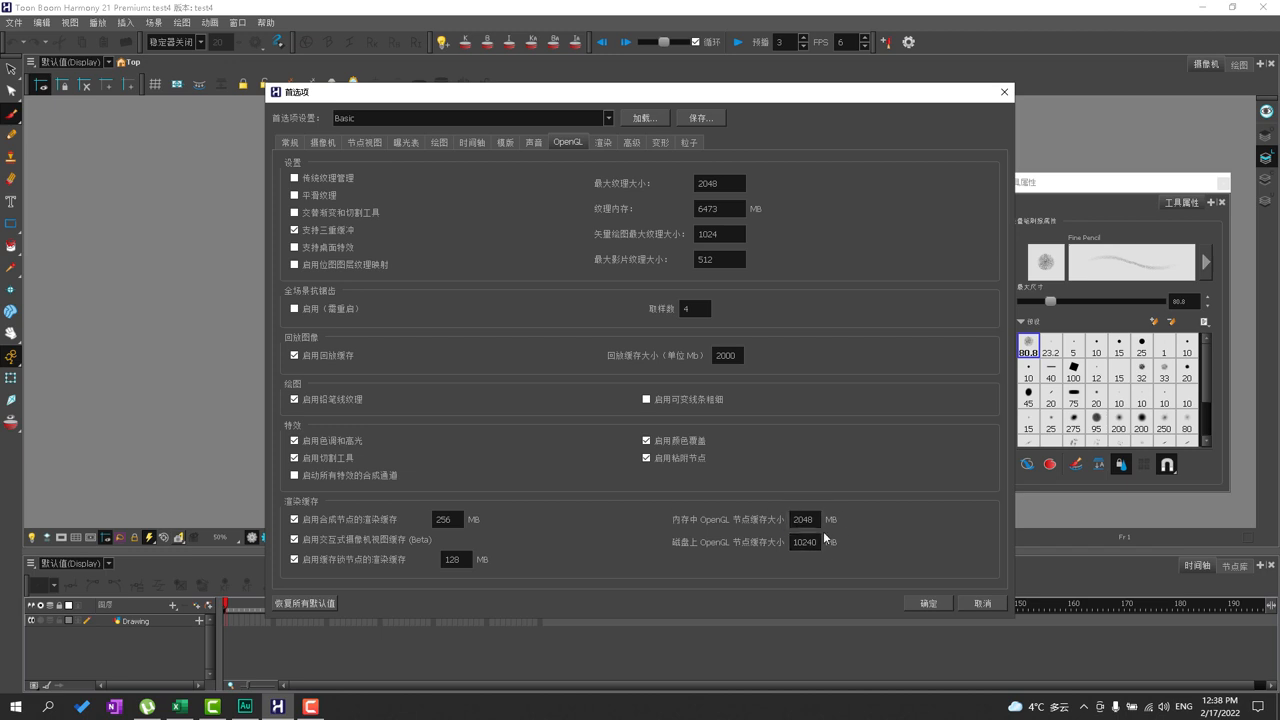
mouse_move(690, 378)
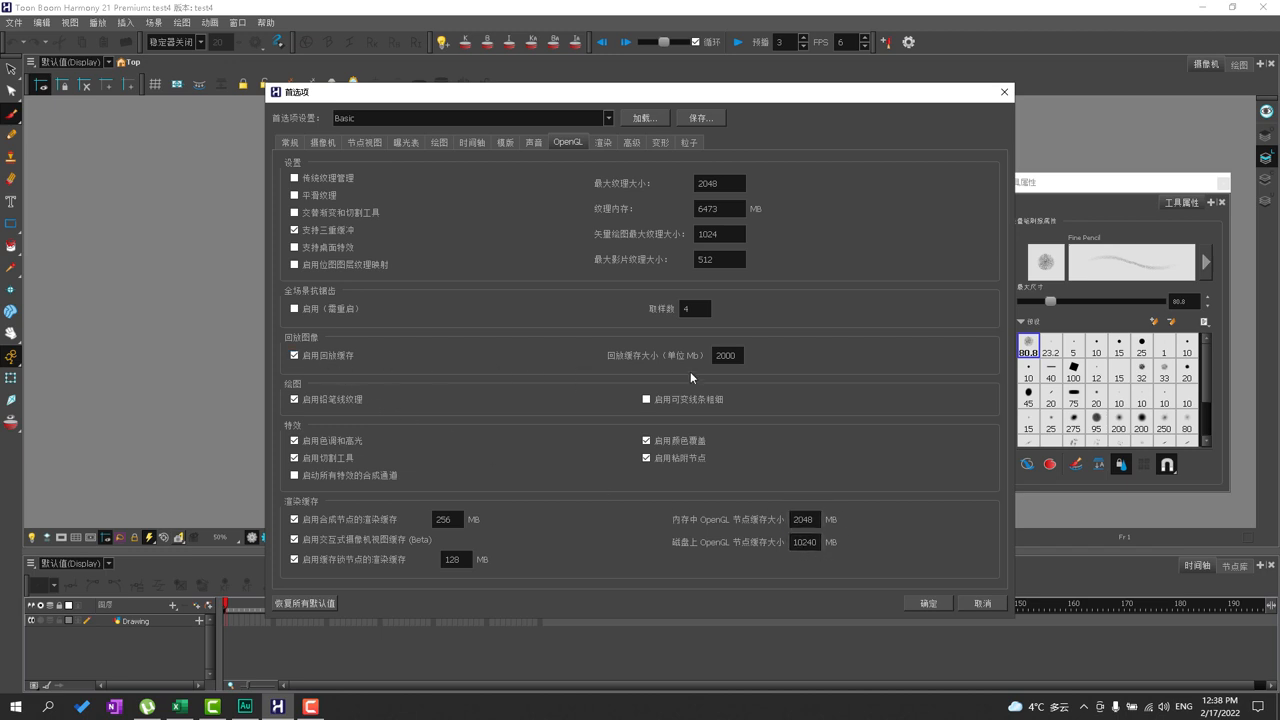
mouse_move(824, 180)
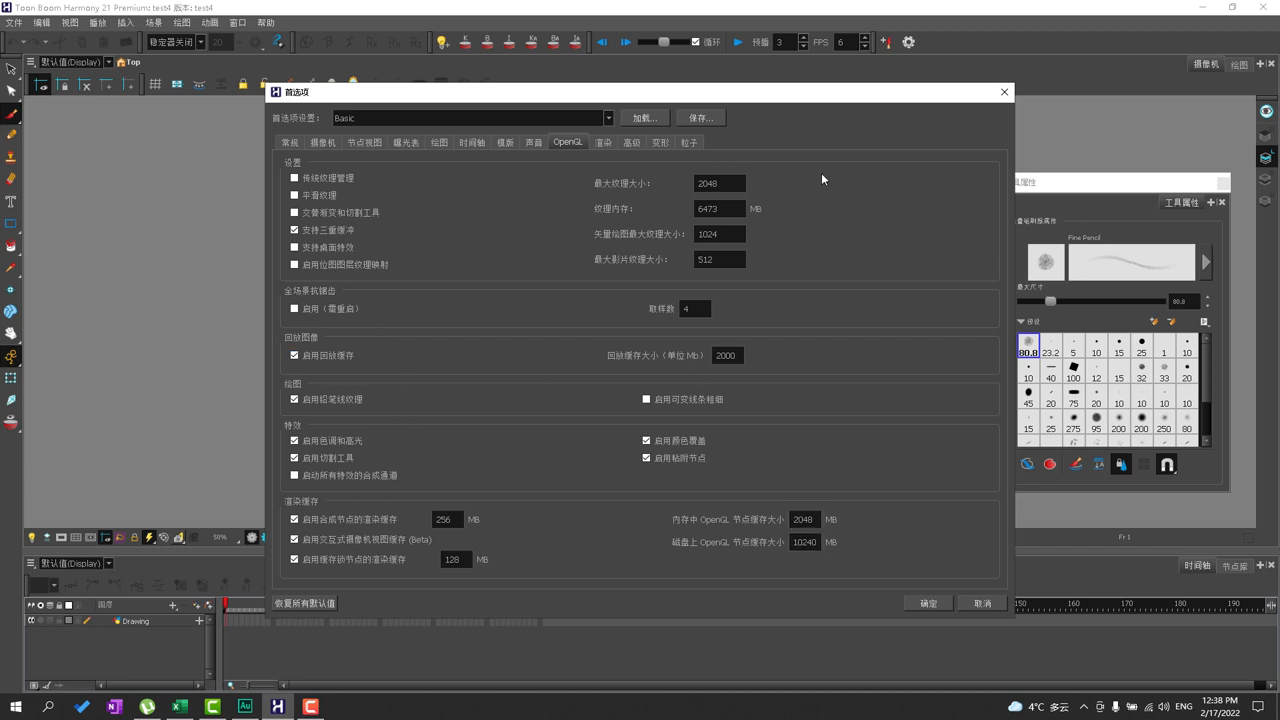
mouse_move(518, 160)
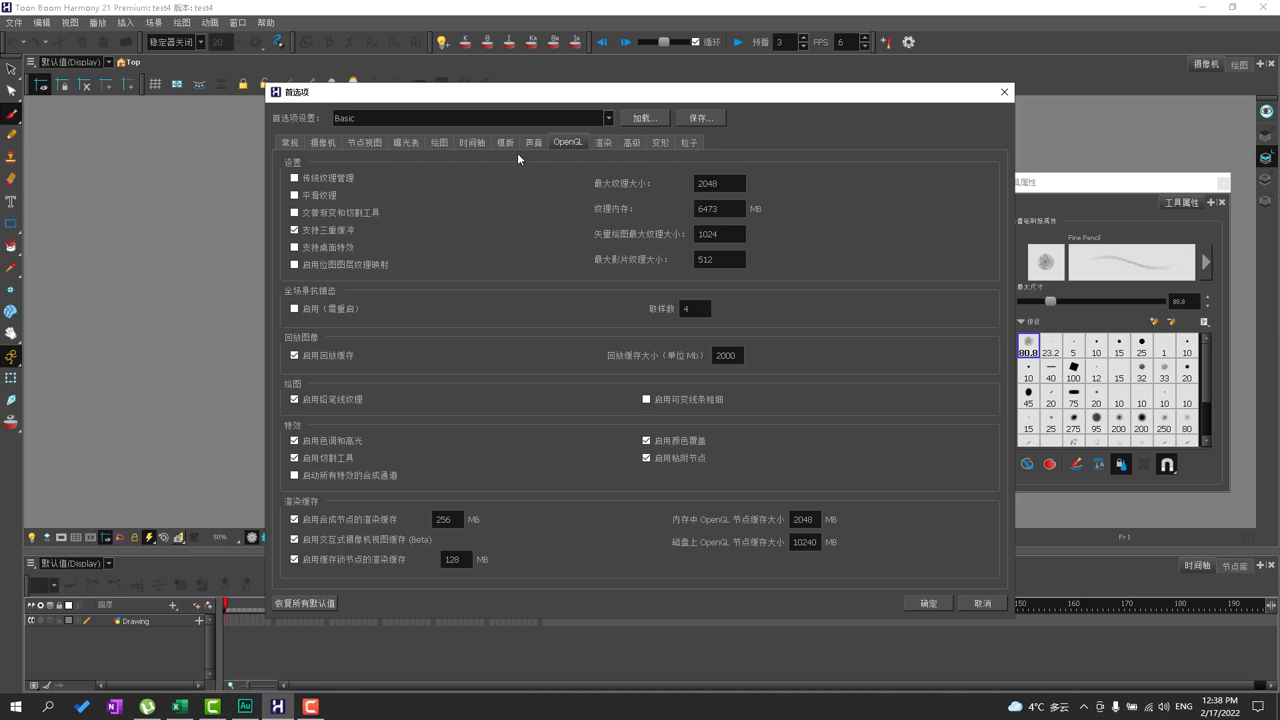
mouse_move(518, 160)
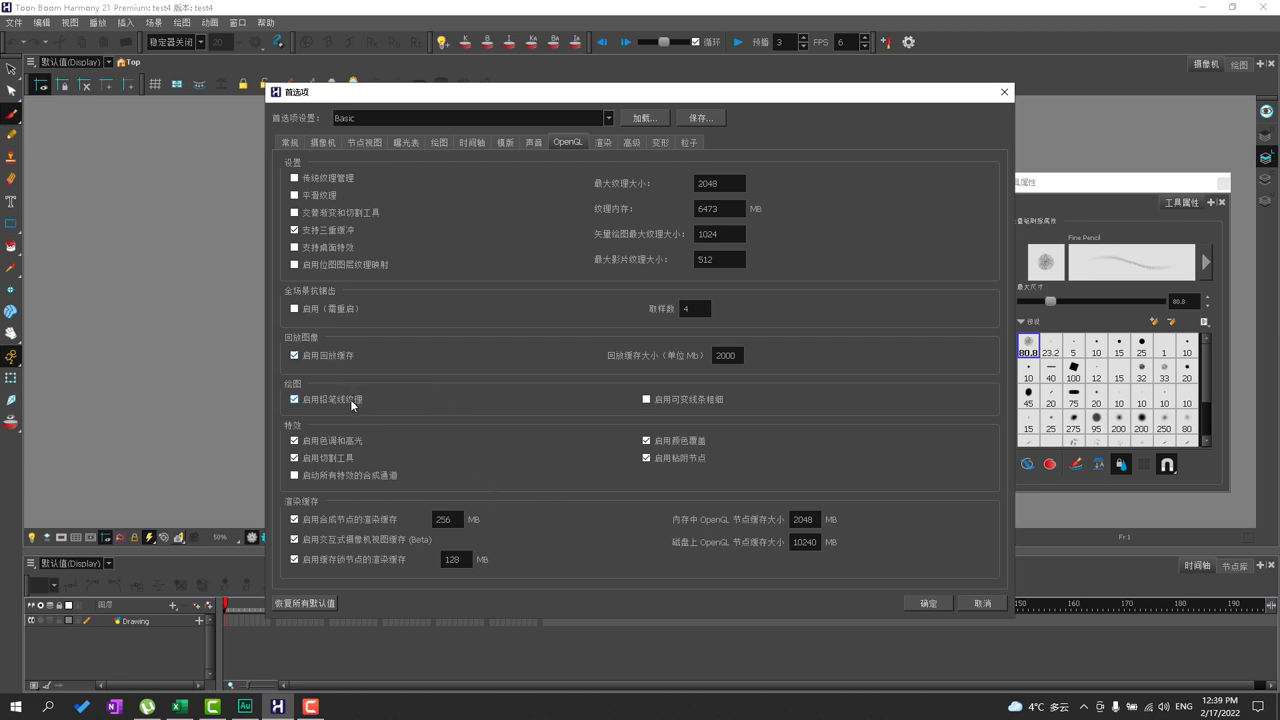
left_click(288, 142)
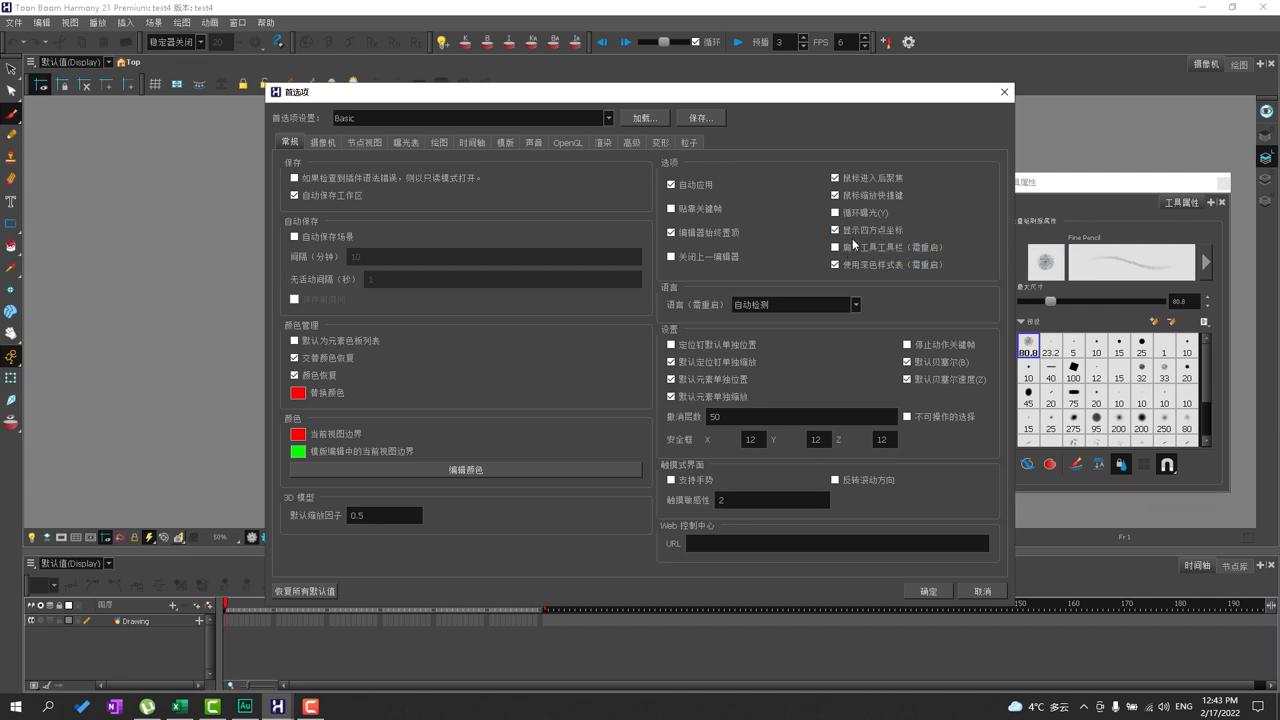
mouse_move(836, 230)
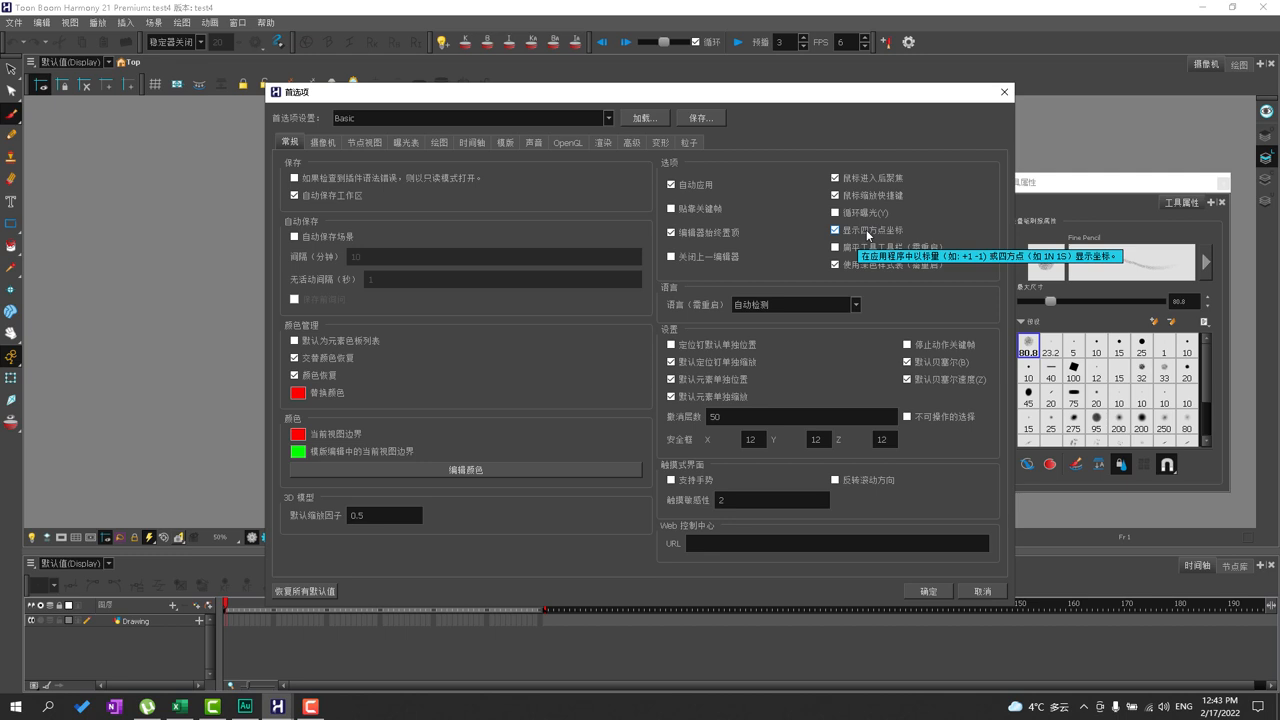
mouse_move(888, 232)
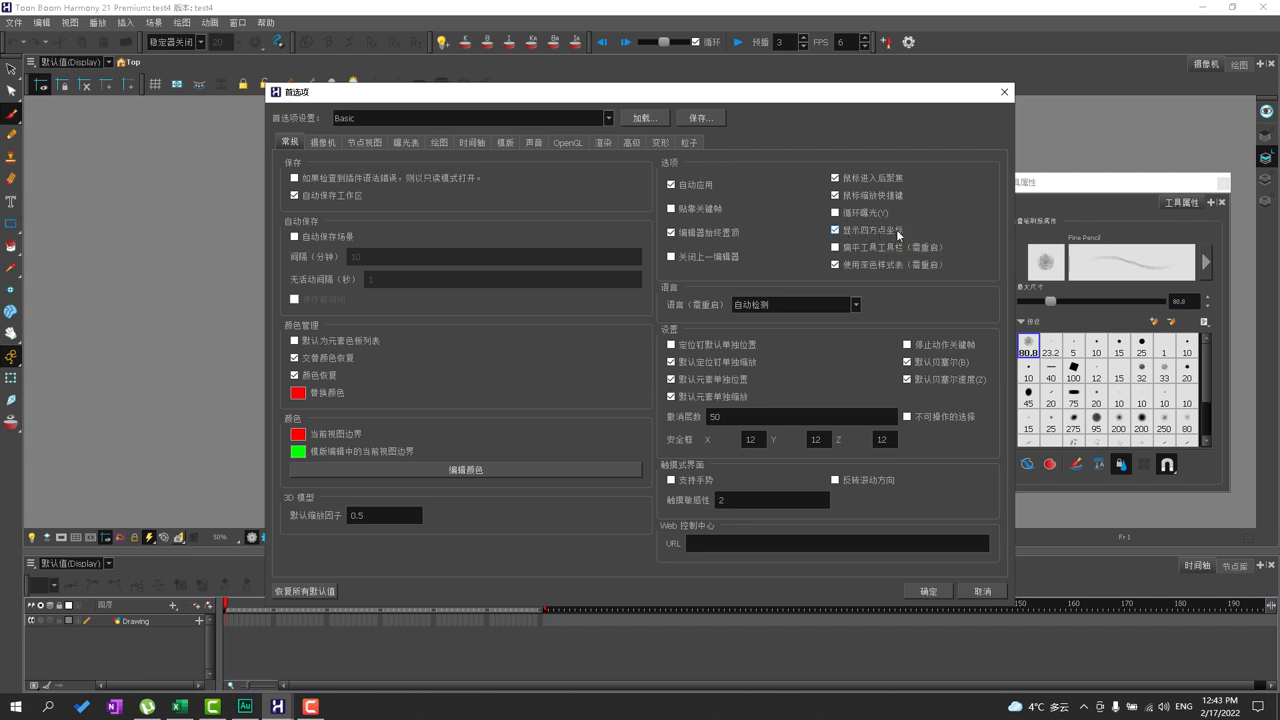
- Toggle the General selection and drawing-toolbar checkboxes for paperless work
left_click(836, 230)
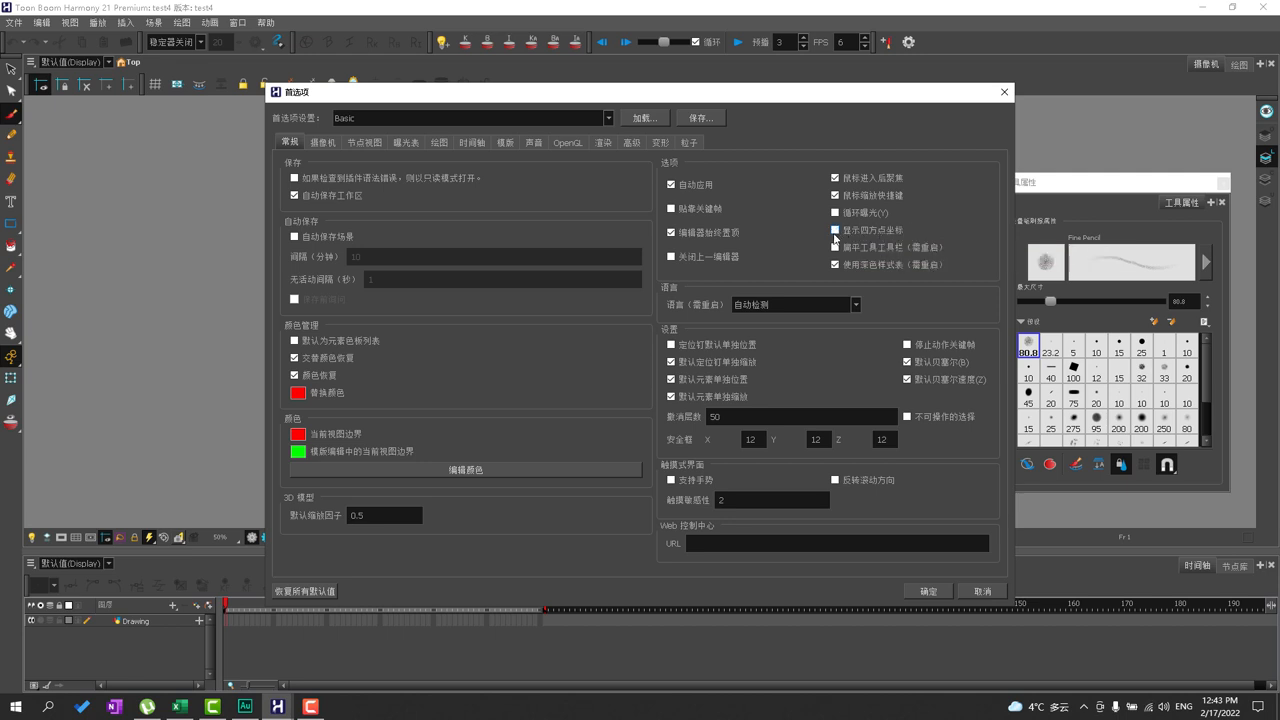
left_click(836, 230)
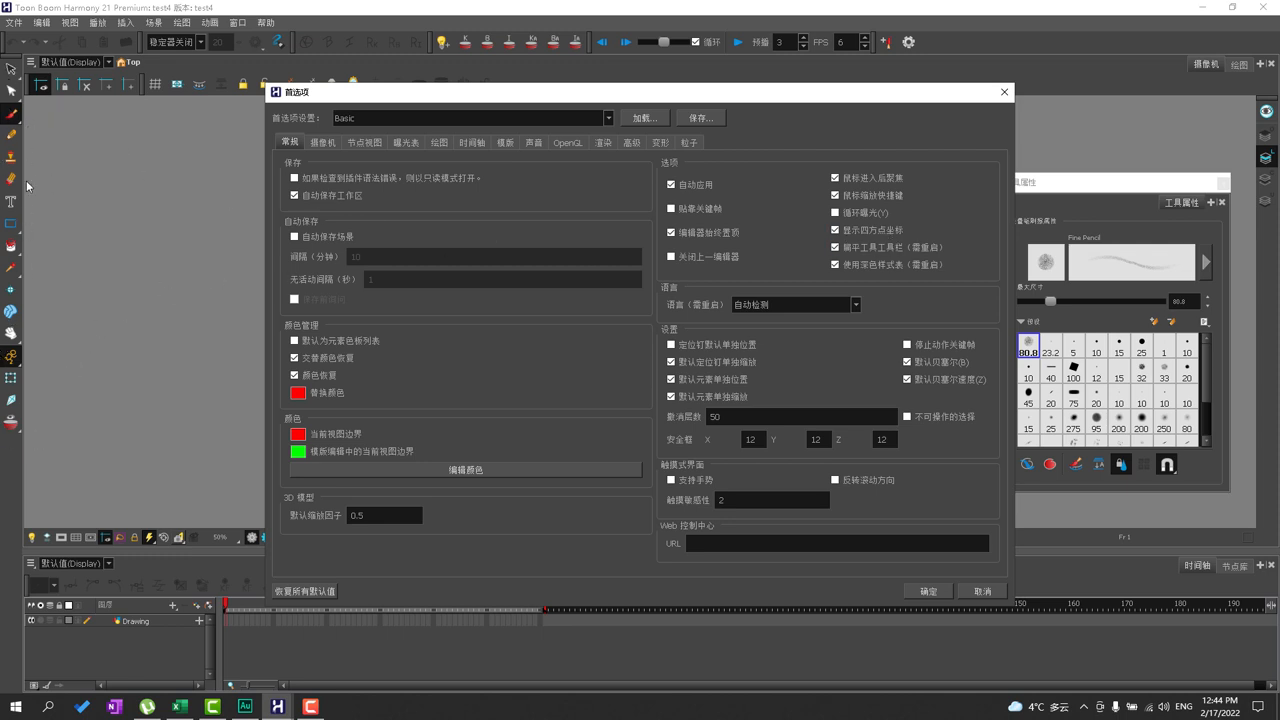
mouse_move(8, 460)
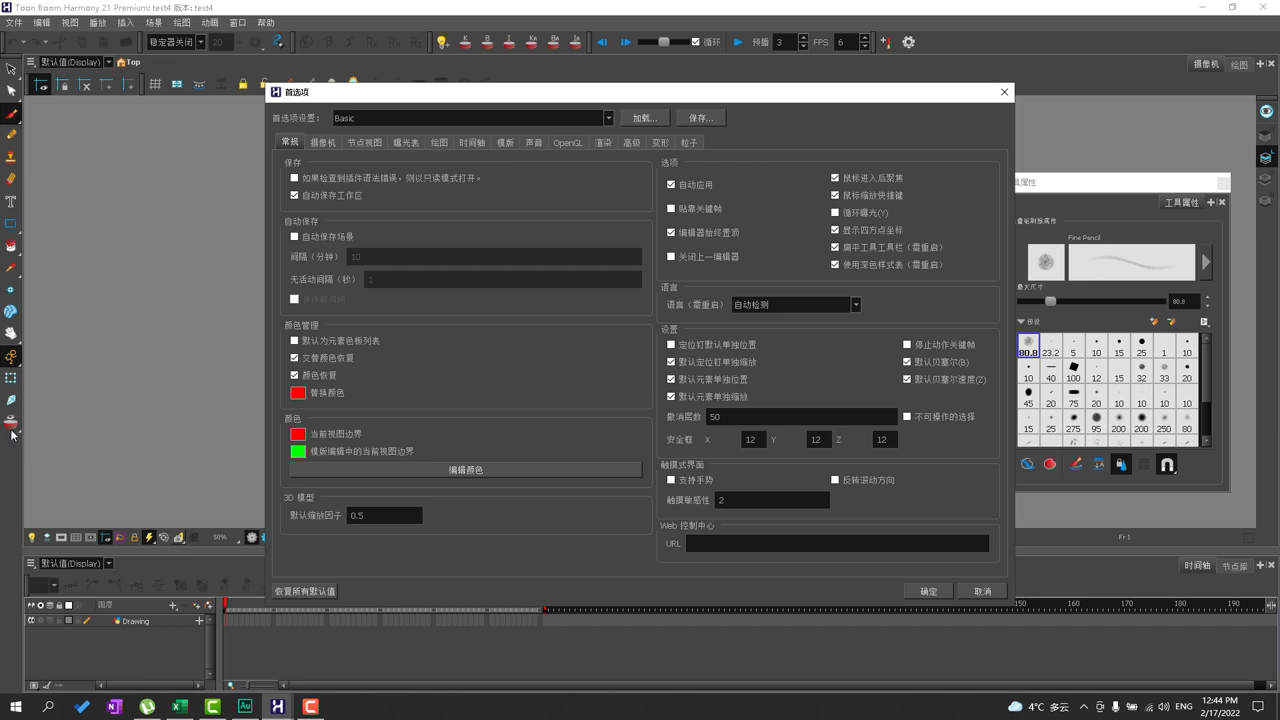
mouse_move(14, 604)
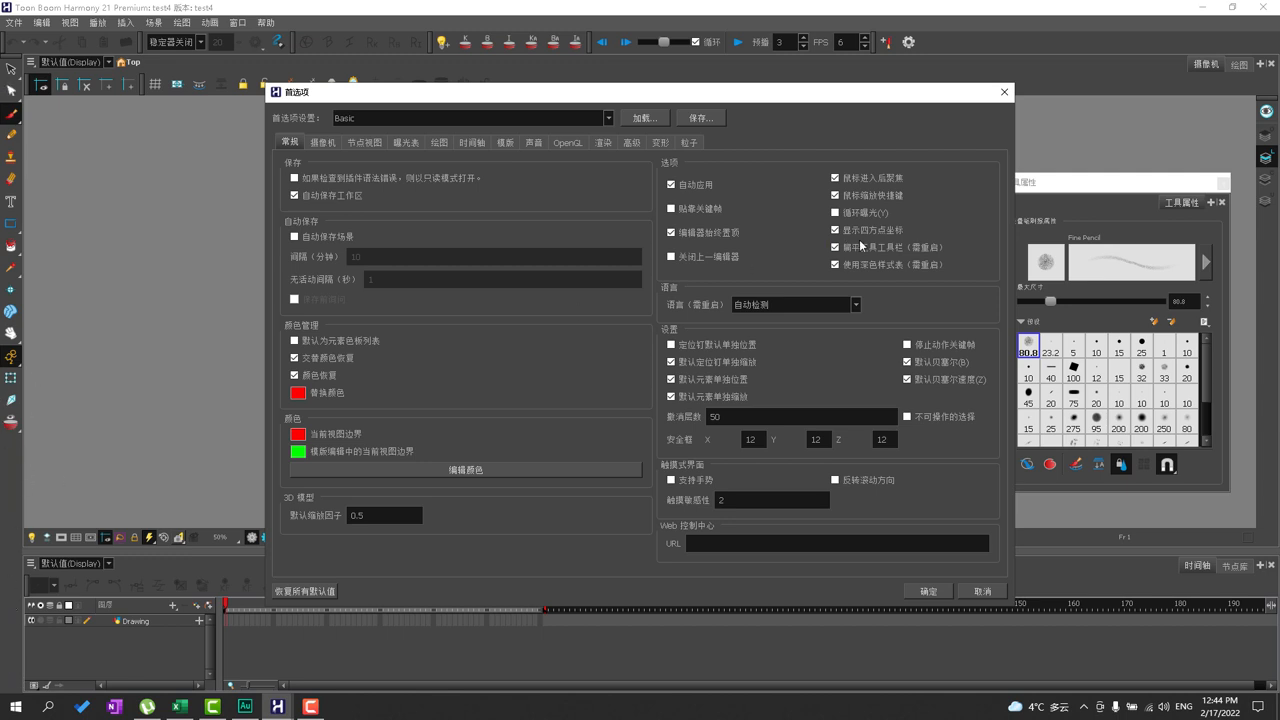
left_click(836, 248)
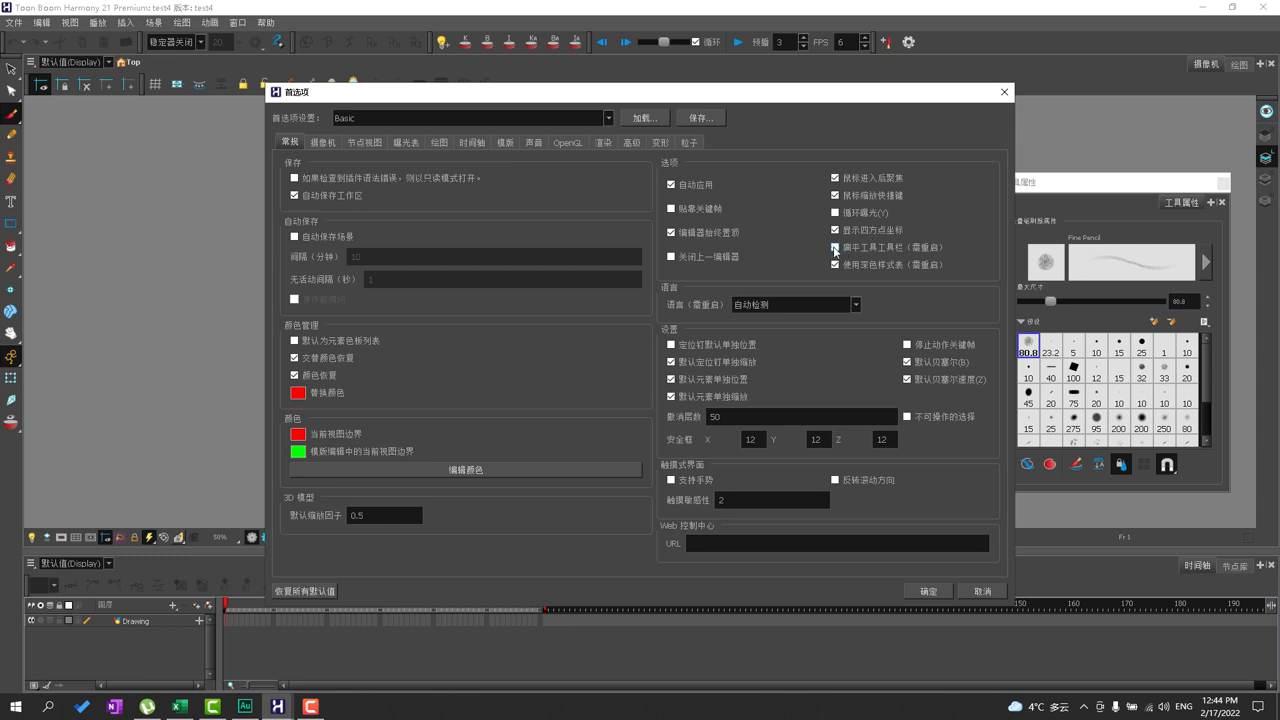
left_click(836, 248)
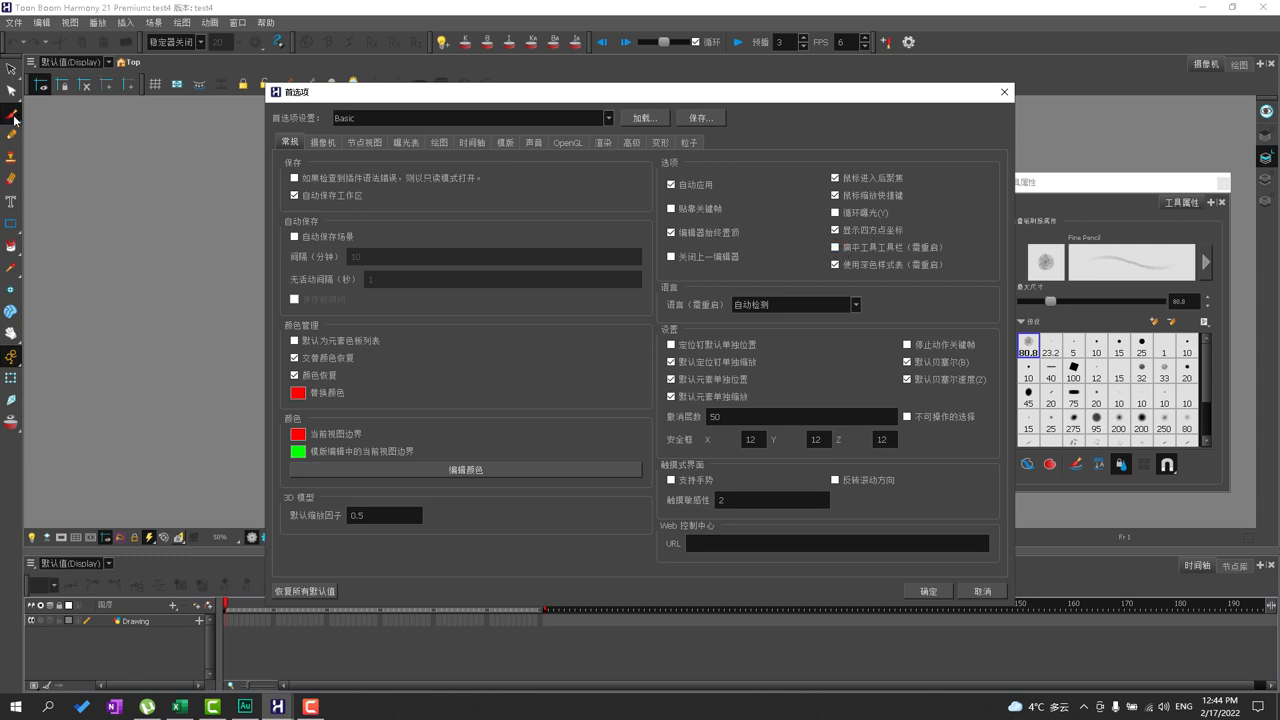
mouse_move(8, 680)
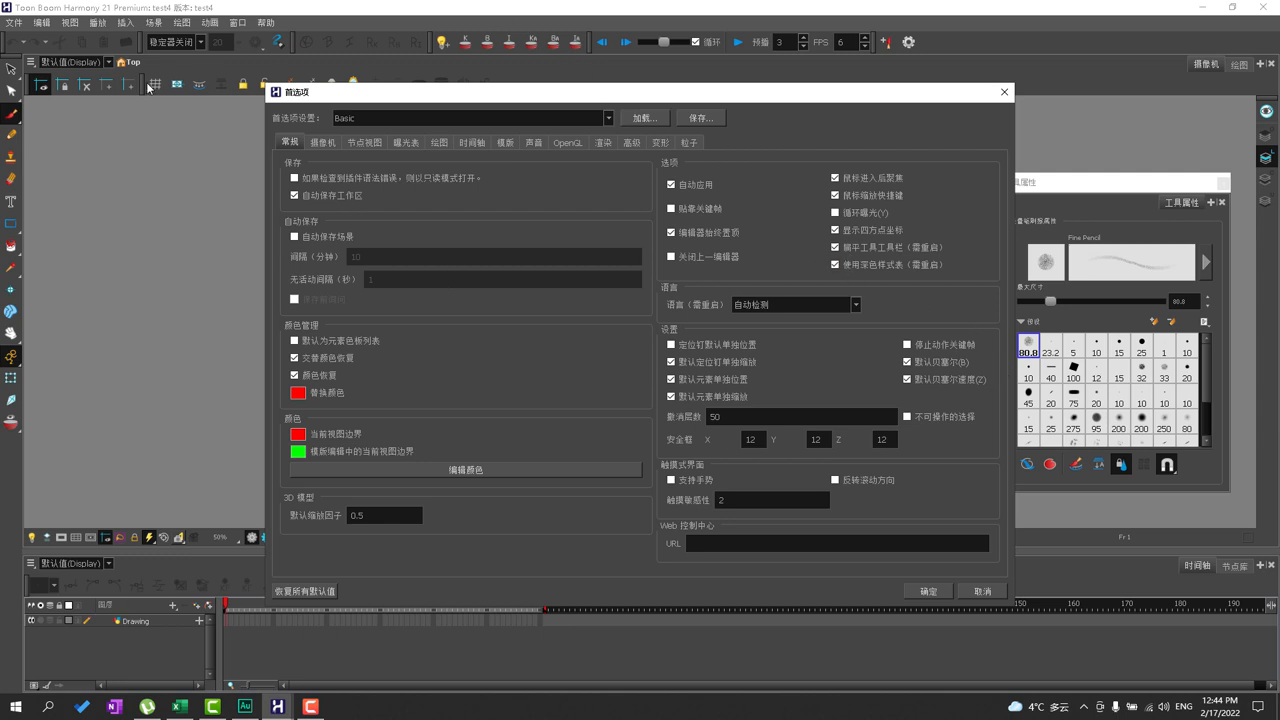
mouse_move(20, 630)
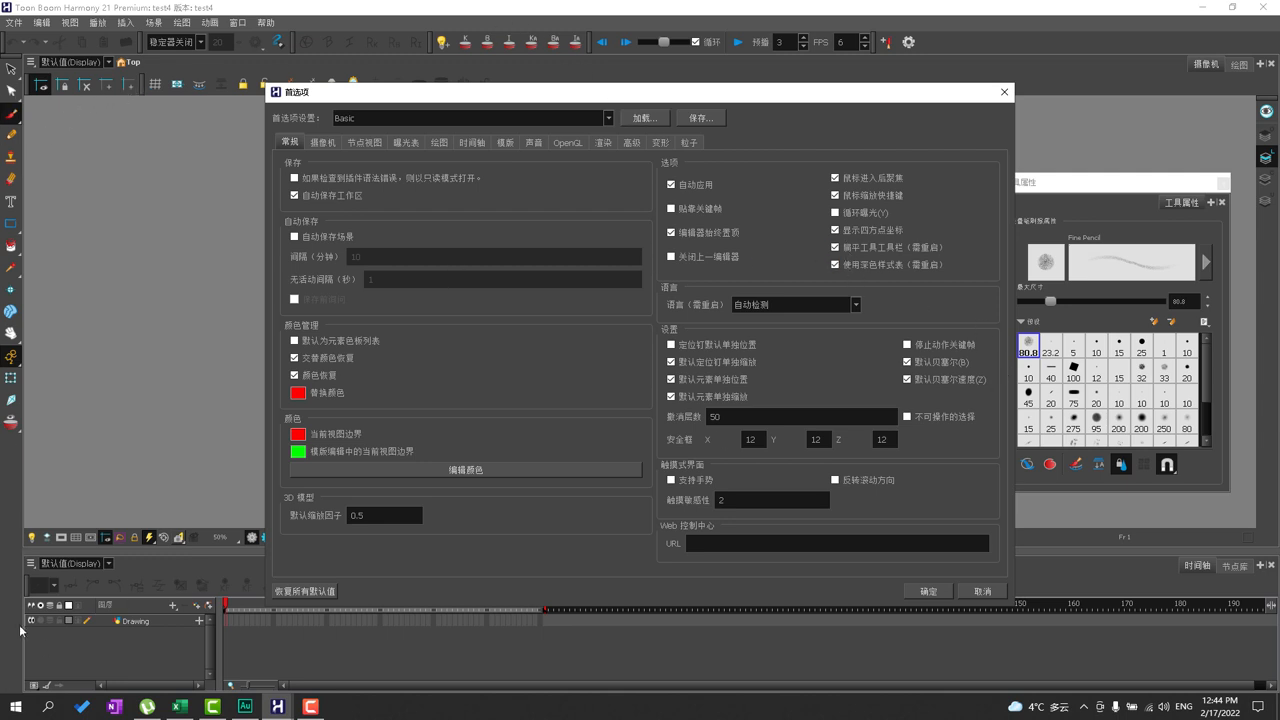
left_click(836, 248)
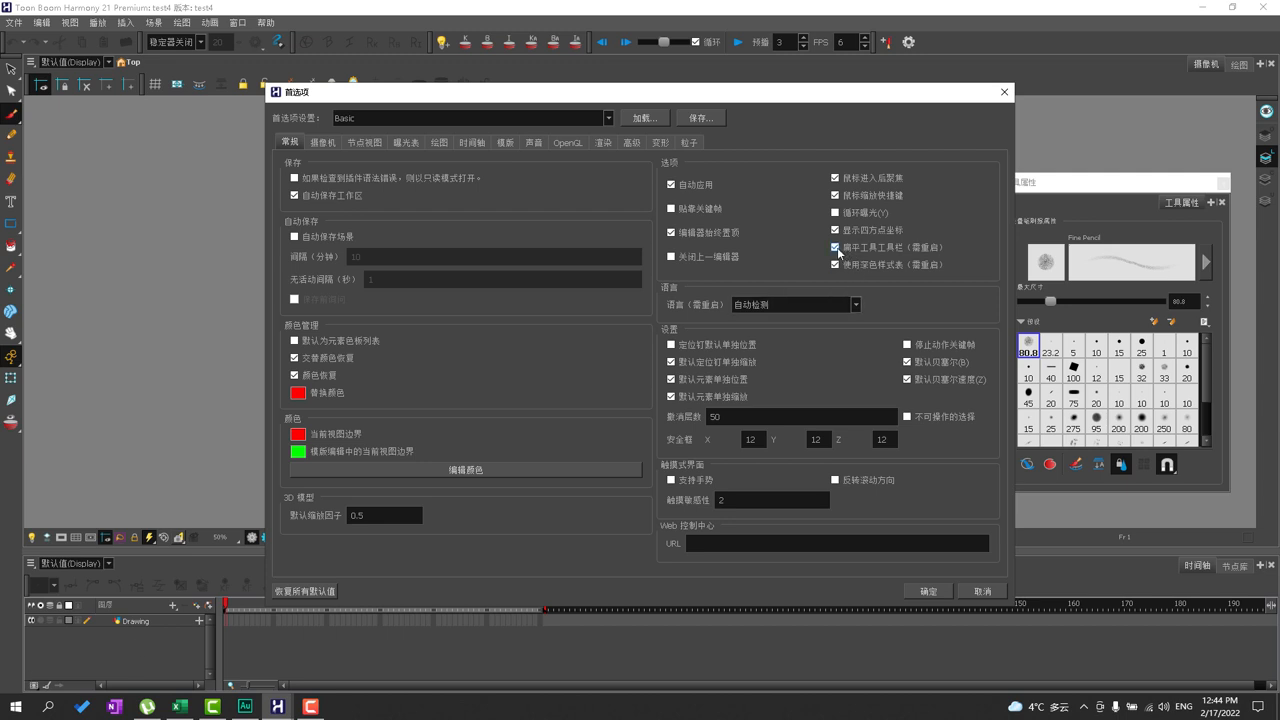
mouse_move(836, 248)
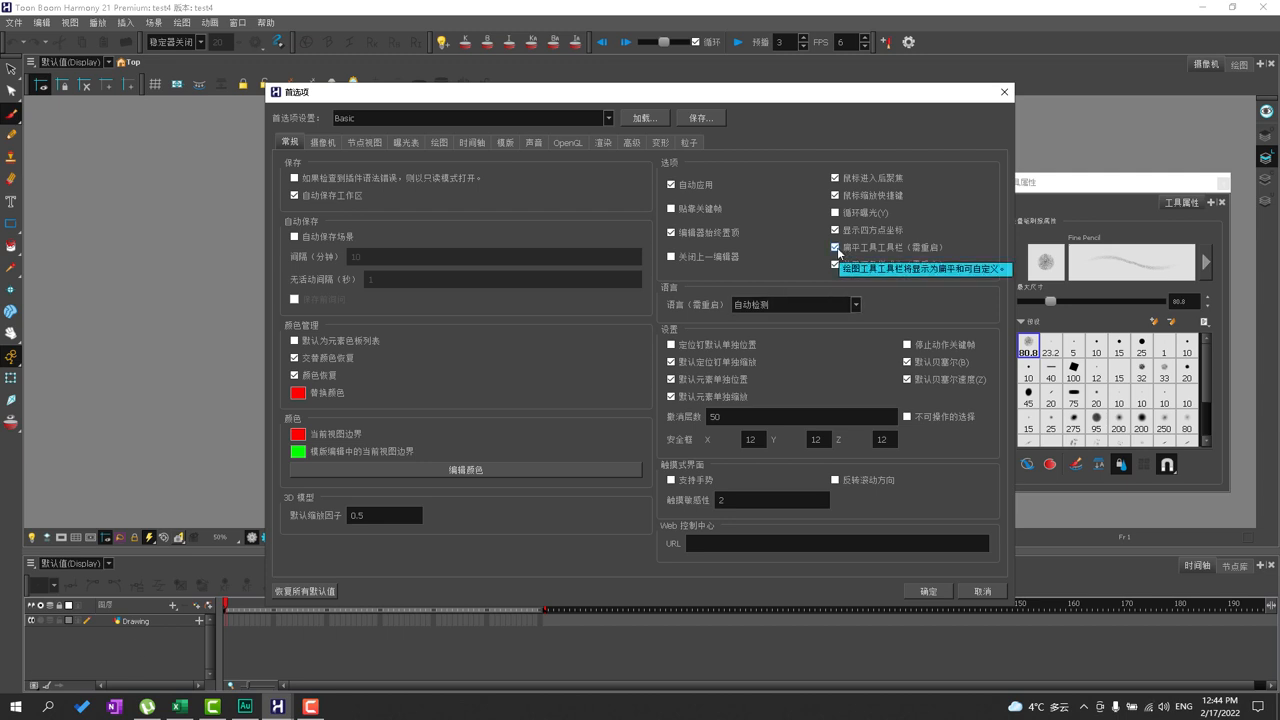
left_click(836, 248)
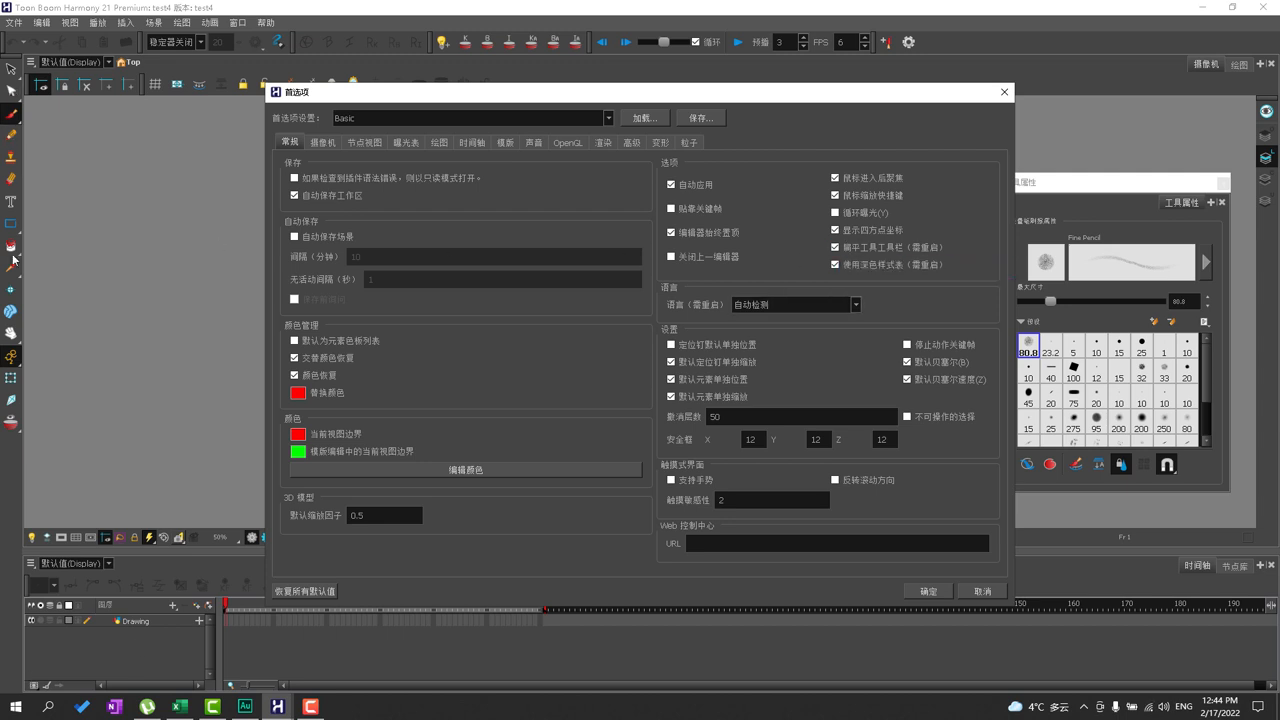
mouse_move(8, 130)
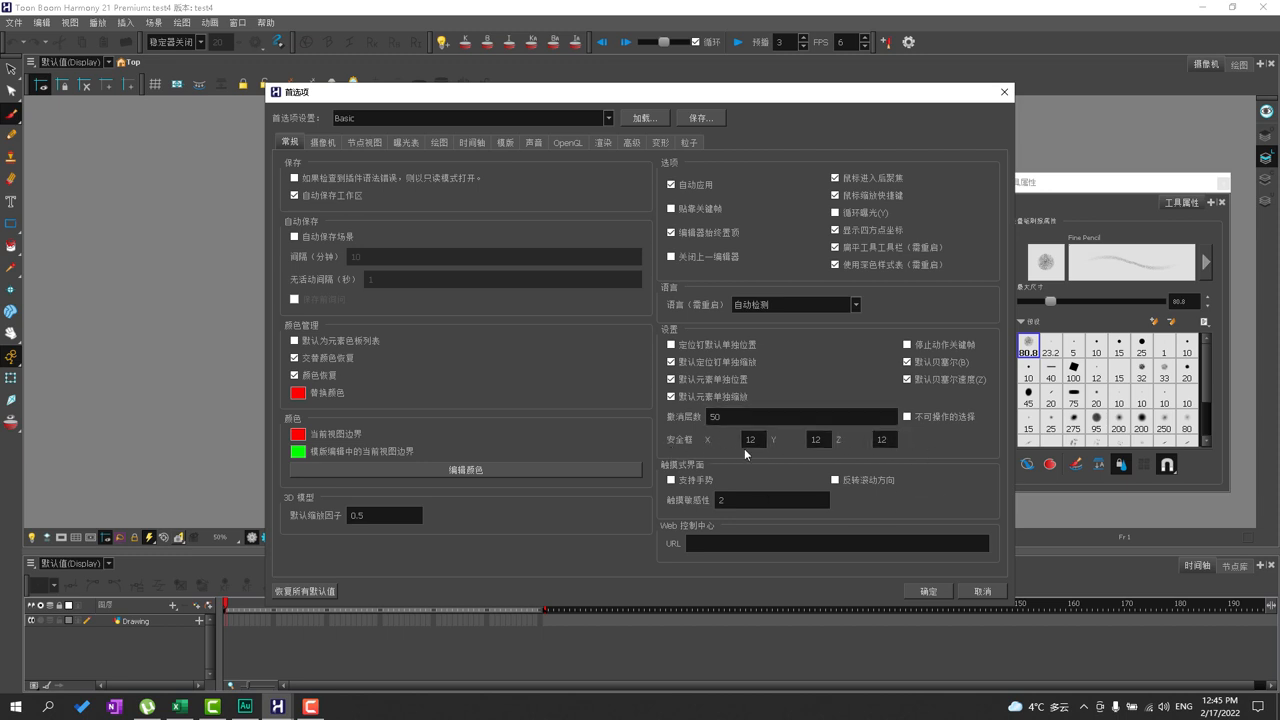
mouse_move(752, 440)
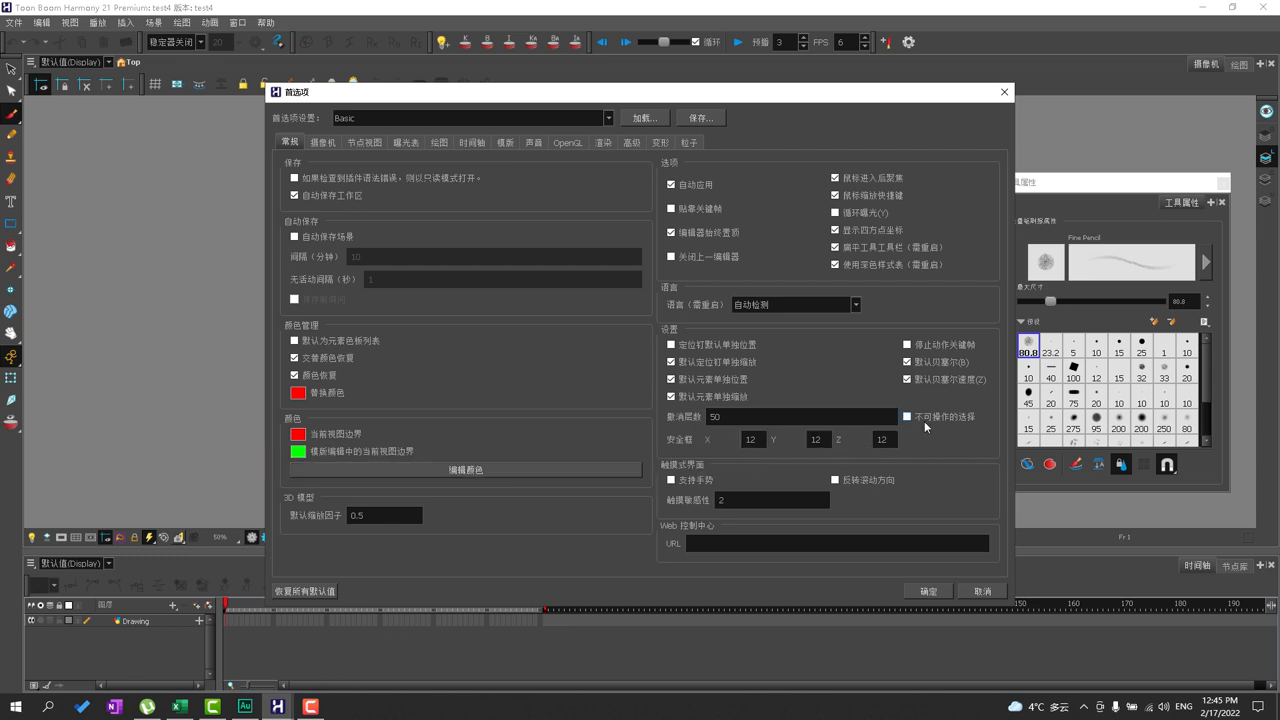
mouse_move(908, 416)
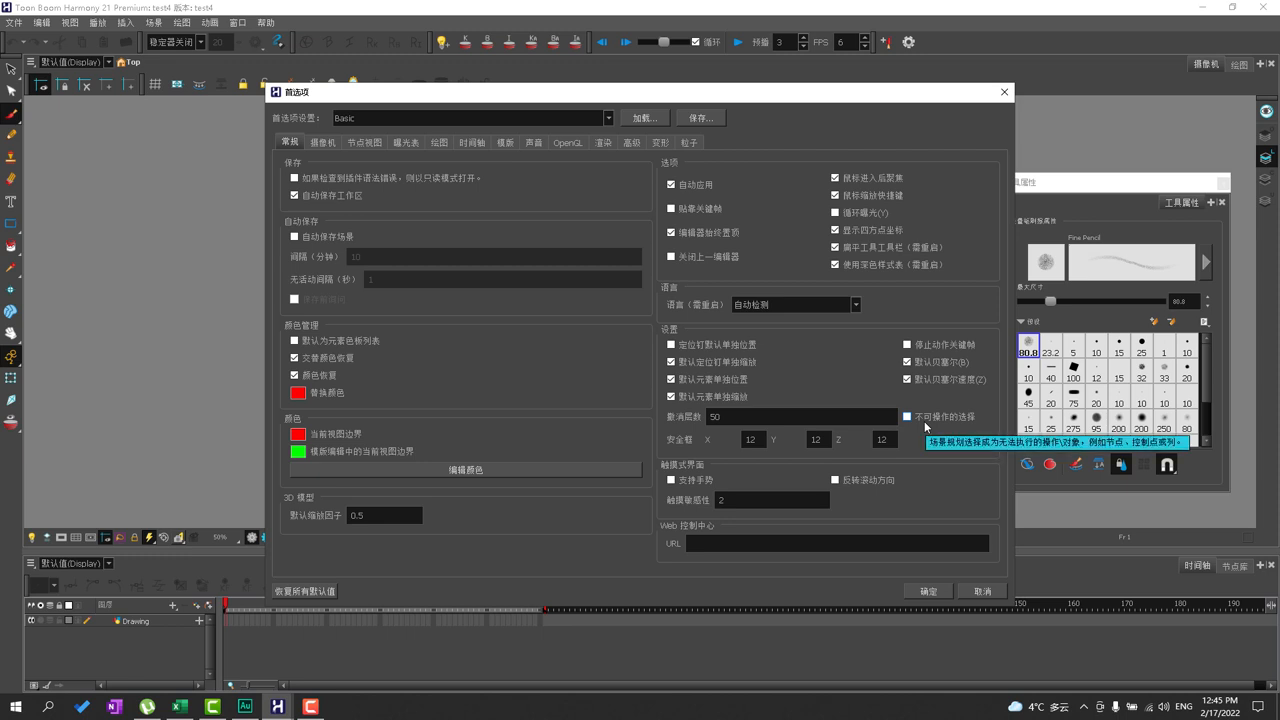
mouse_move(908, 418)
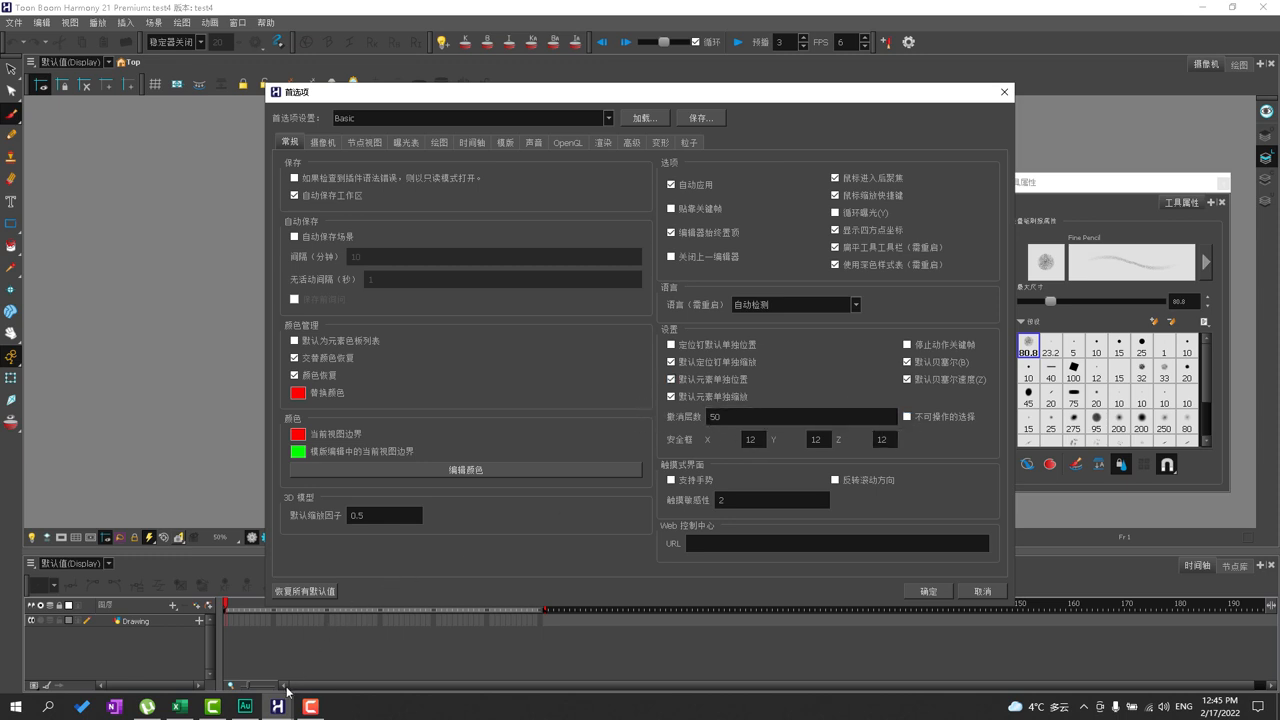
- Review the Camera preferences page and move on to the Node View page
left_click(322, 140)
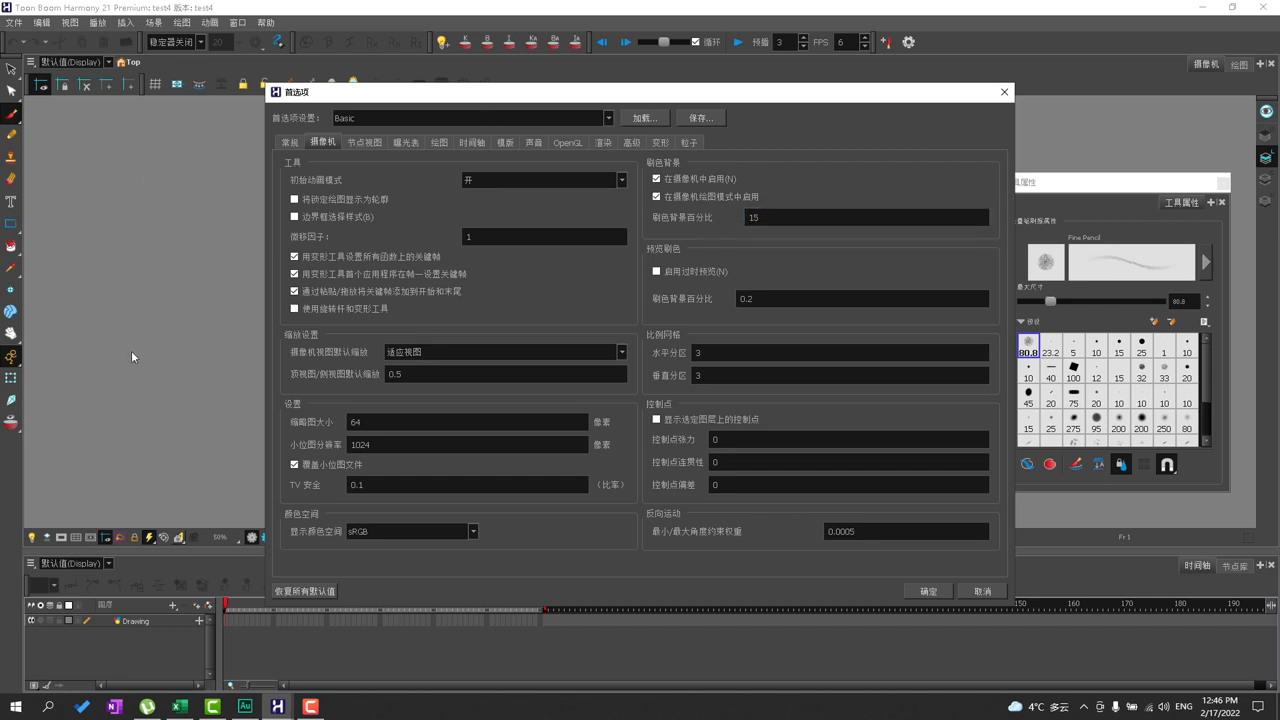
mouse_move(384, 288)
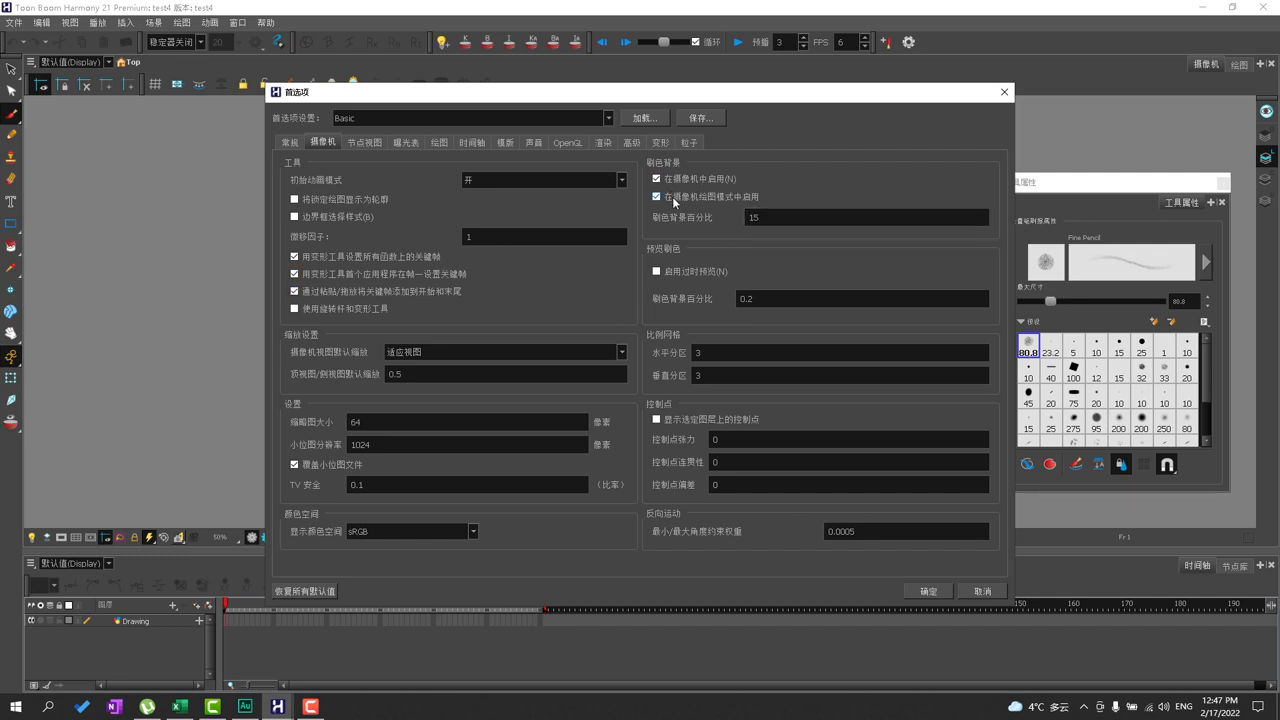
mouse_move(790, 200)
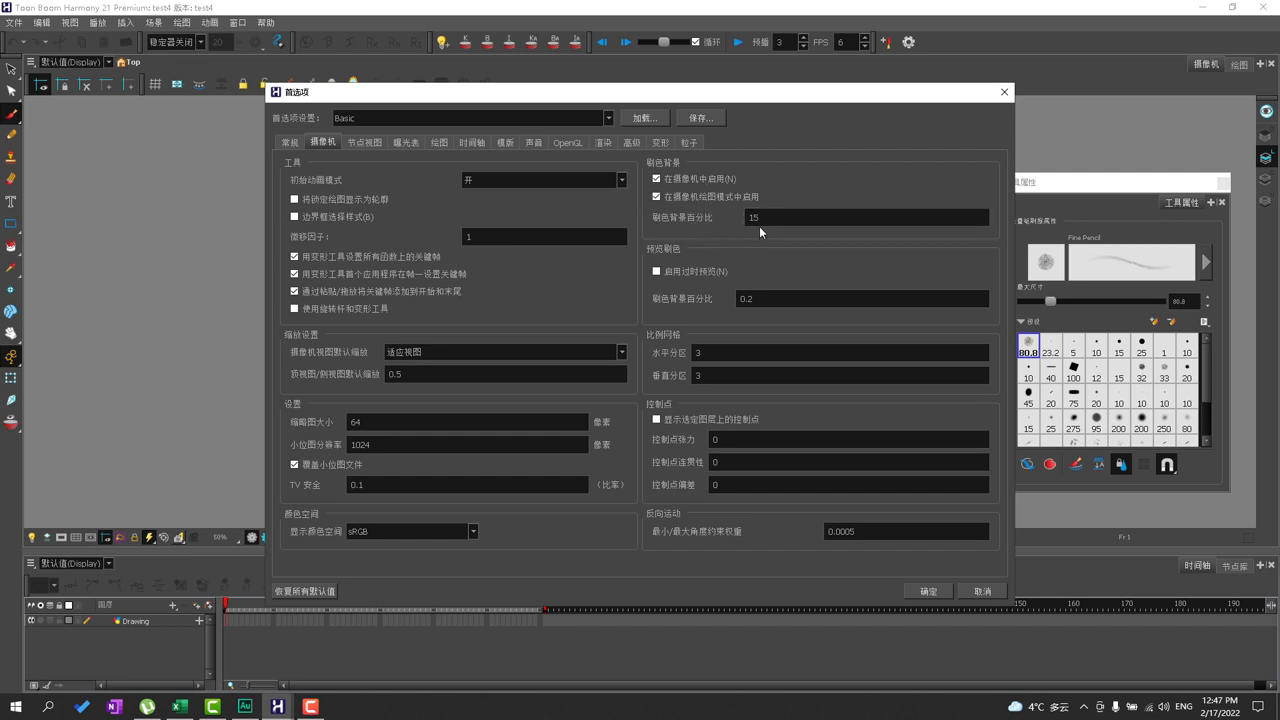
mouse_move(644, 400)
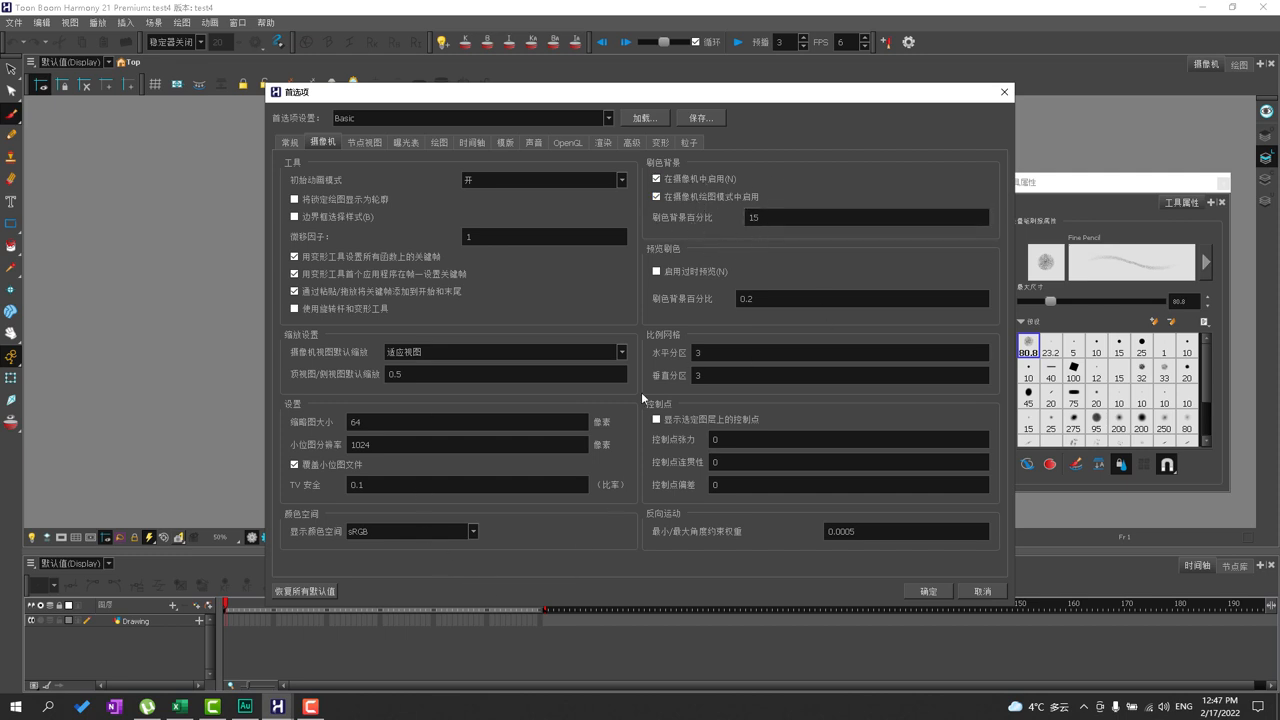
mouse_move(600, 404)
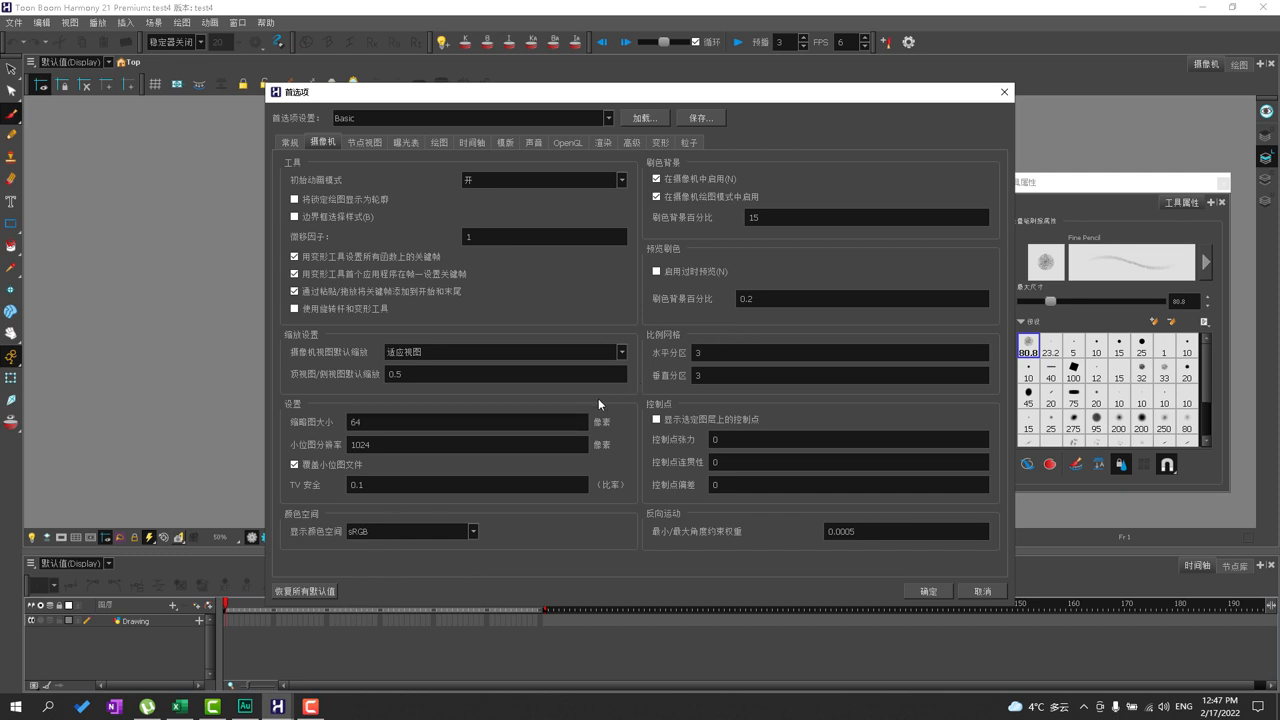
left_click(364, 142)
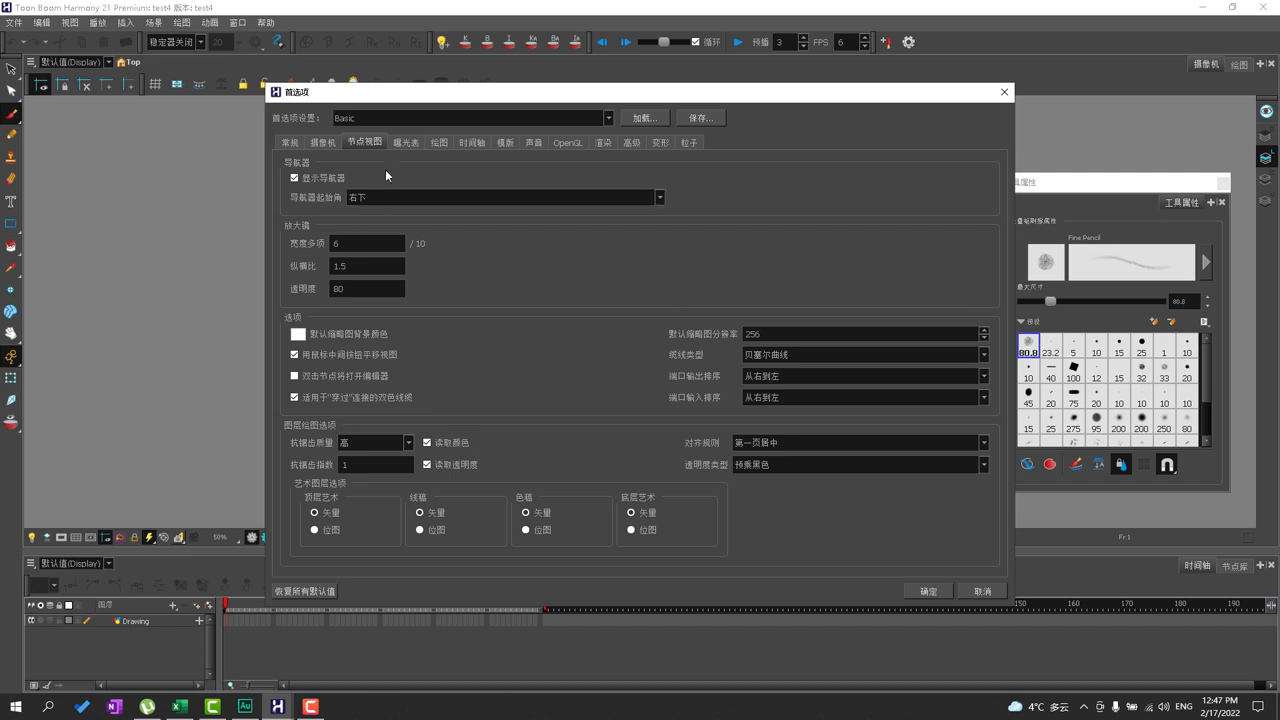
mouse_move(406, 184)
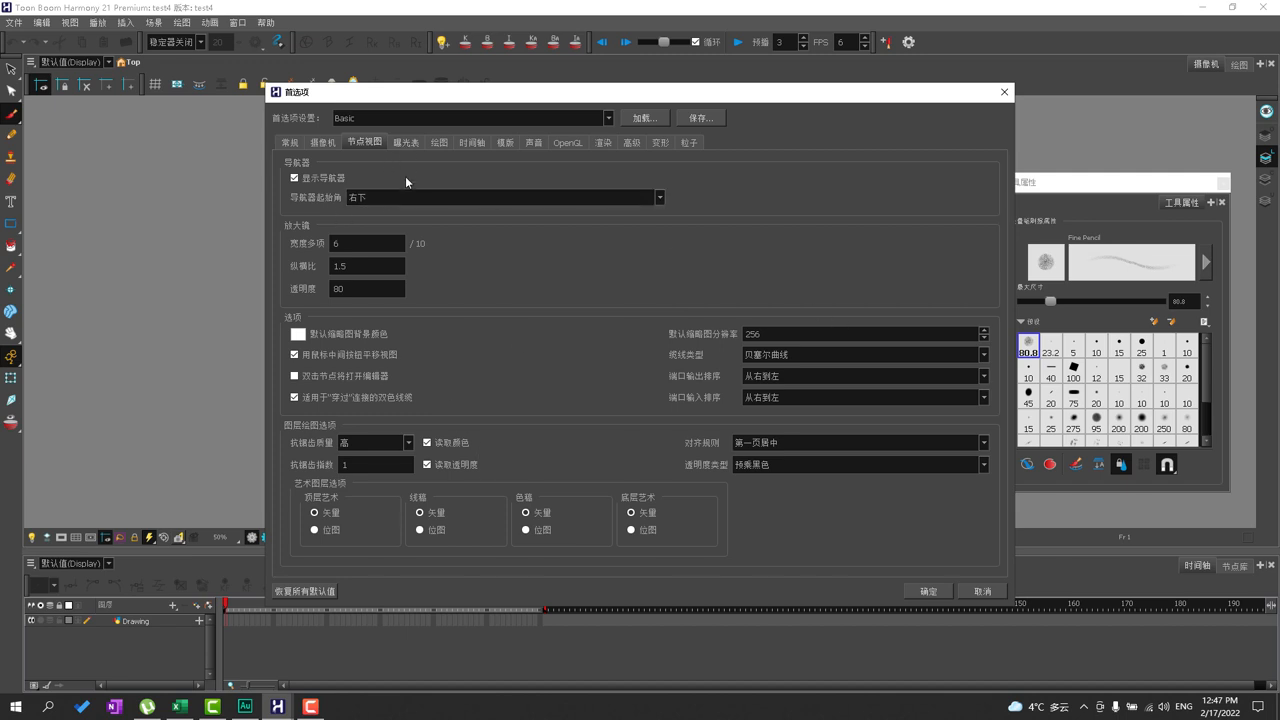
- Show the Exposure Sheet preferences page
left_click(404, 142)
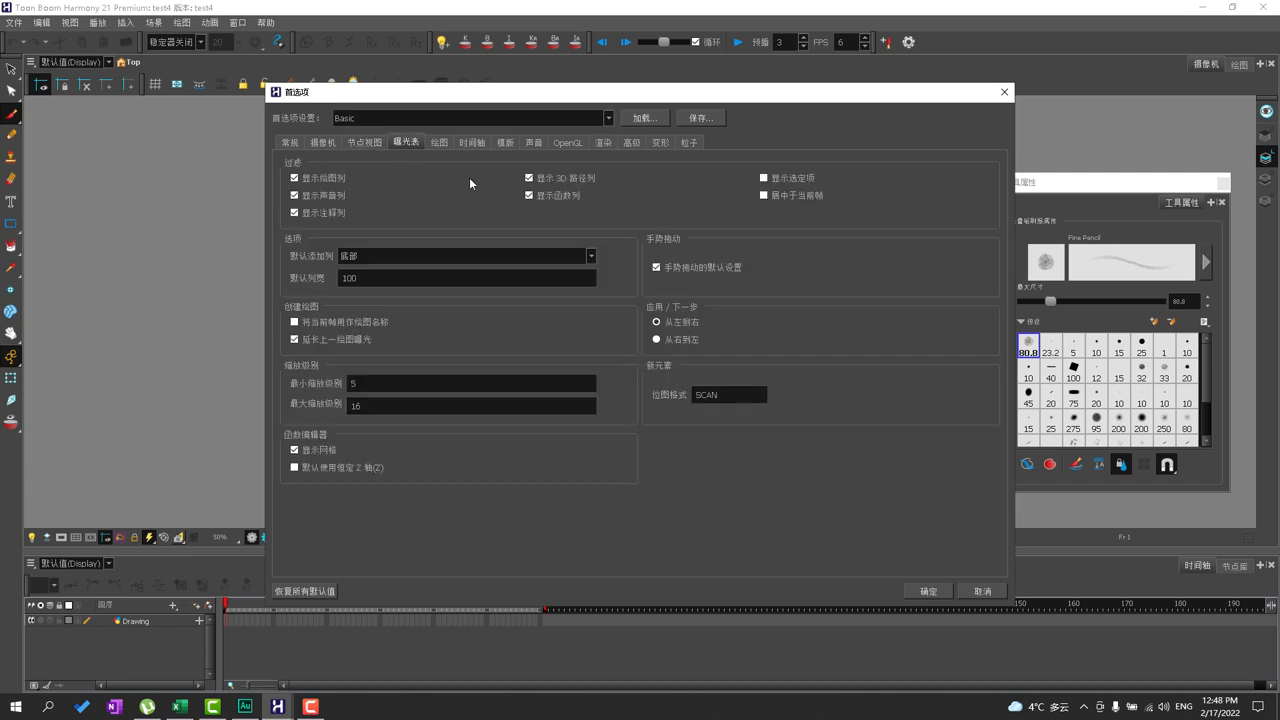
mouse_move(680, 488)
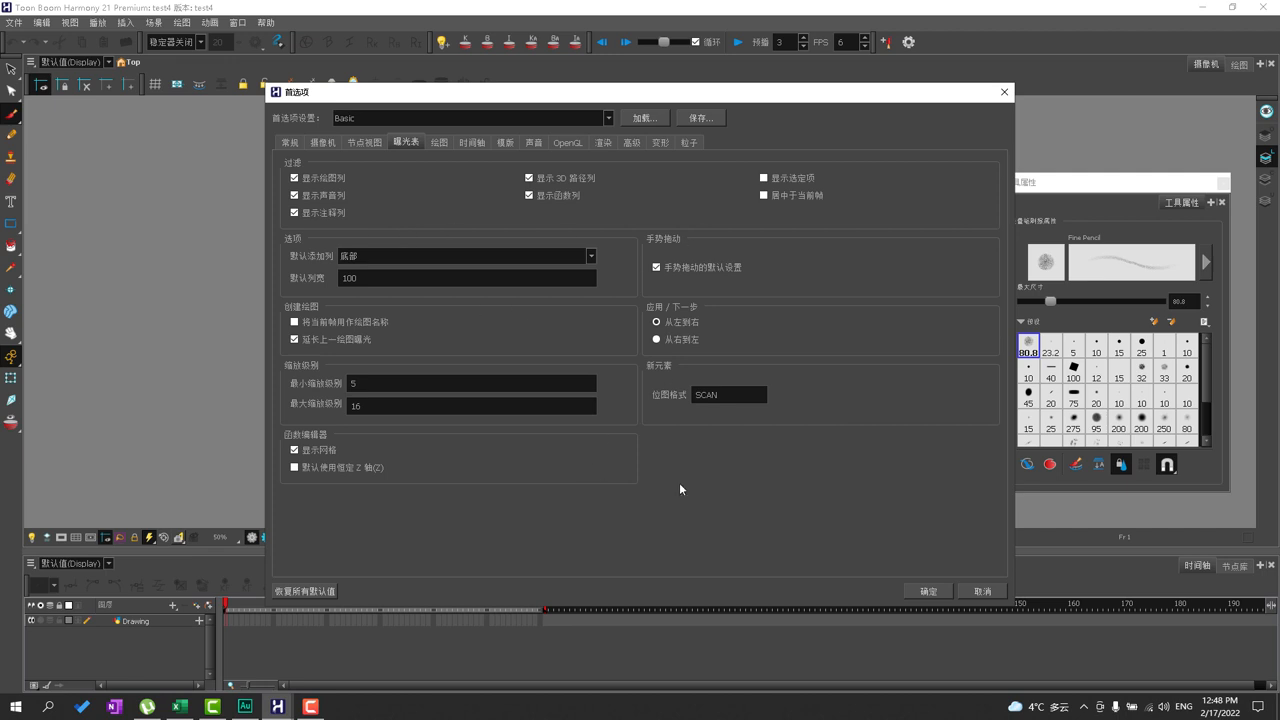
- On the Drawing page keep the colour display mode and replace the 0.199219 fill threshold with .2
left_click(440, 142)
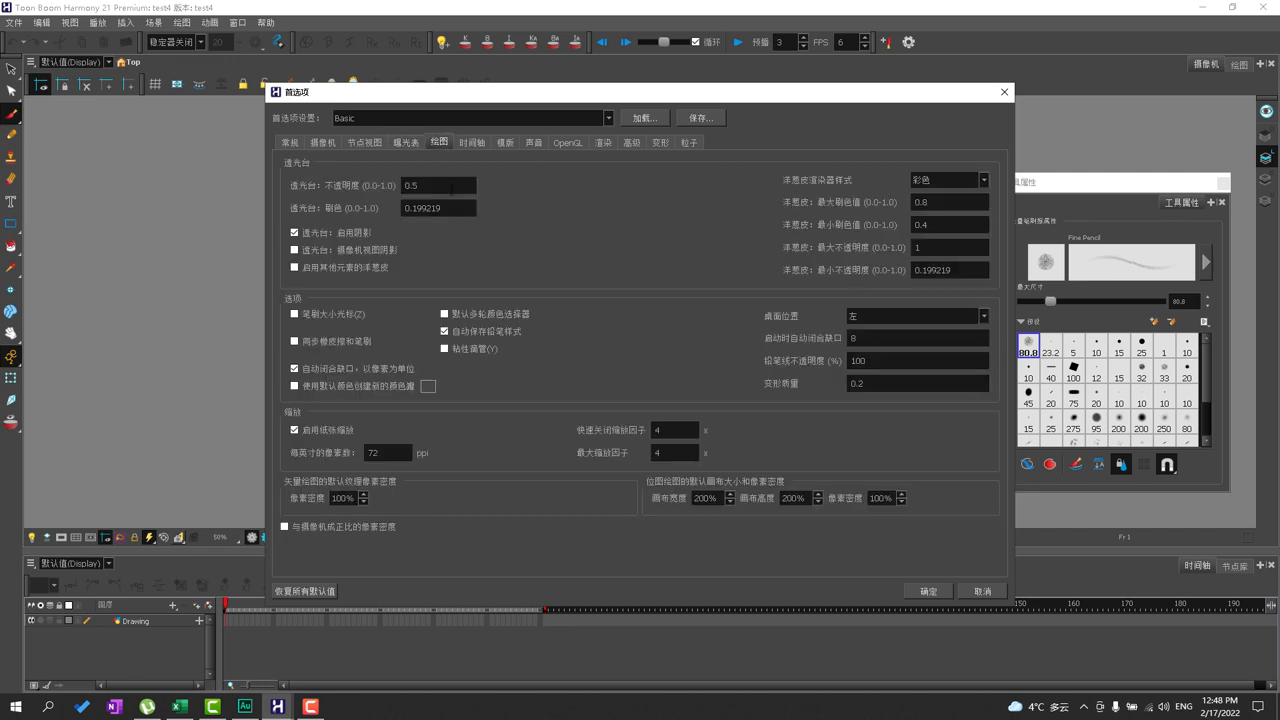
mouse_move(964, 172)
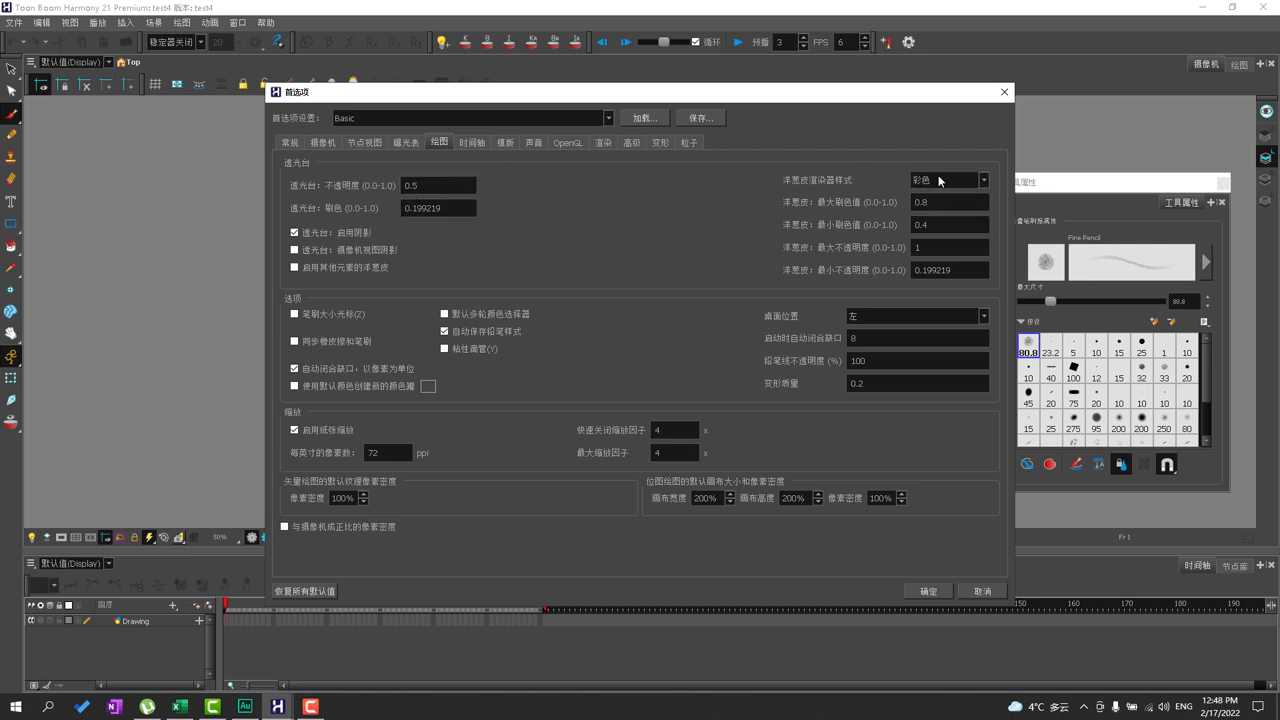
left_click(946, 180)
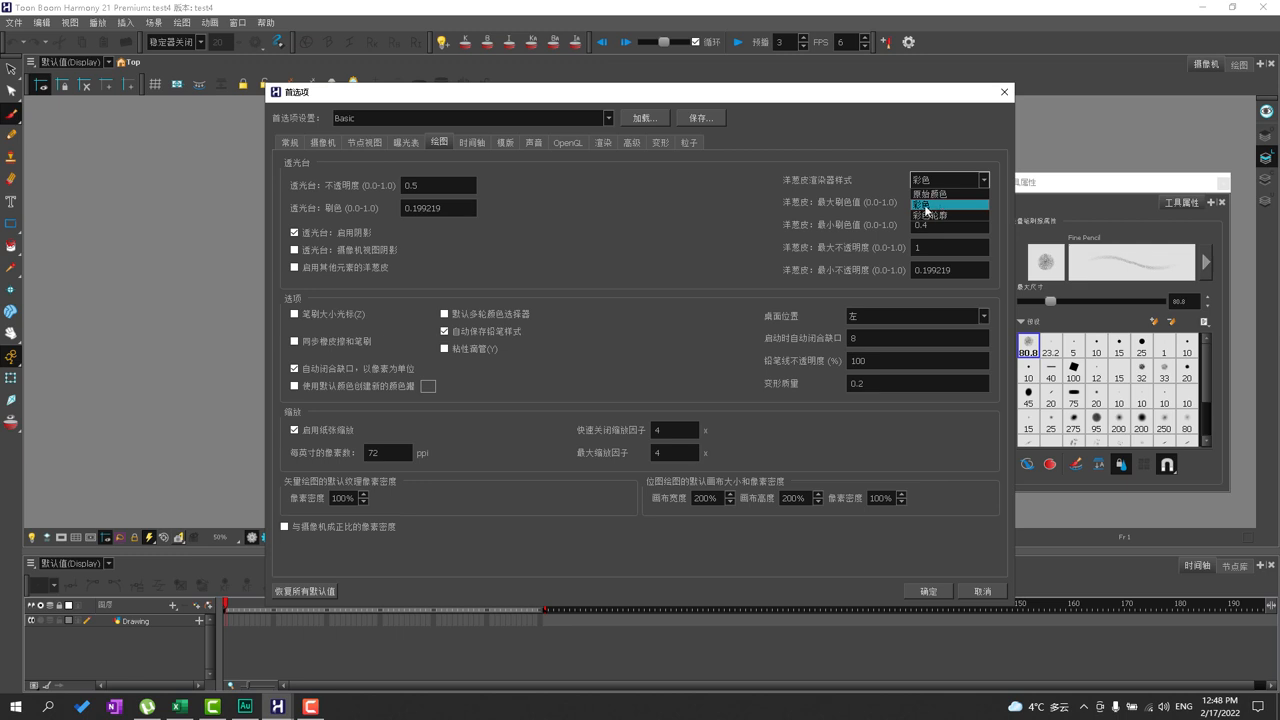
left_click(922, 204)
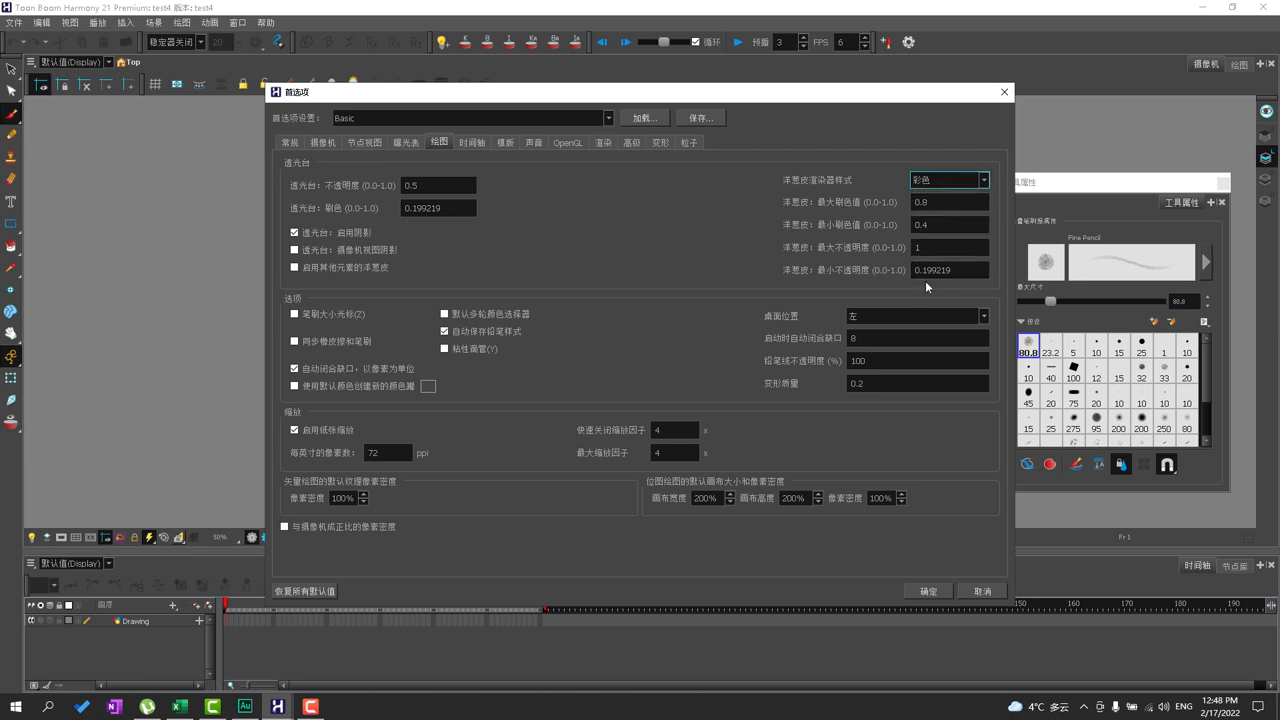
triple_click(948, 270)
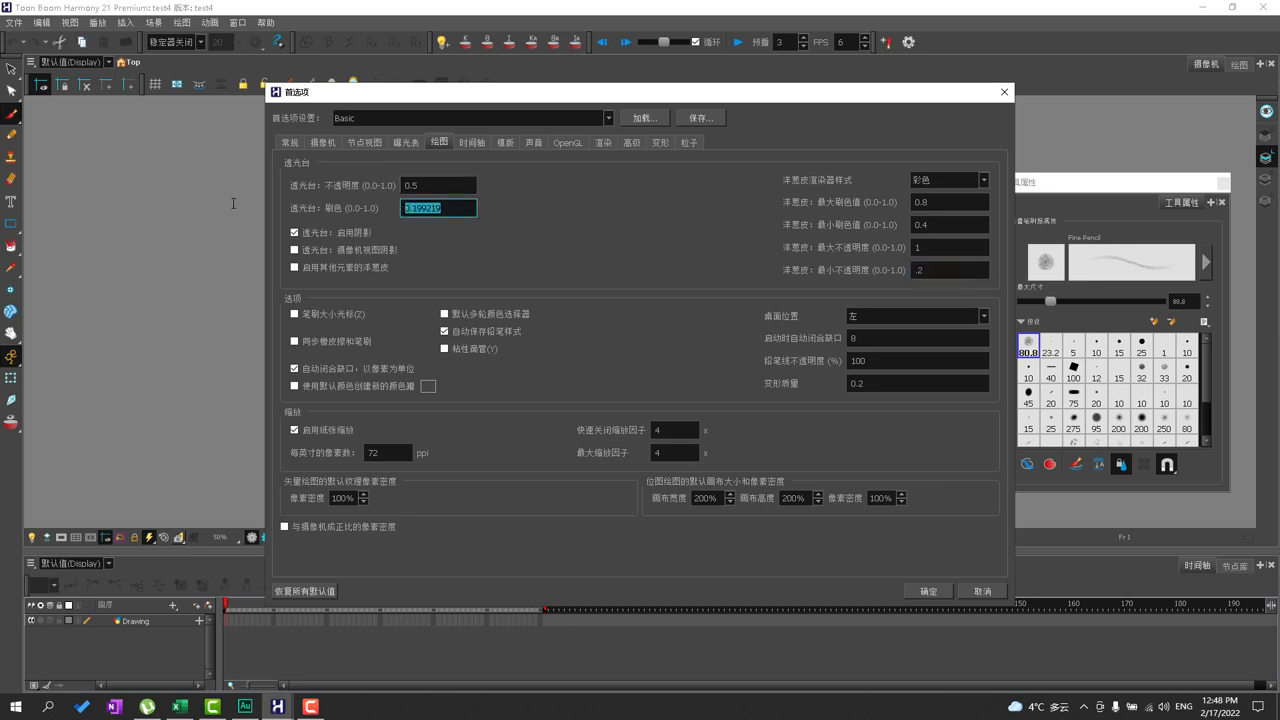
type(".2")
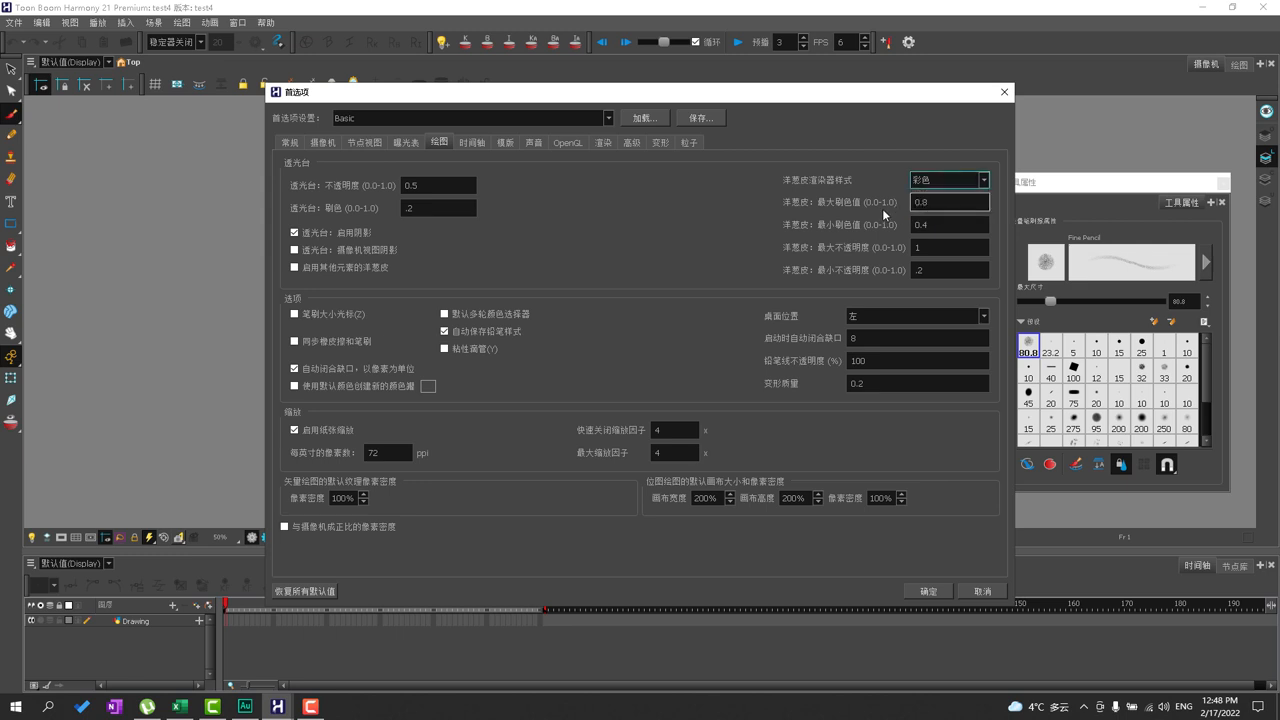
left_click(948, 270)
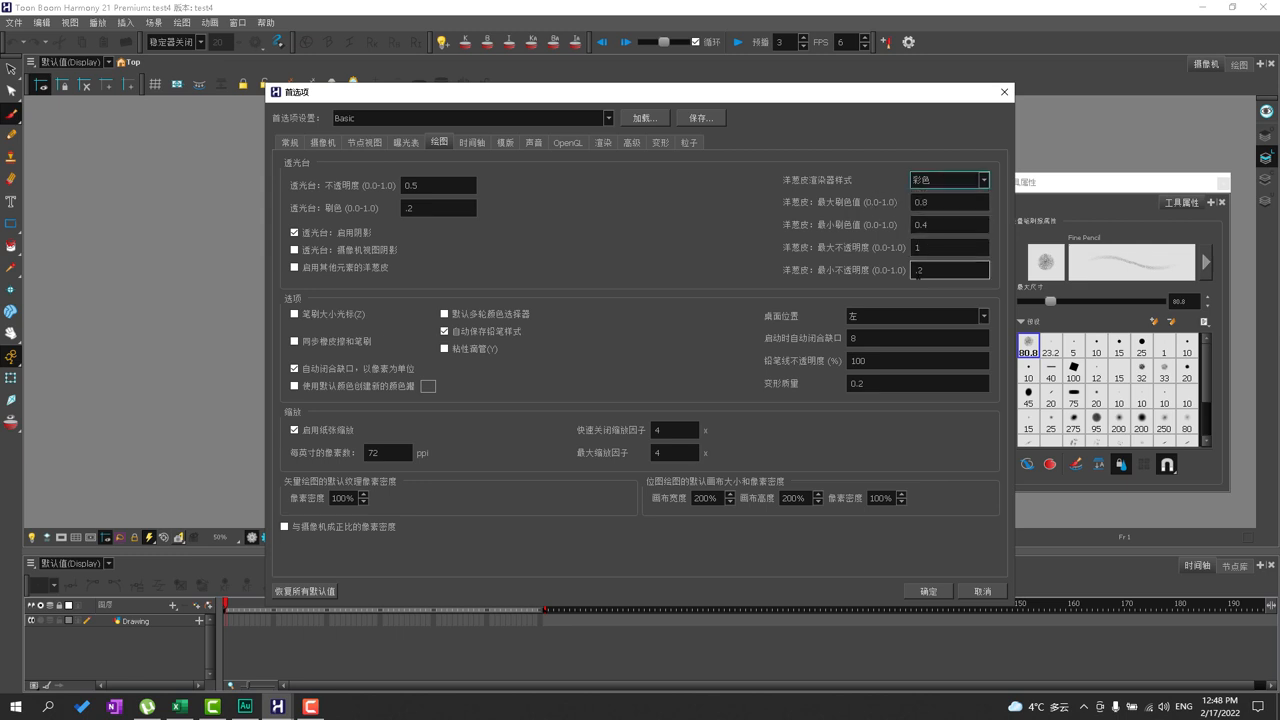
left_click(948, 224)
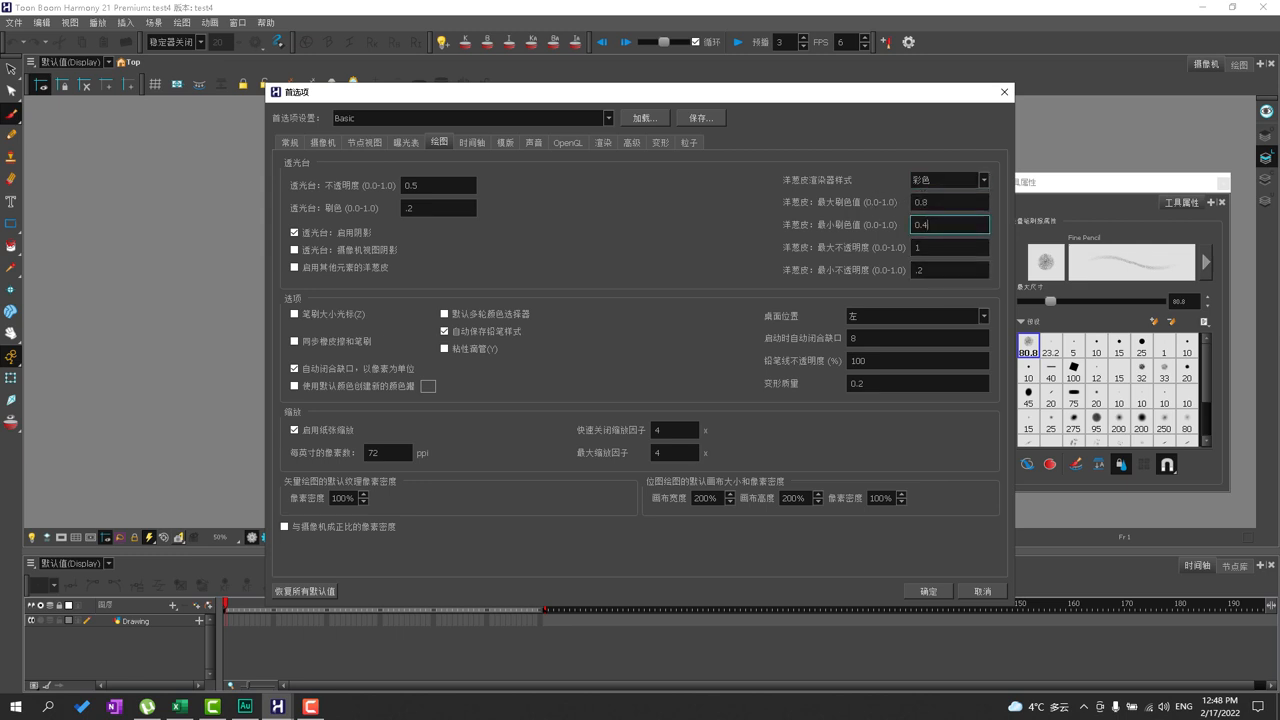
mouse_move(456, 450)
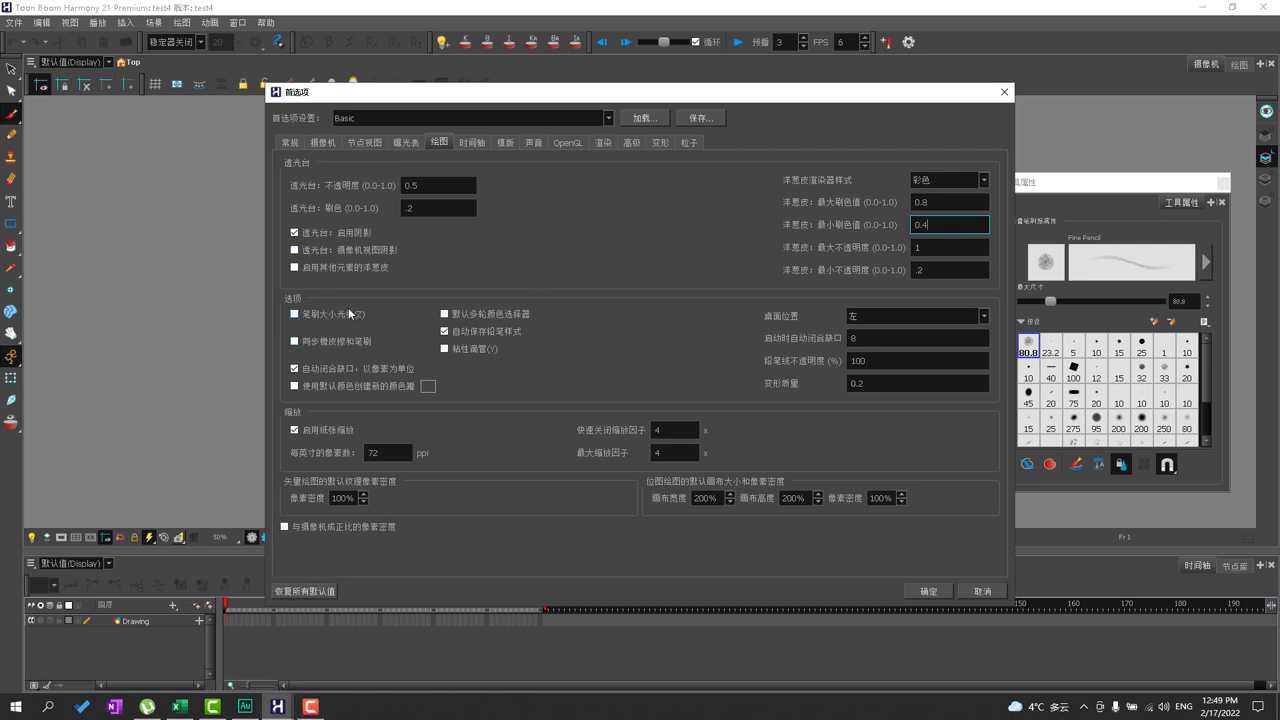
- Turn on the brush-size cursor and the adjacent drawing option, then move to the Timeline page
left_click(294, 340)
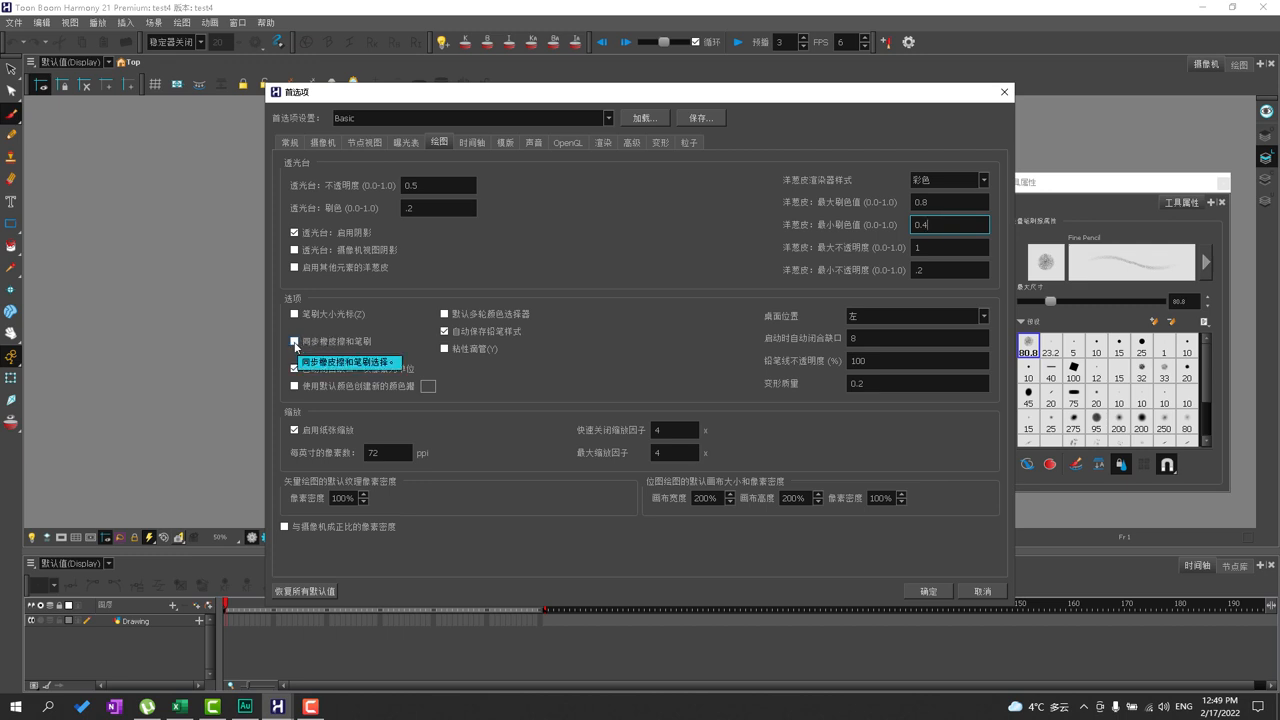
left_click(294, 340)
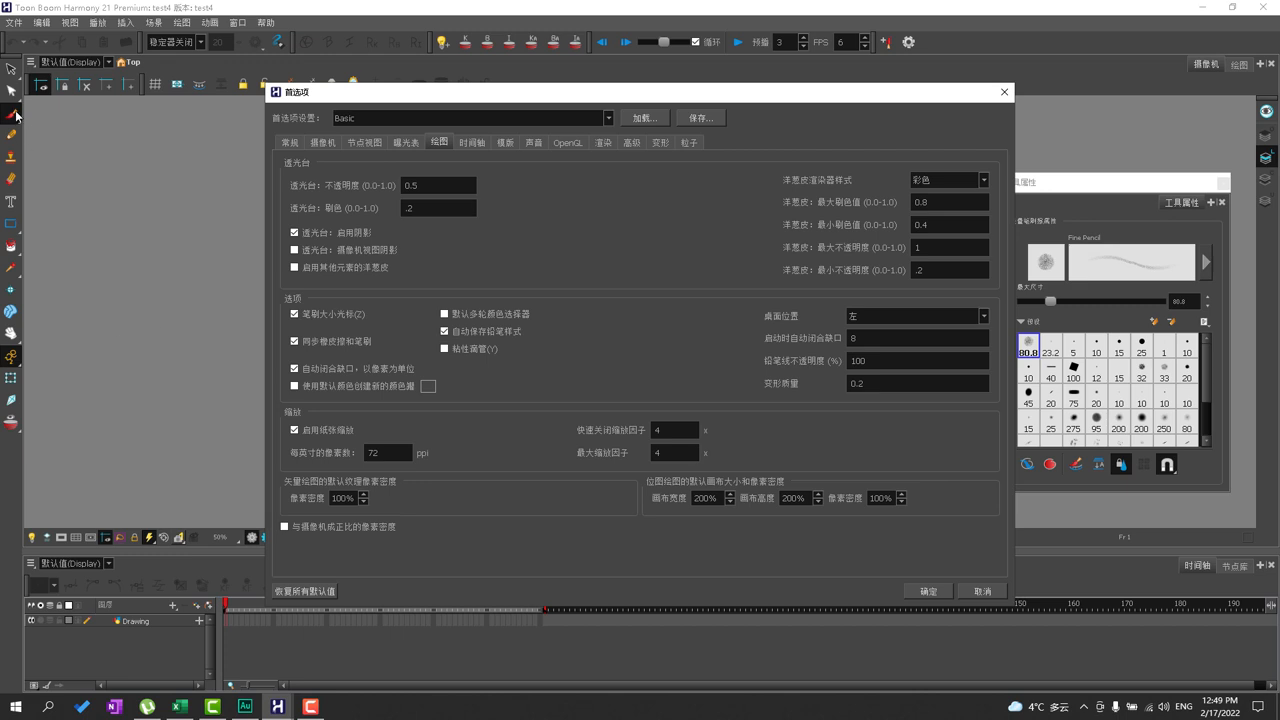
left_click(294, 314)
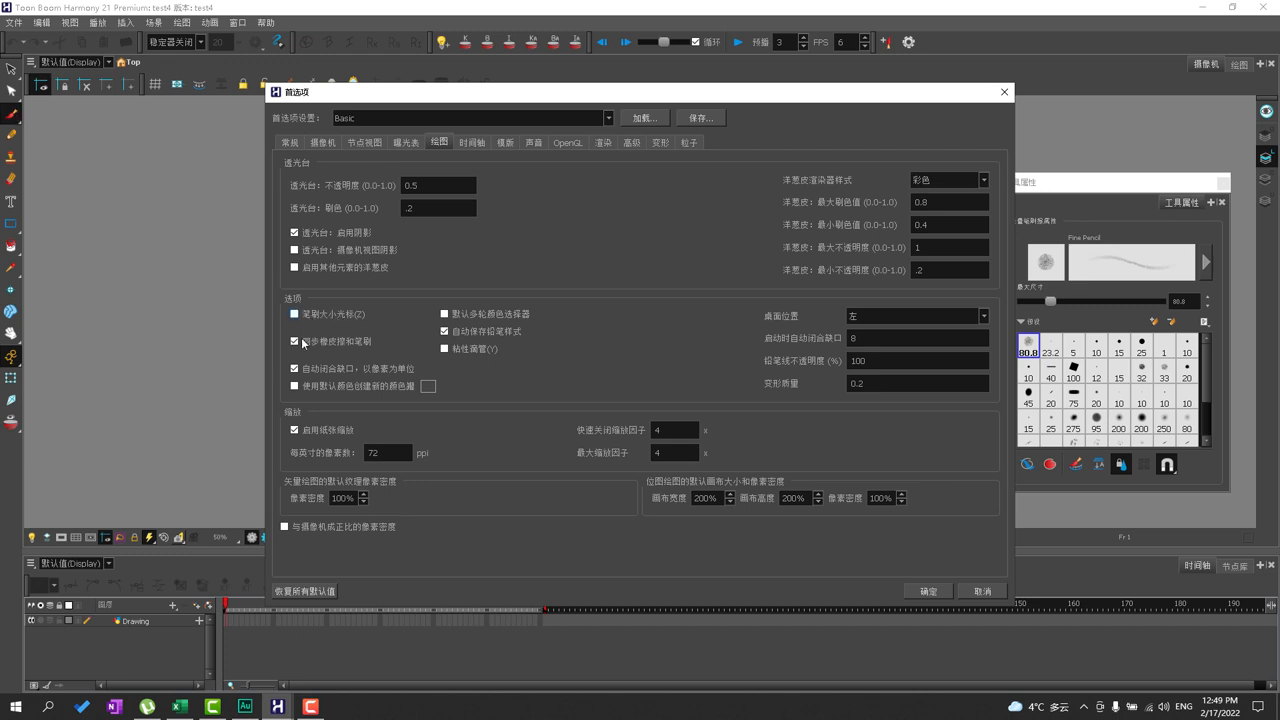
left_click(472, 142)
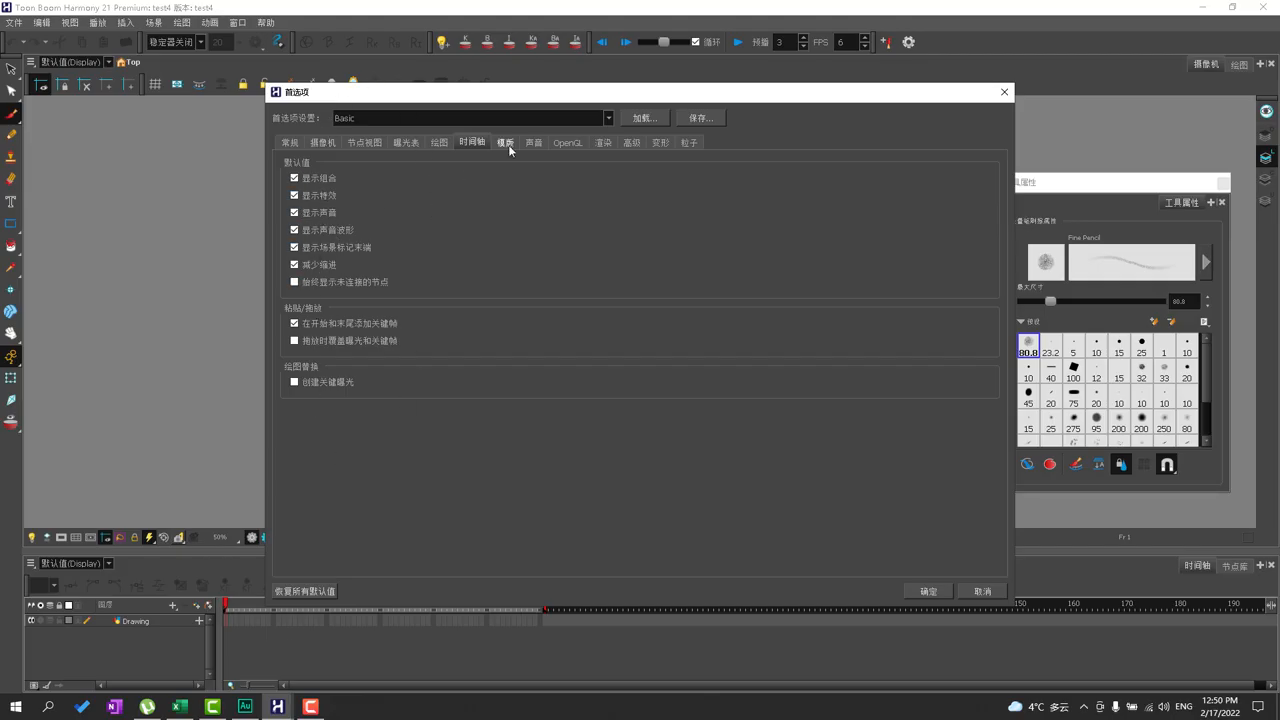
- Pass the Template page and enable Sound Scrubbing on the Sound preferences page
left_click(504, 142)
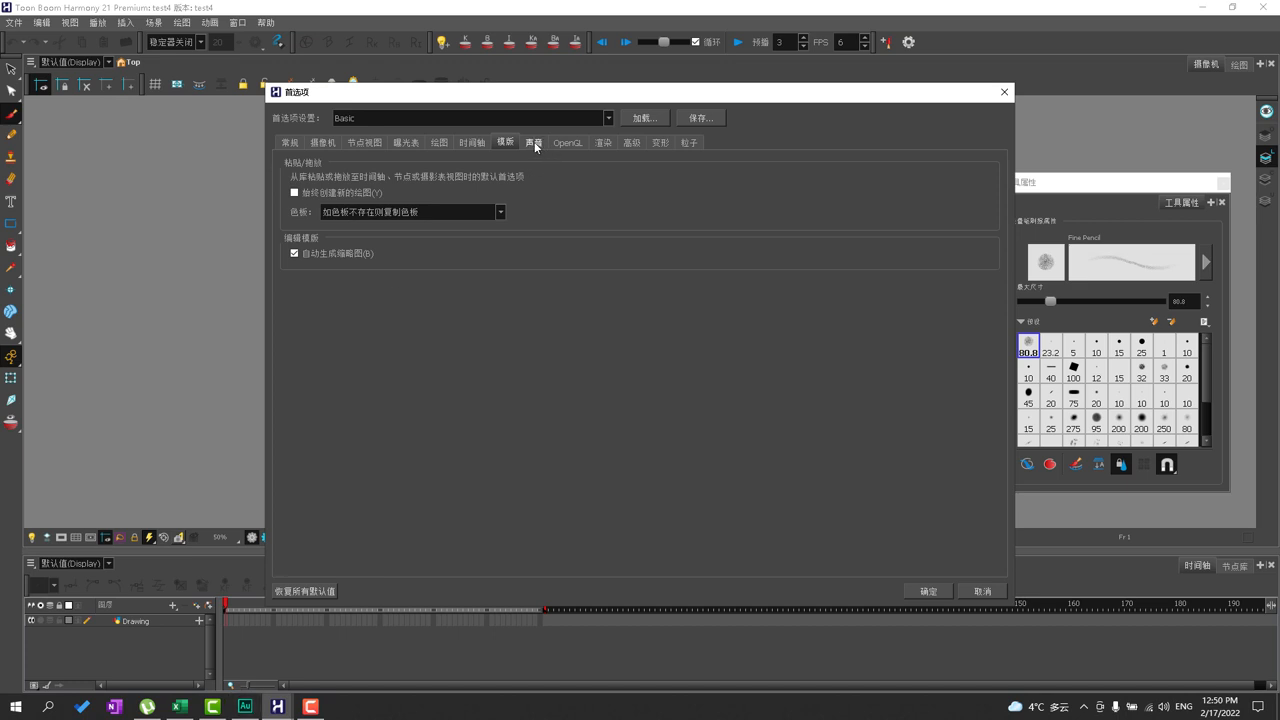
left_click(534, 142)
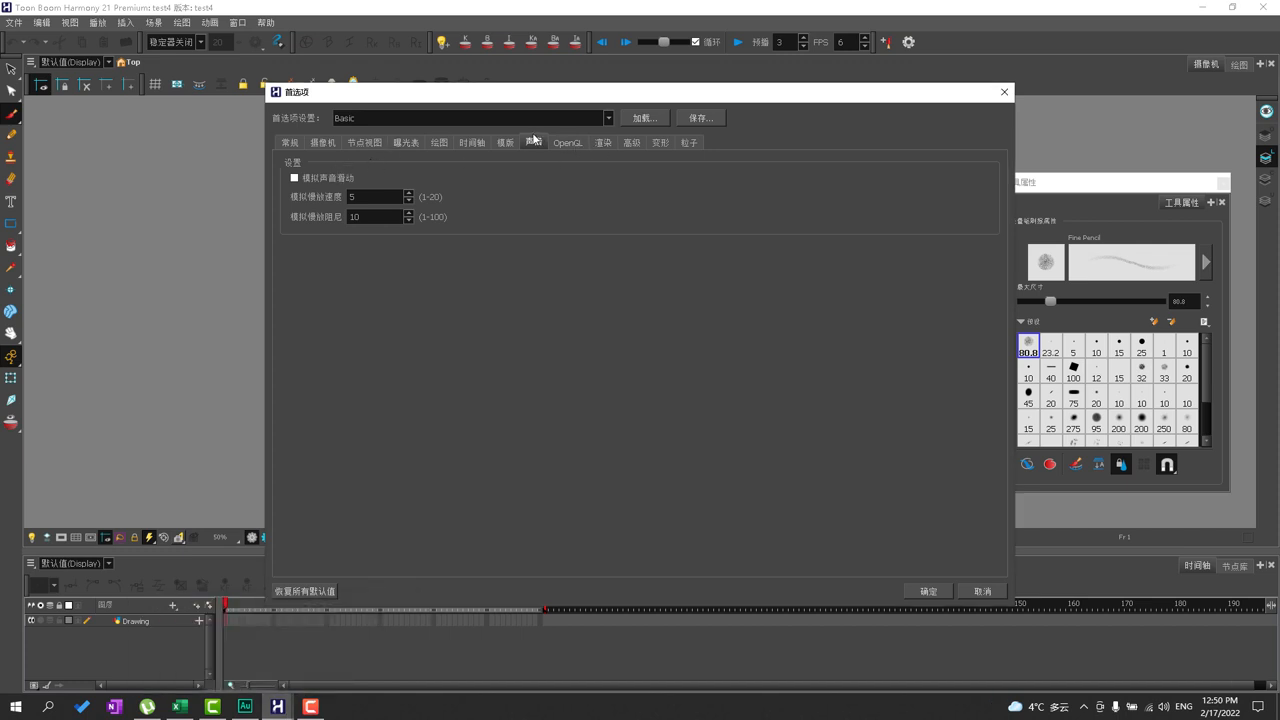
left_click(294, 178)
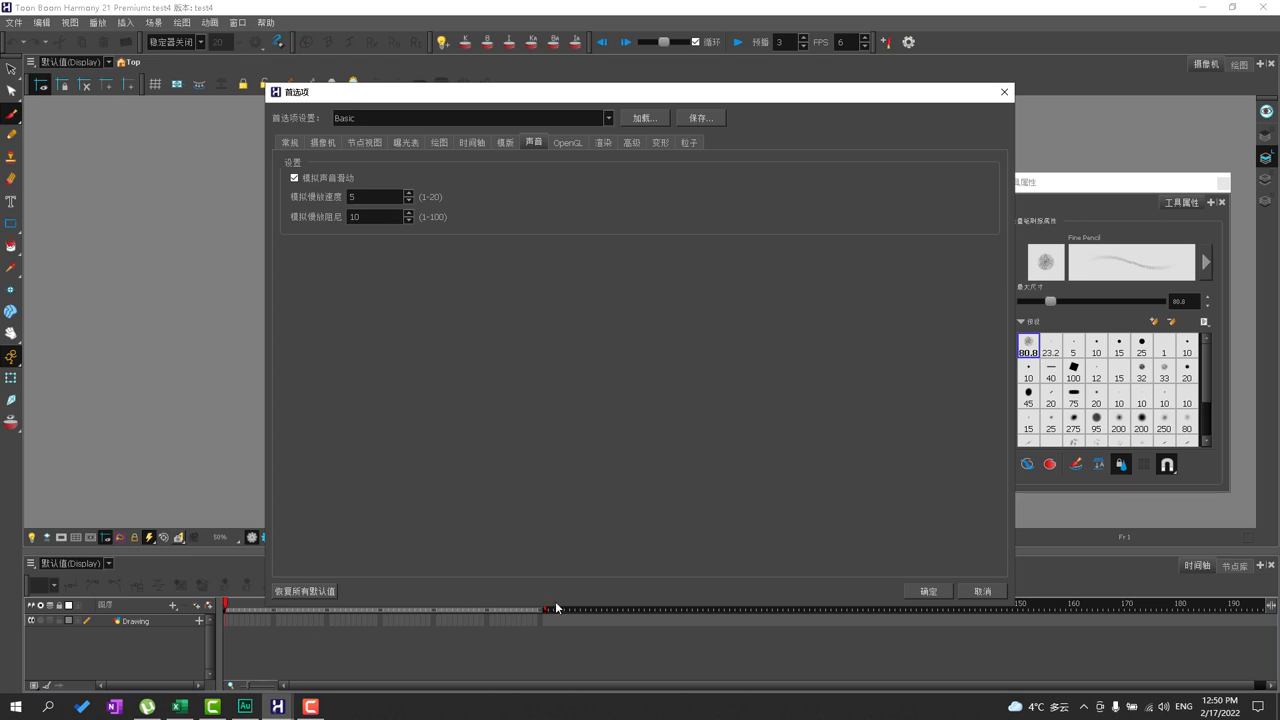
mouse_move(384, 604)
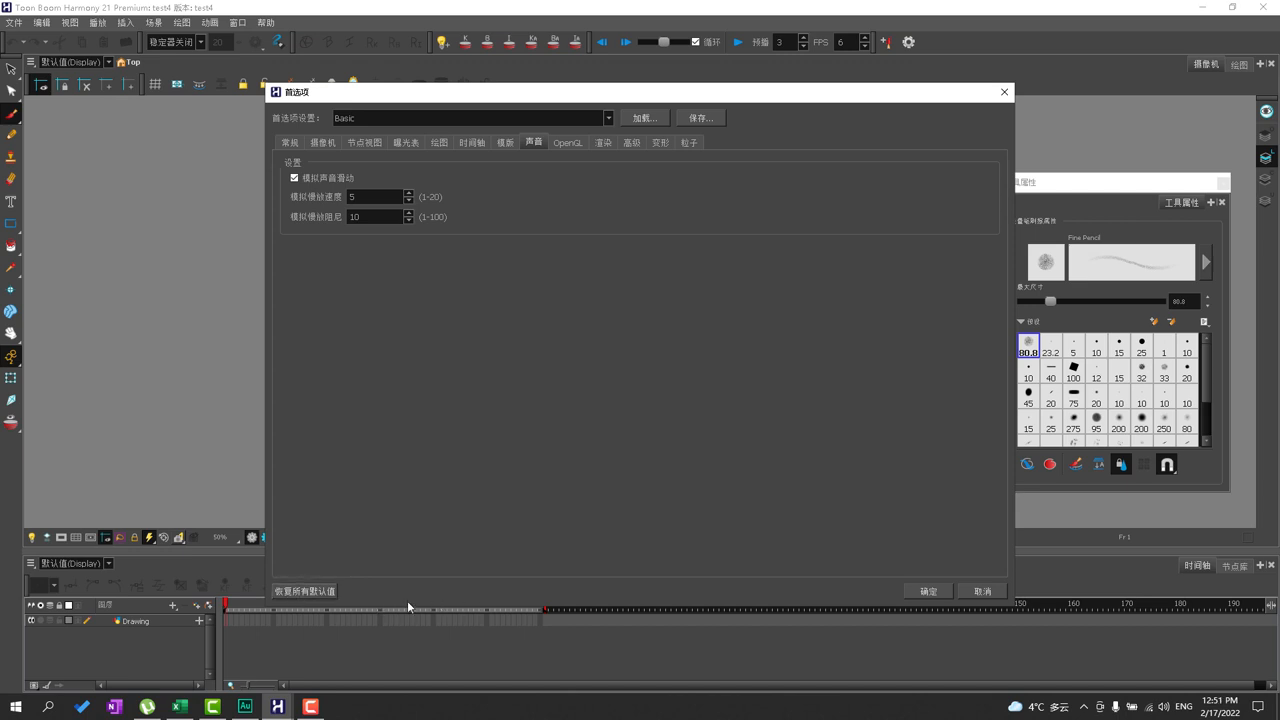
mouse_move(288, 552)
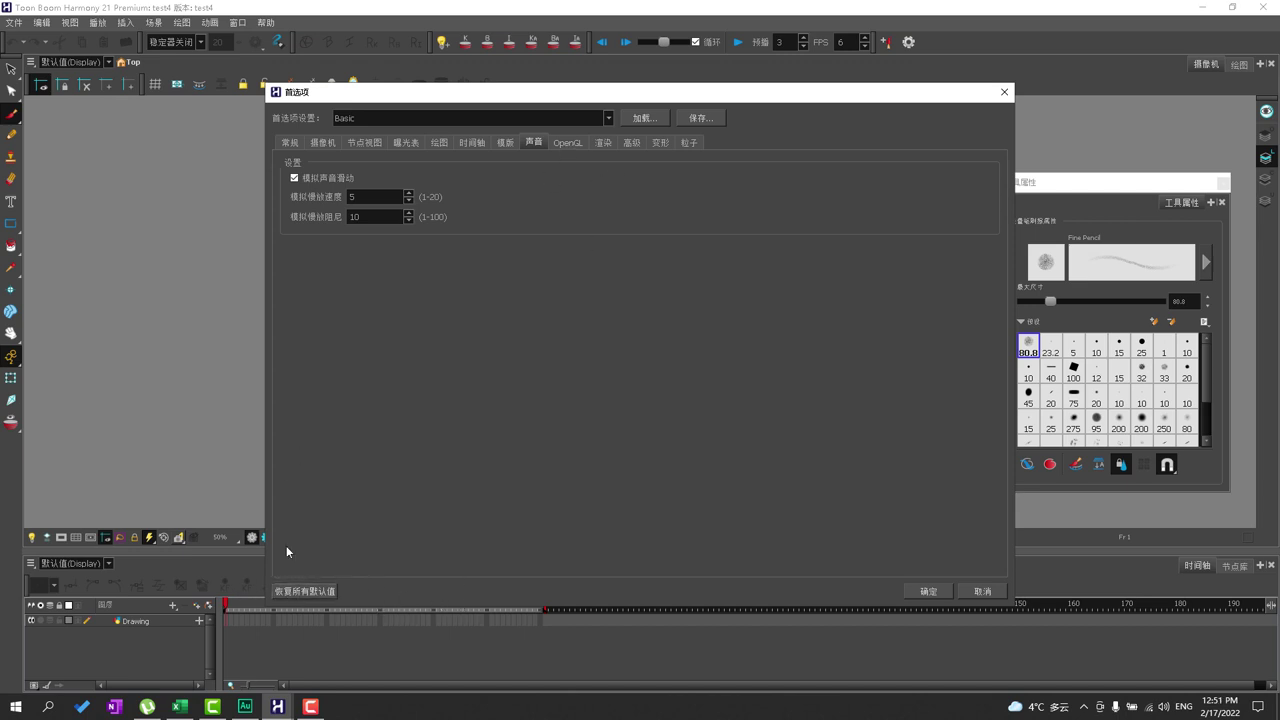
mouse_move(252, 630)
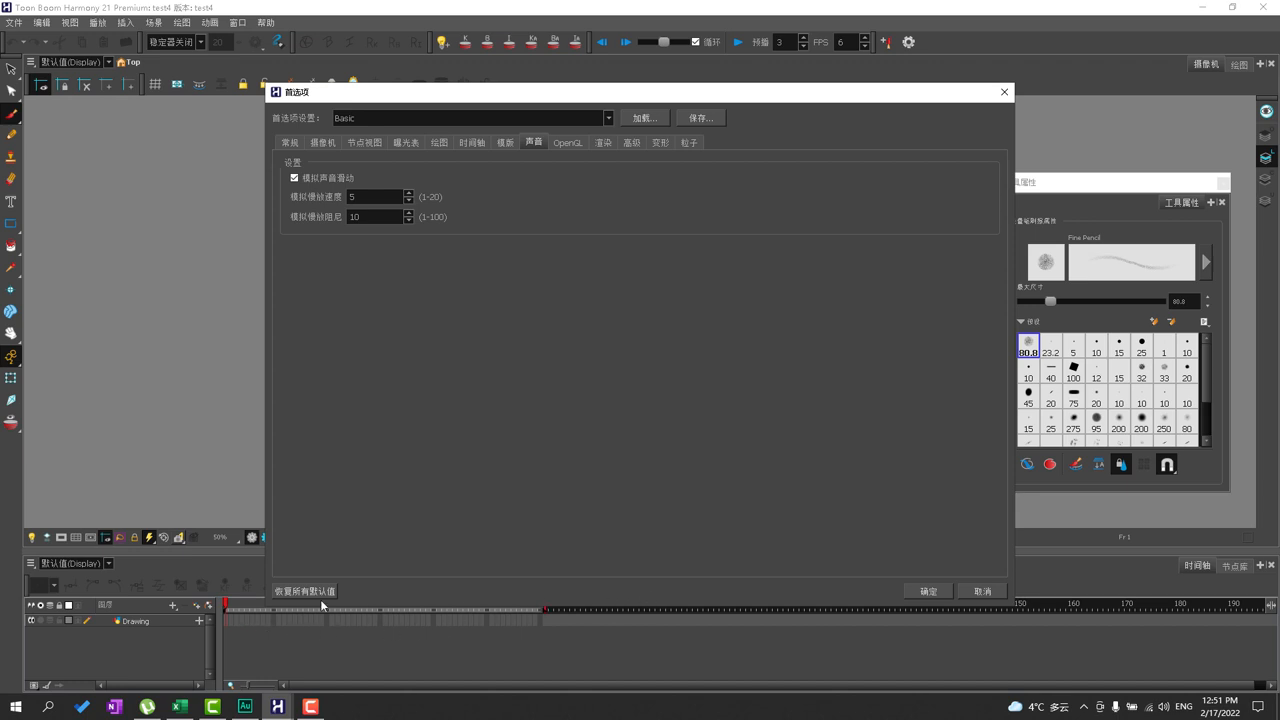
mouse_move(460, 592)
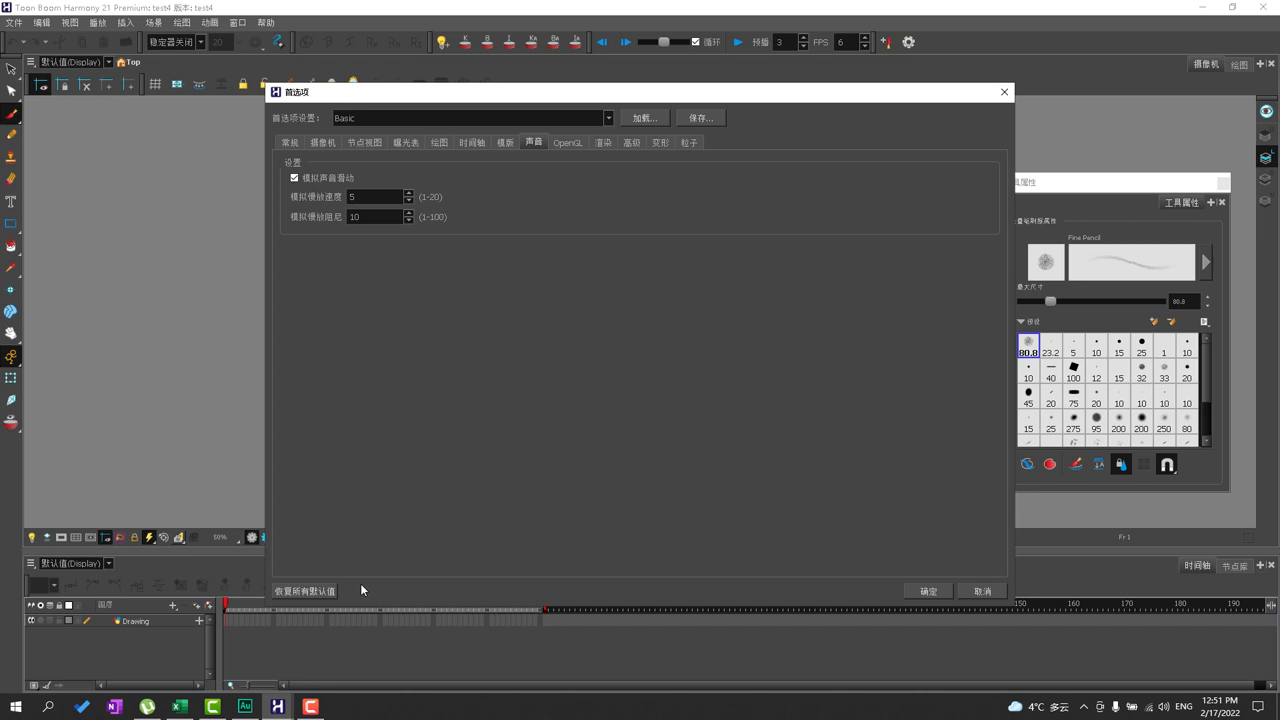
mouse_move(390, 240)
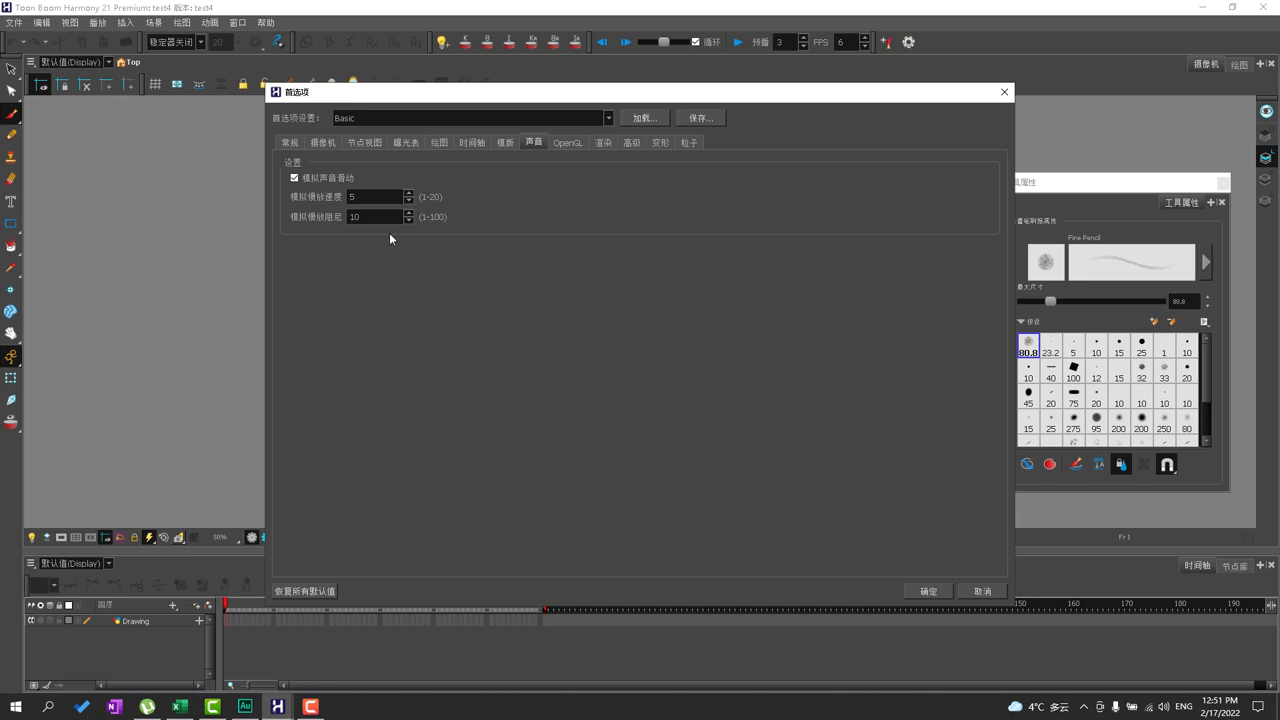
mouse_move(320, 412)
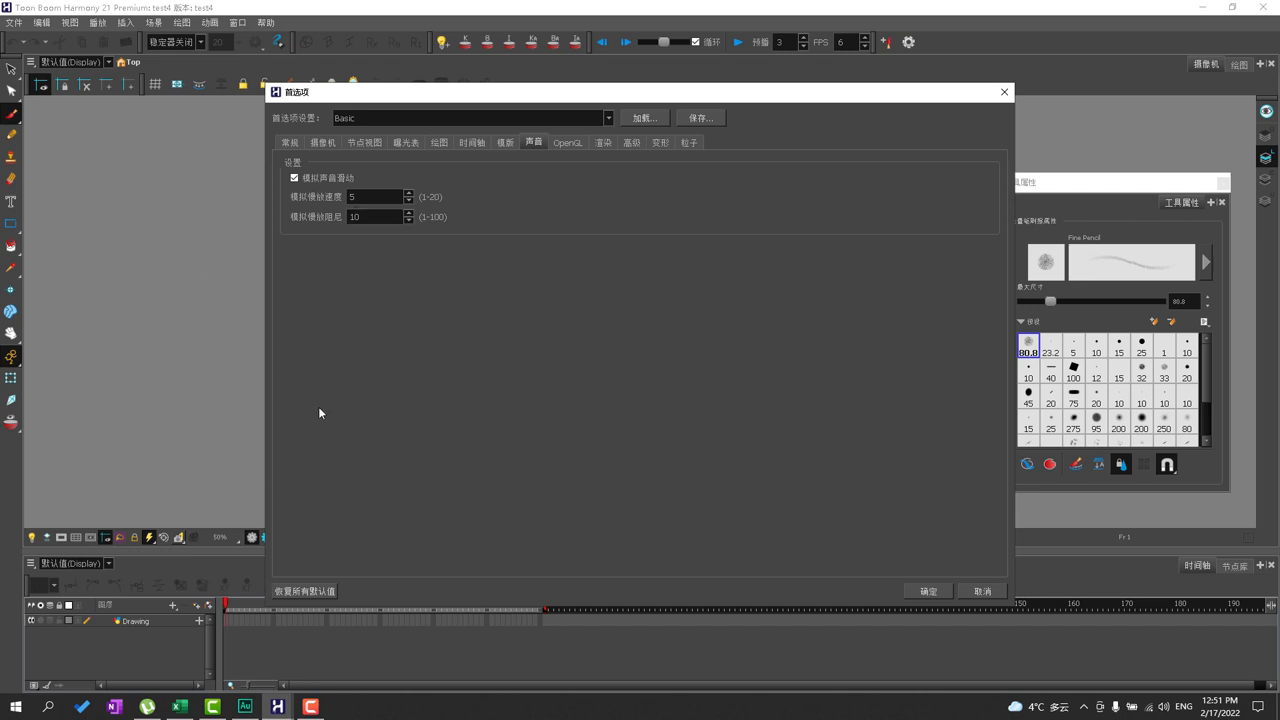
- Review the OpenGL page's rendering and cache settings, adjusting one option there
left_click(568, 142)
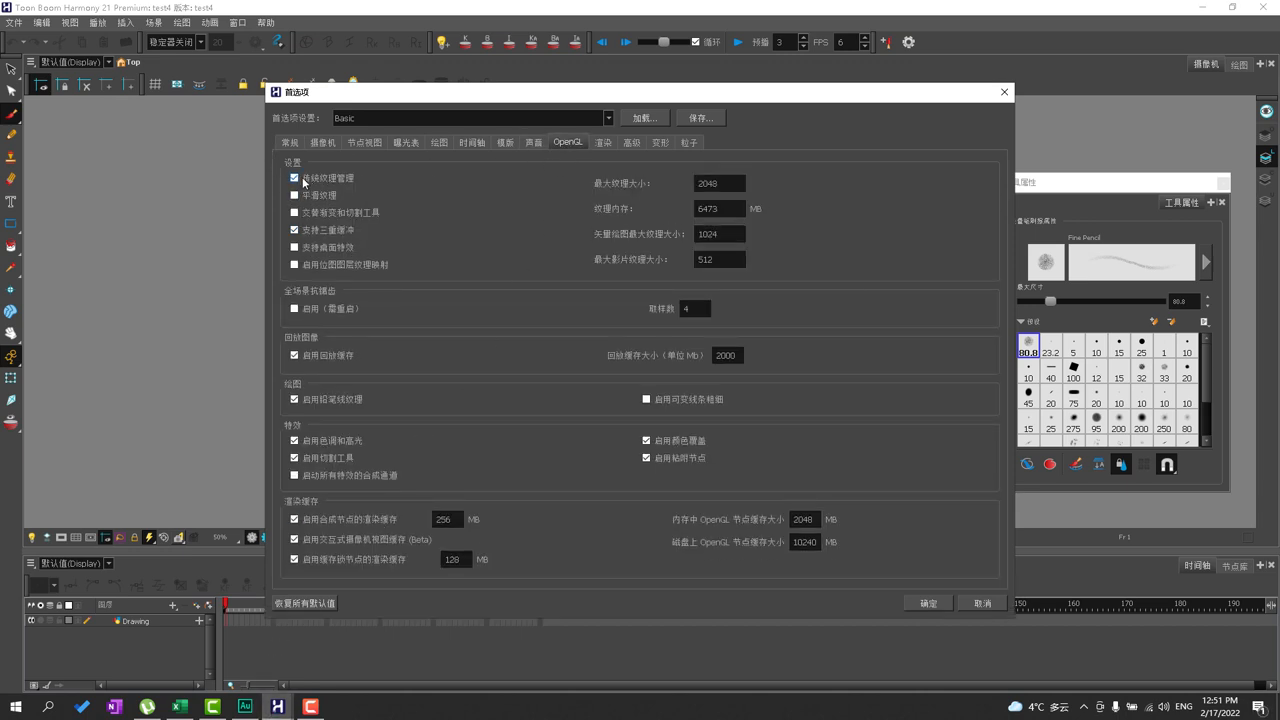
mouse_move(328, 178)
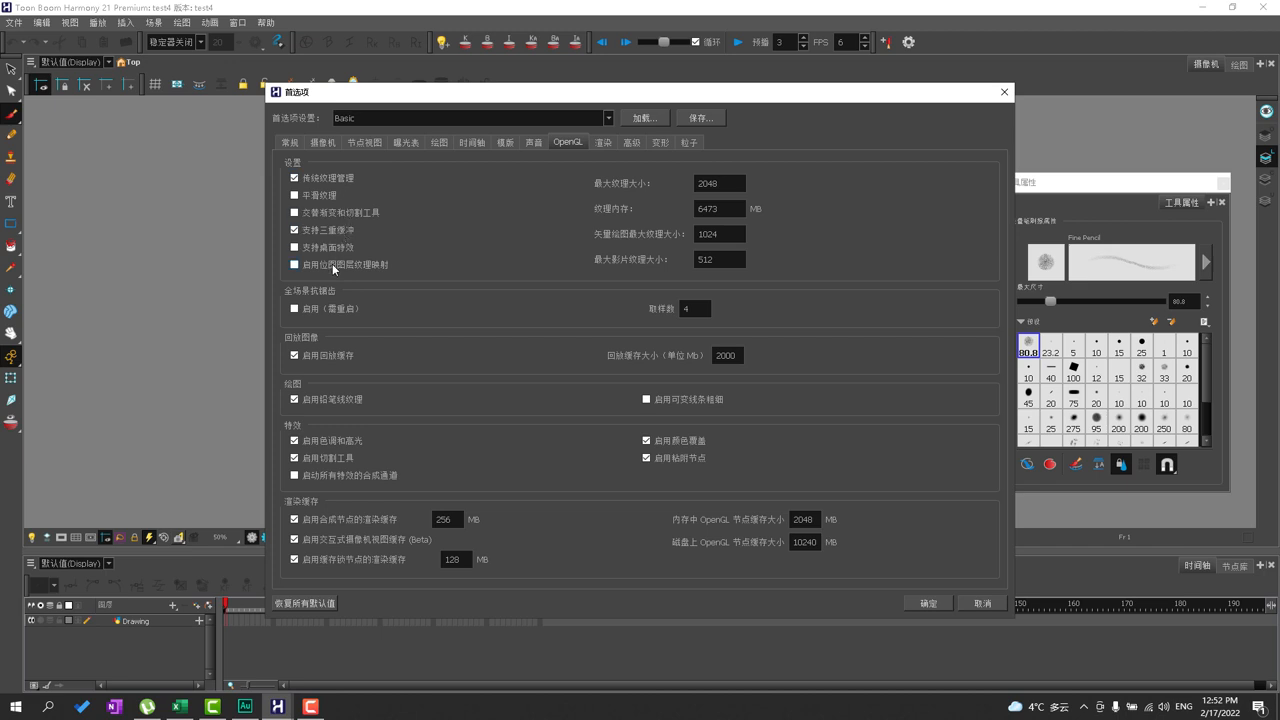
mouse_move(342, 268)
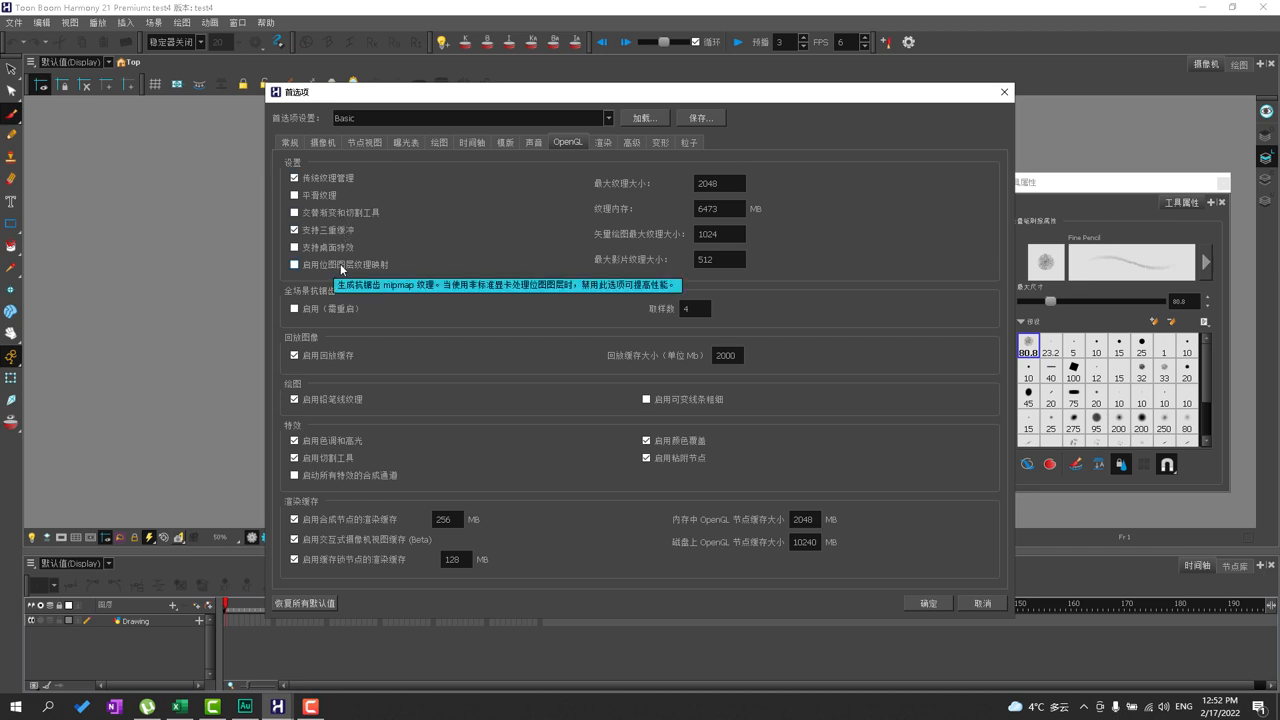
mouse_move(444, 288)
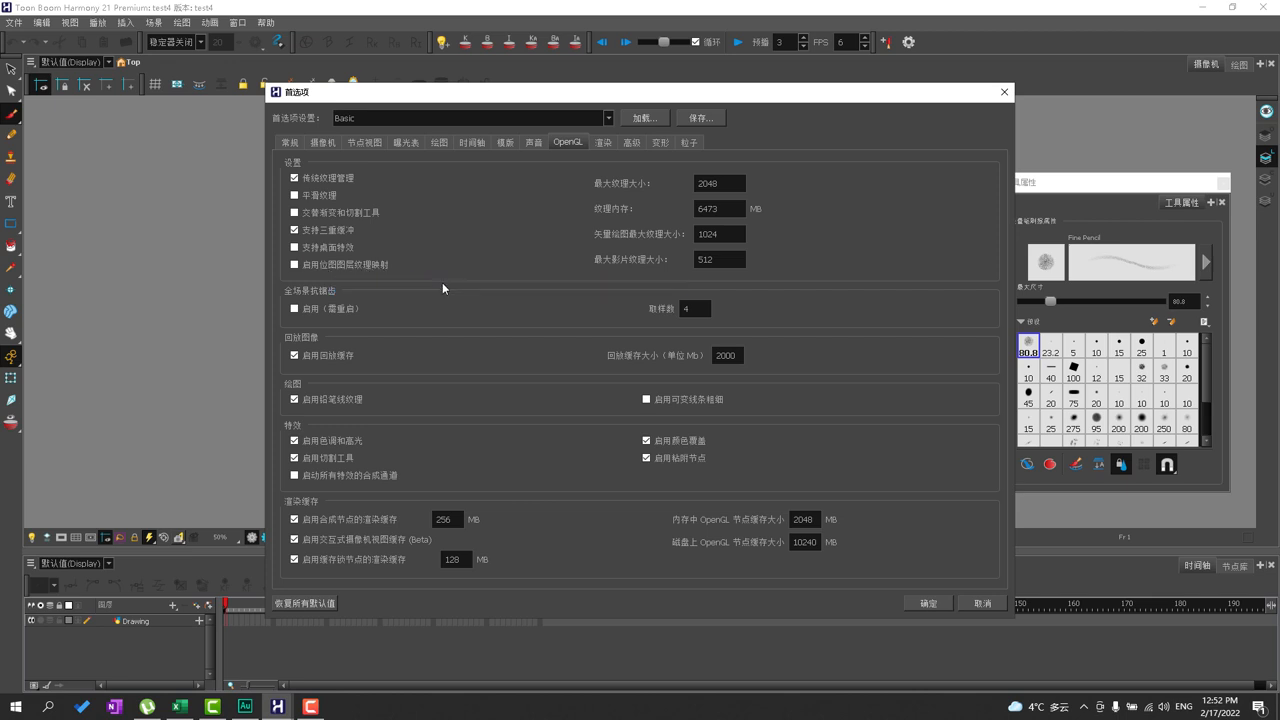
mouse_move(348, 512)
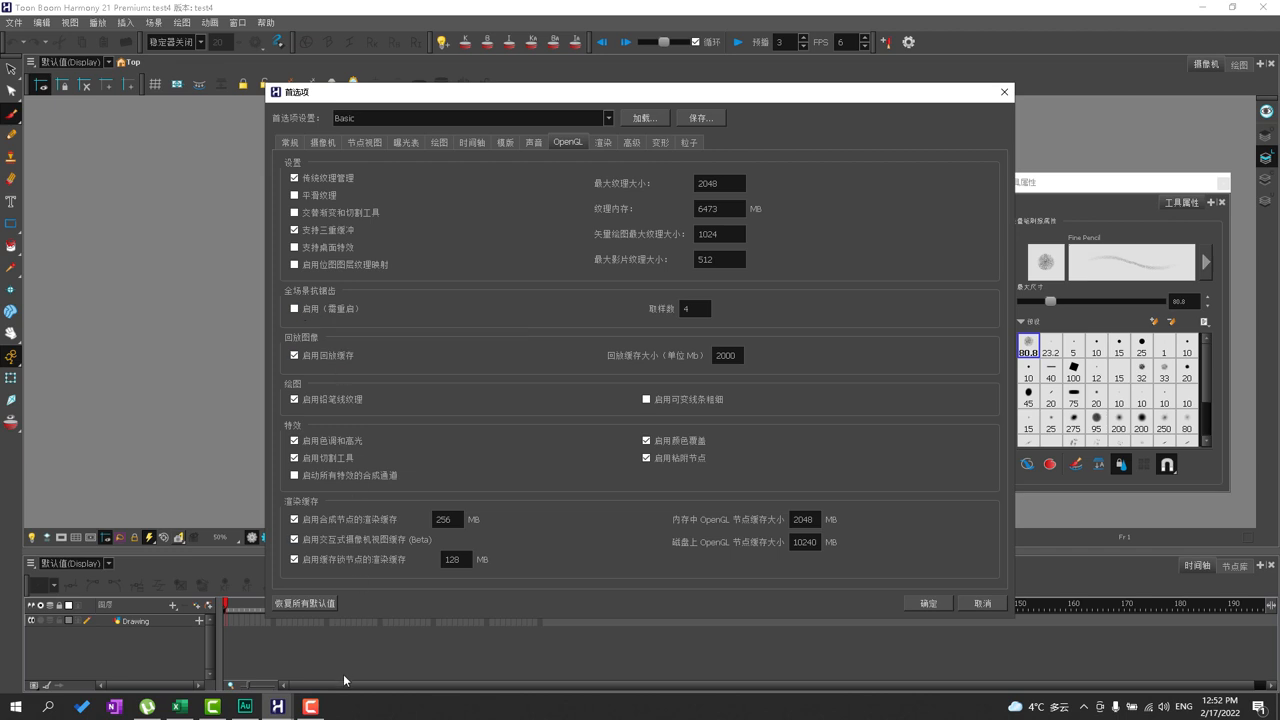
left_click(294, 476)
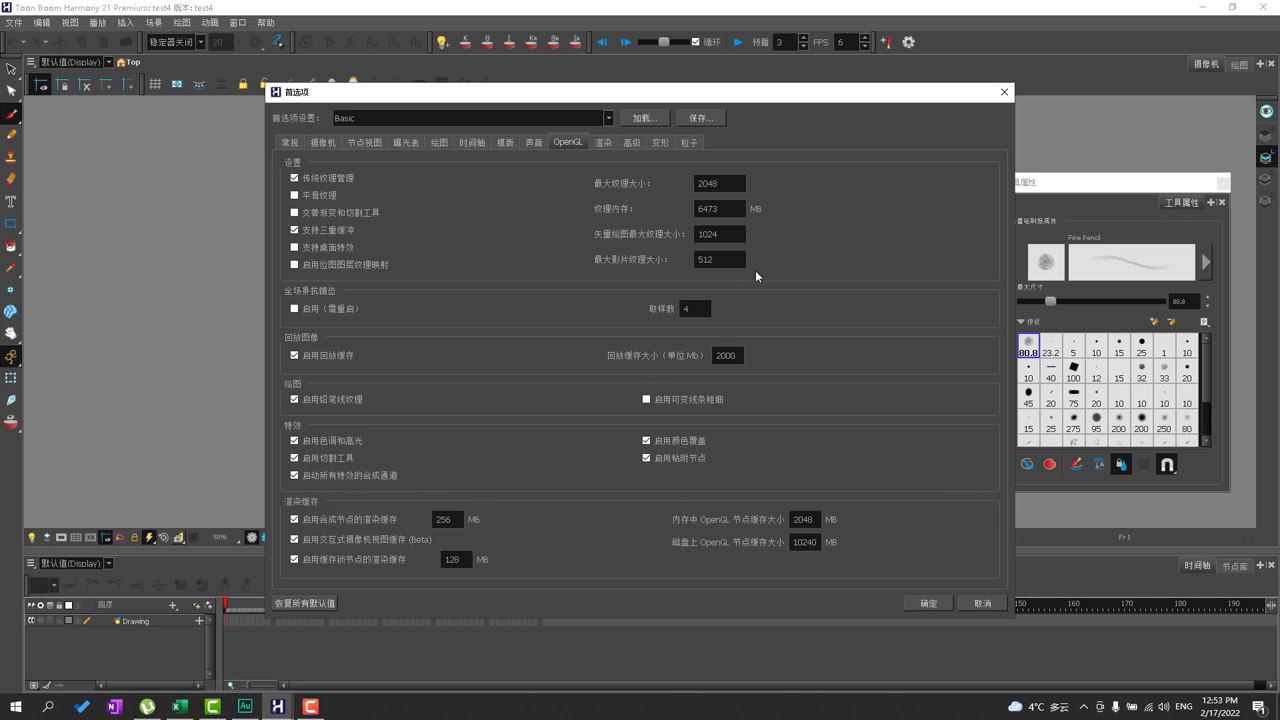
mouse_move(916, 480)
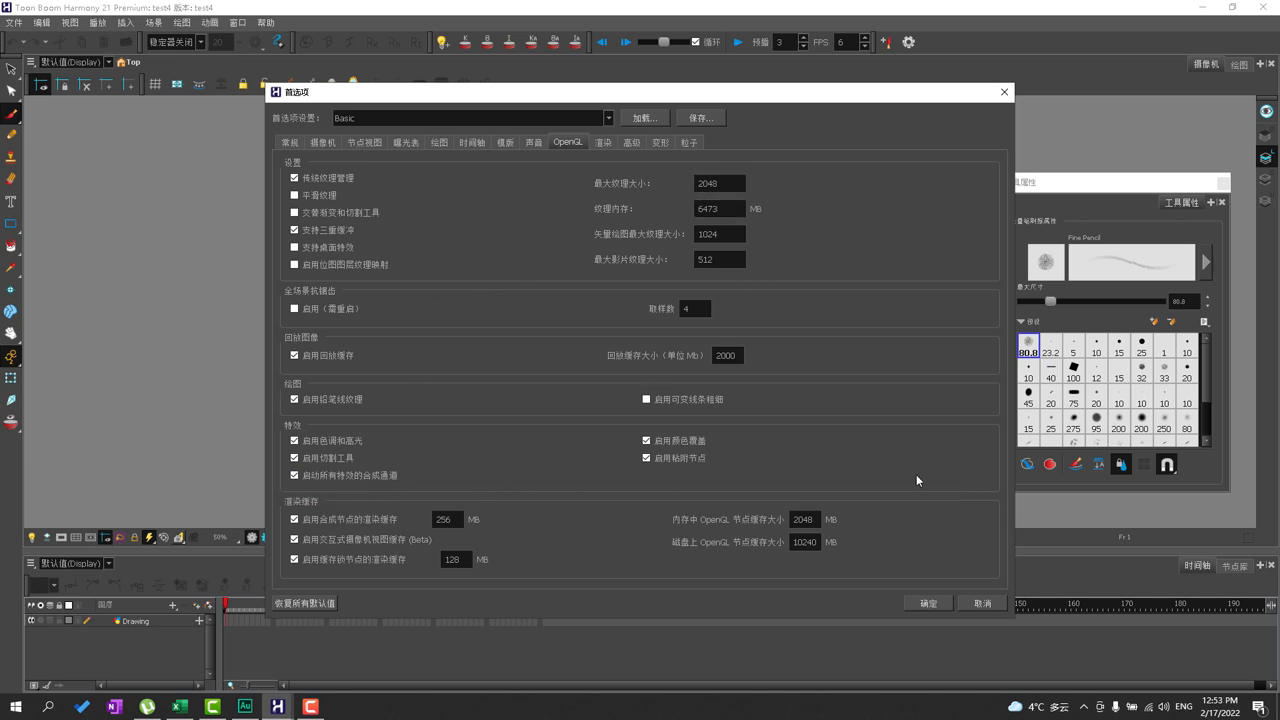
mouse_move(392, 428)
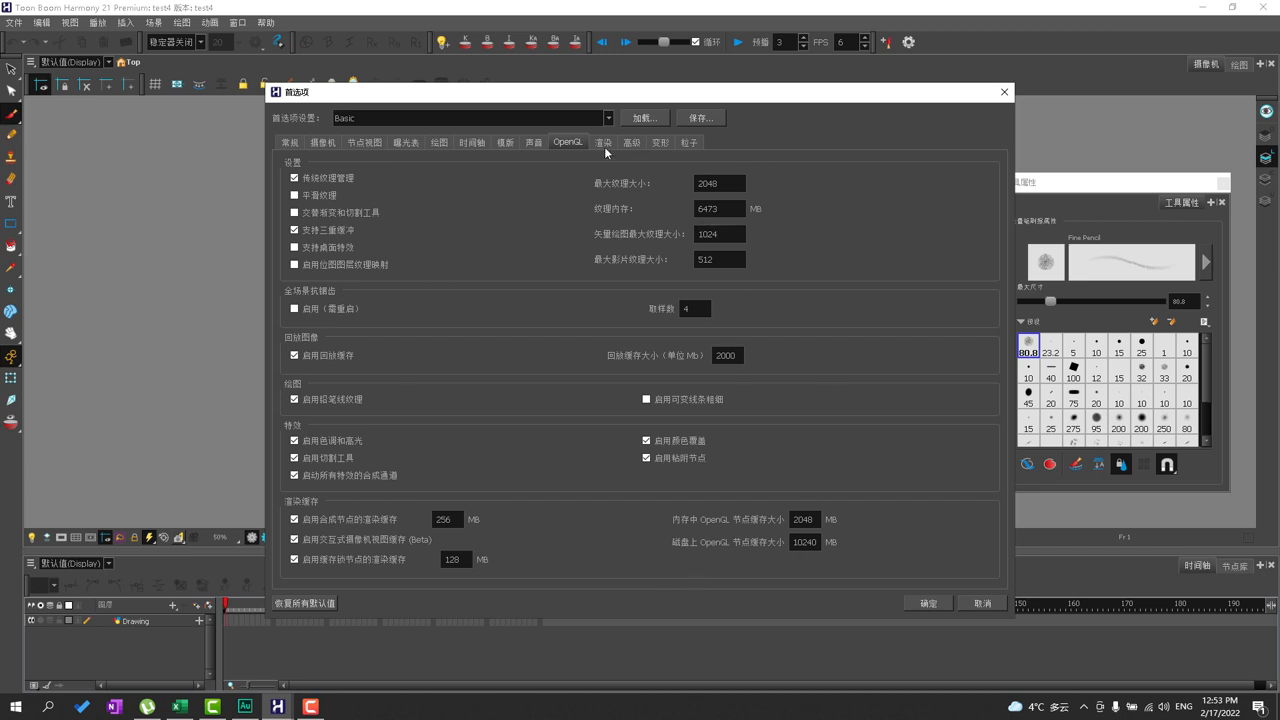
- Pass the Render page and confirm Qt Wintab tablet support is ticked on the Advanced page
left_click(604, 142)
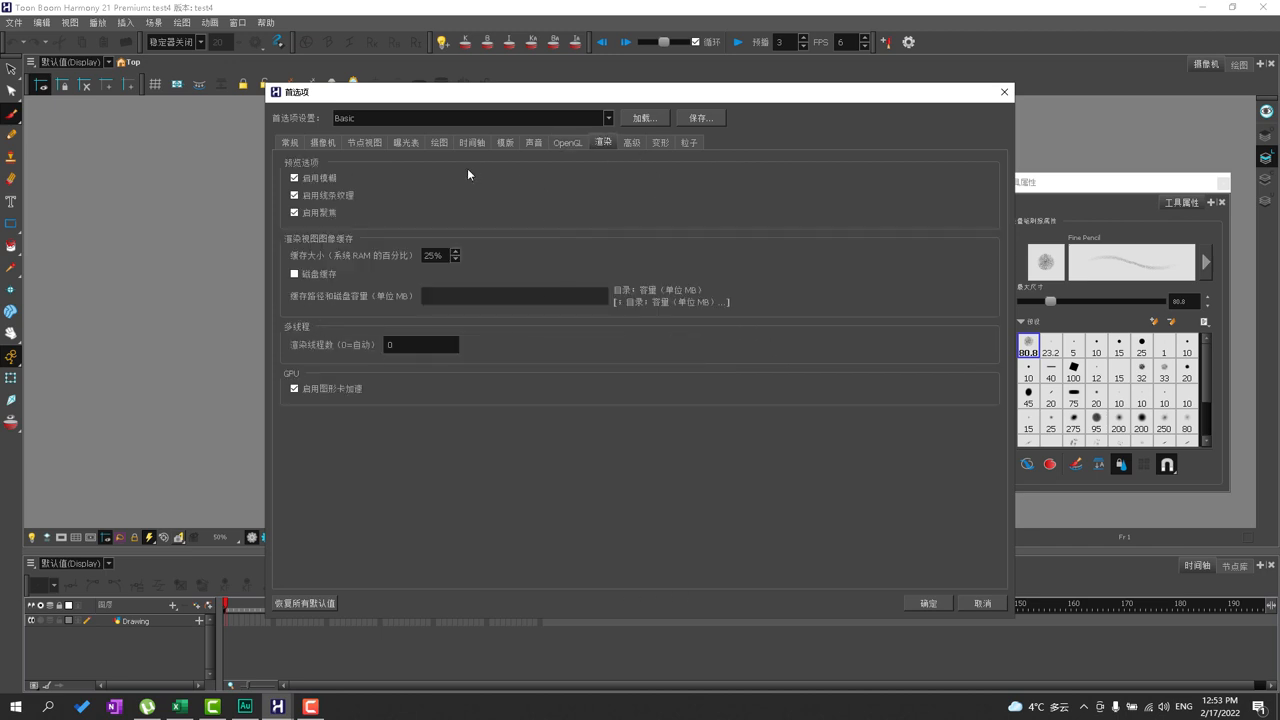
mouse_move(452, 312)
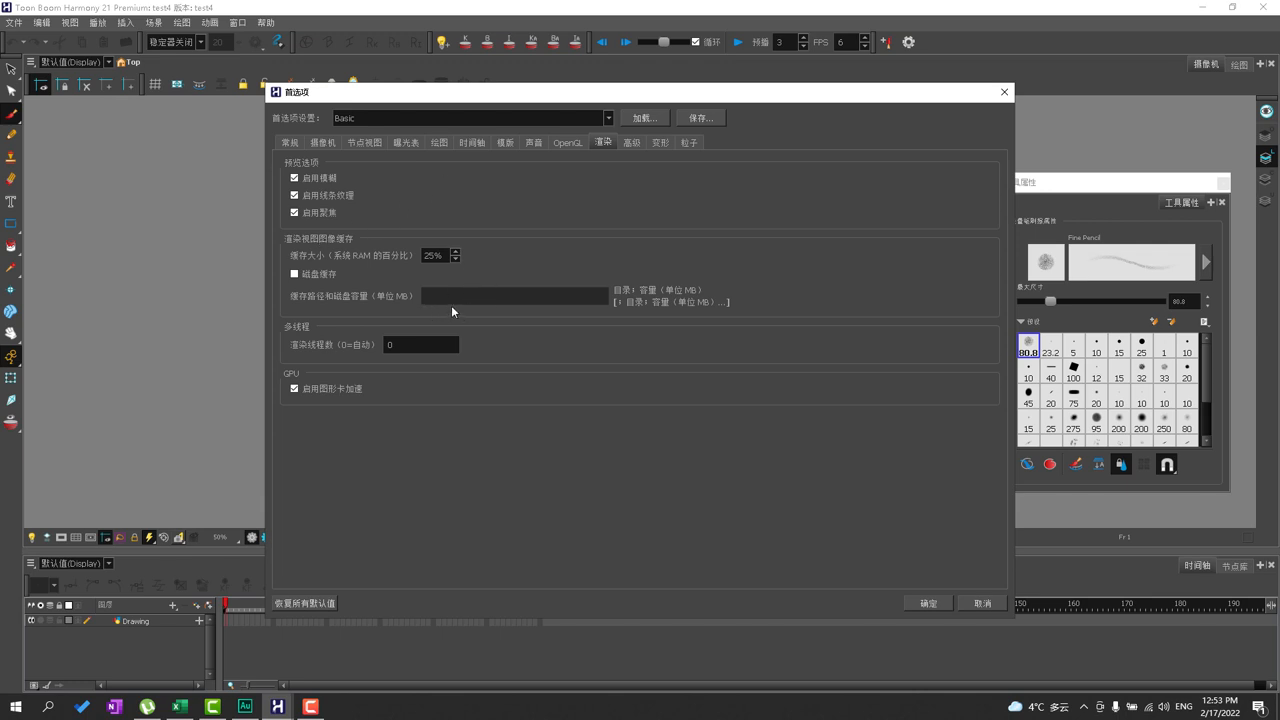
mouse_move(432, 308)
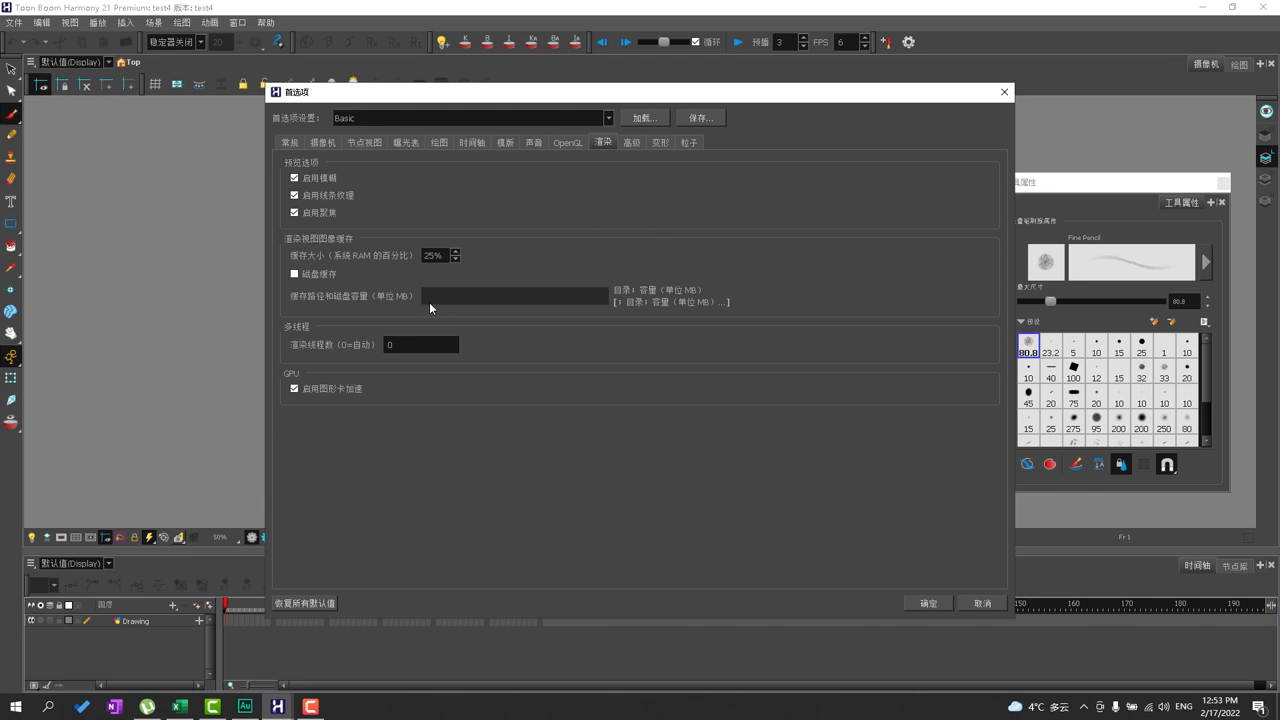
mouse_move(492, 304)
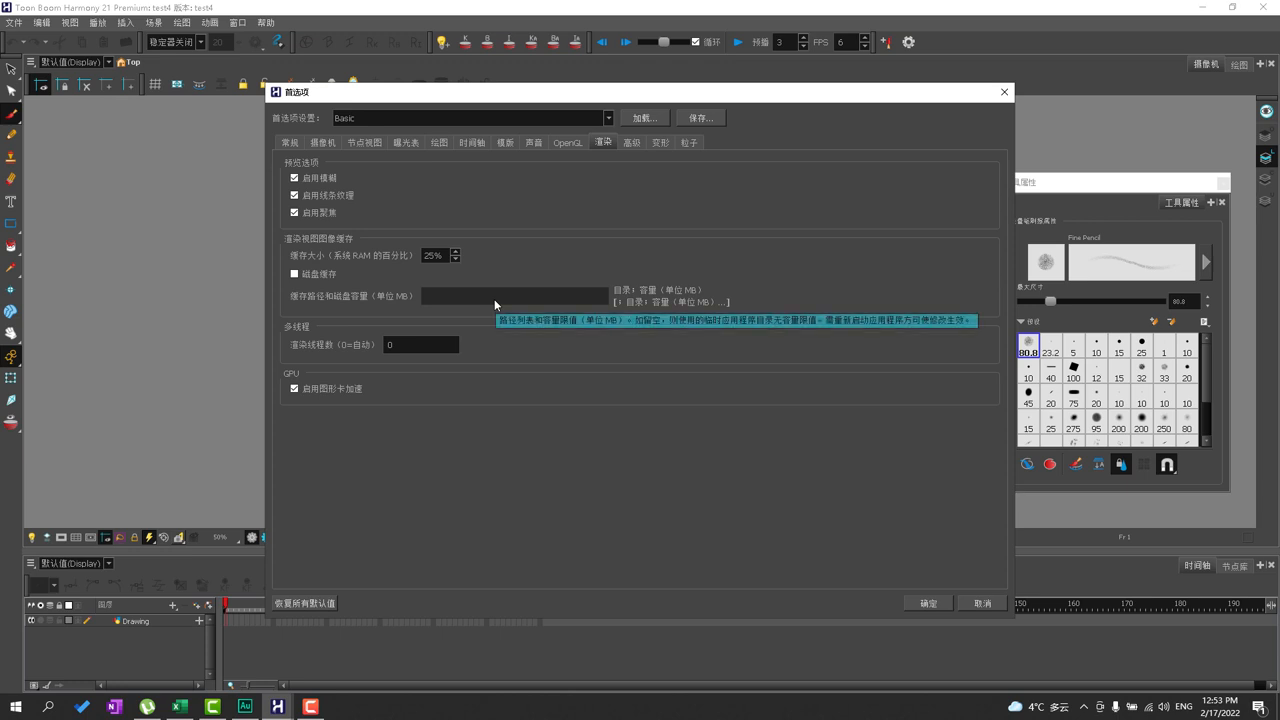
left_click(630, 142)
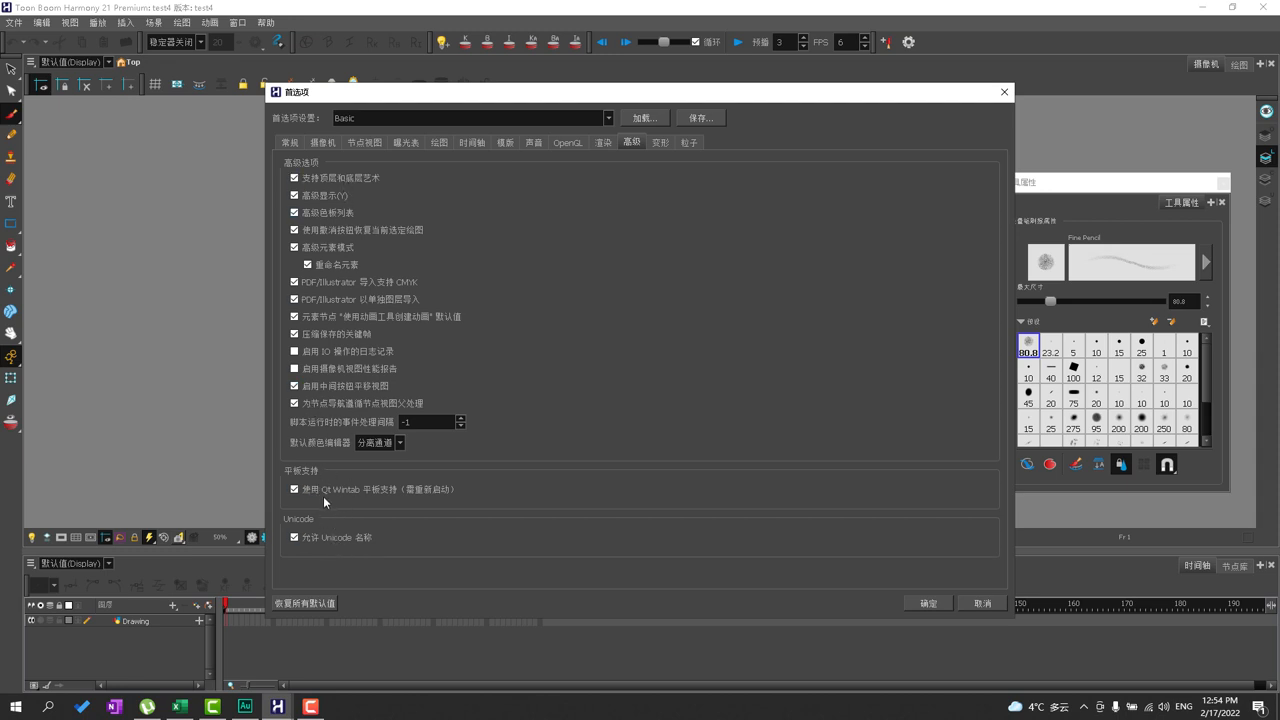
mouse_move(350, 496)
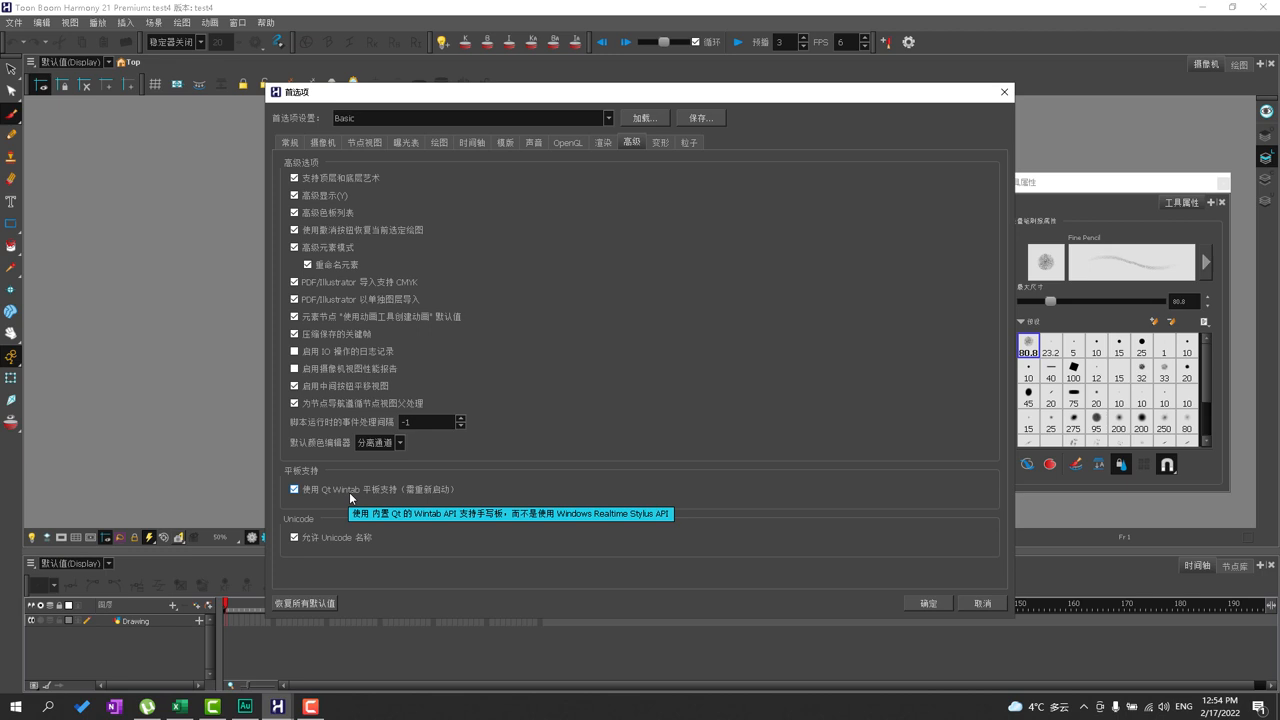
mouse_move(344, 548)
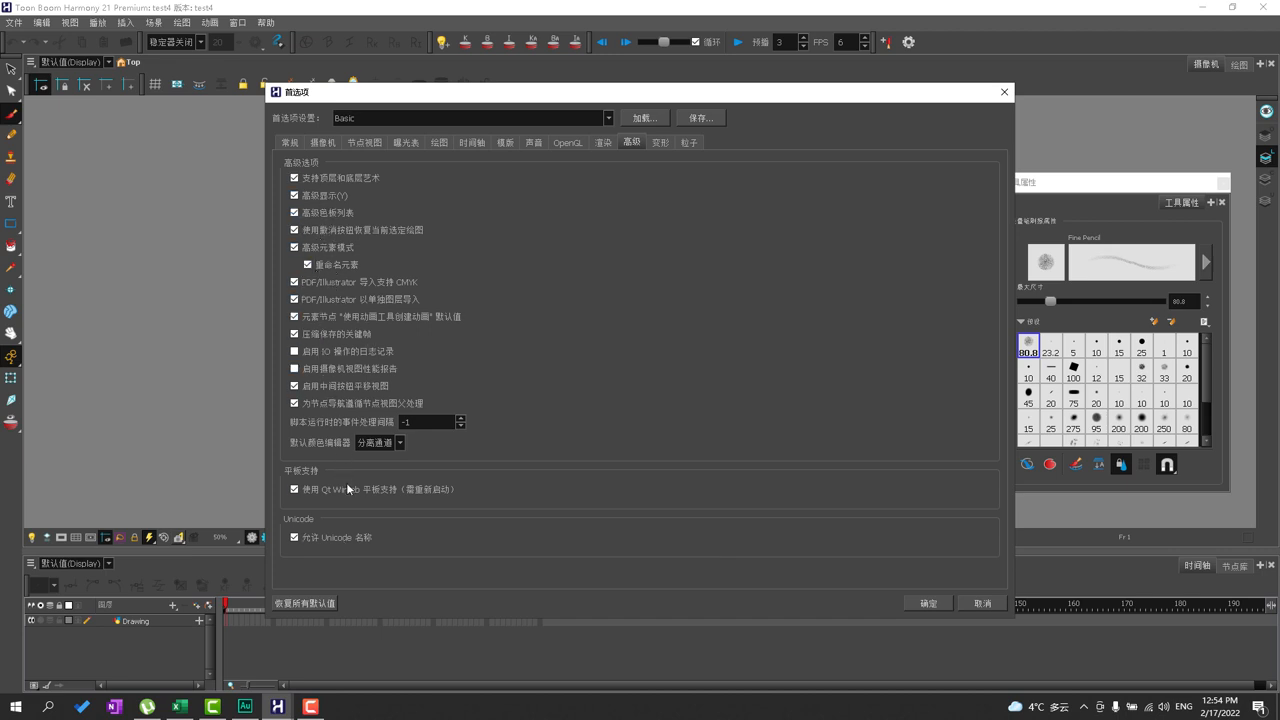
- Glance at the Particles page, then settle on the Deformation preferences page
left_click(660, 142)
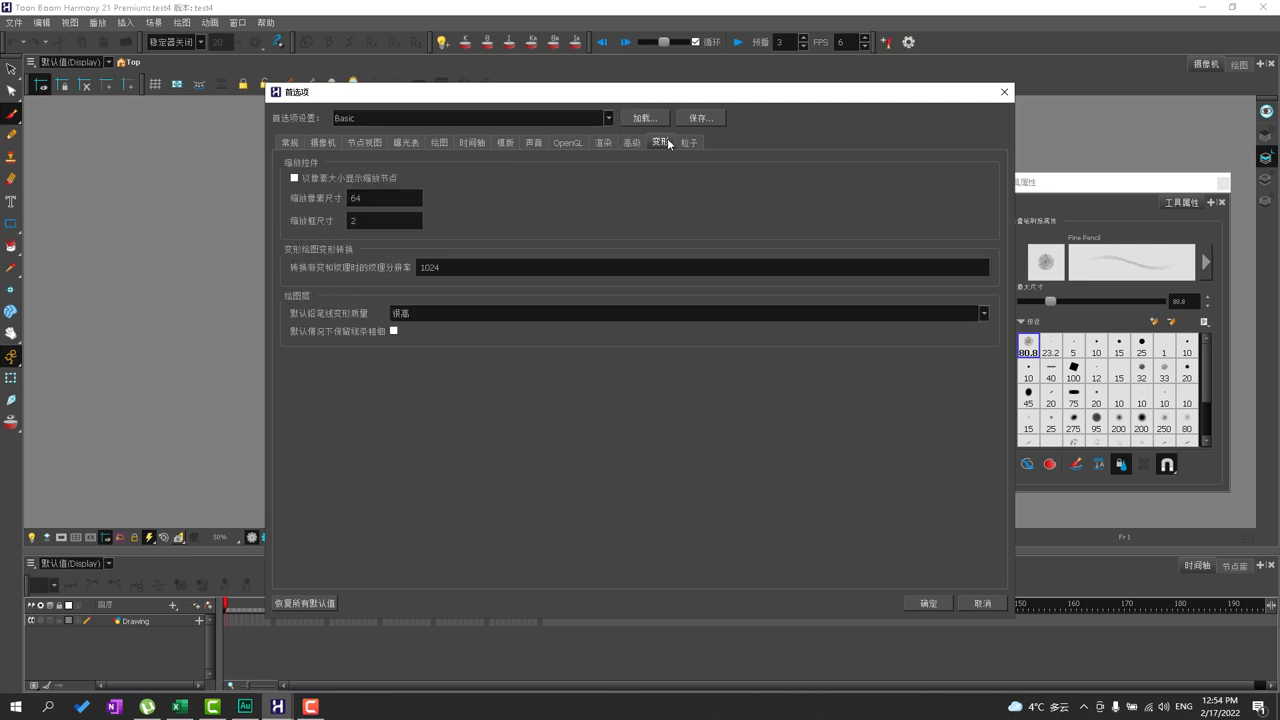
left_click(688, 142)
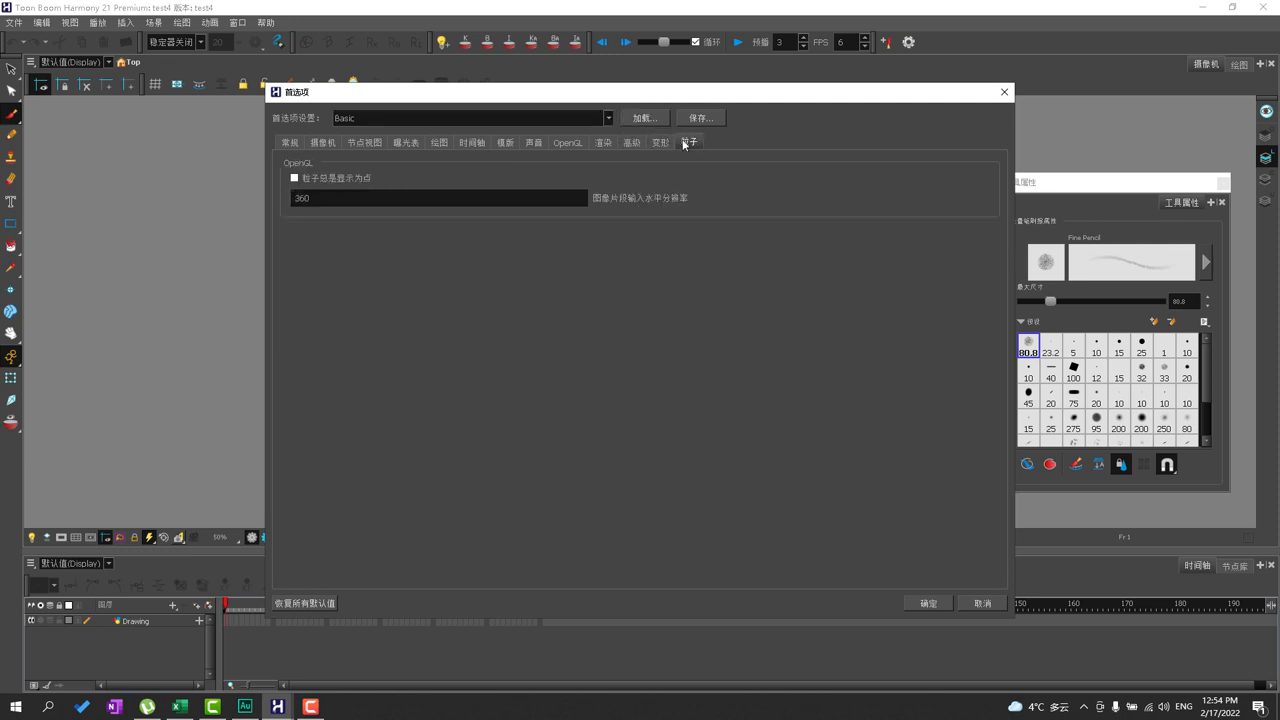
left_click(660, 142)
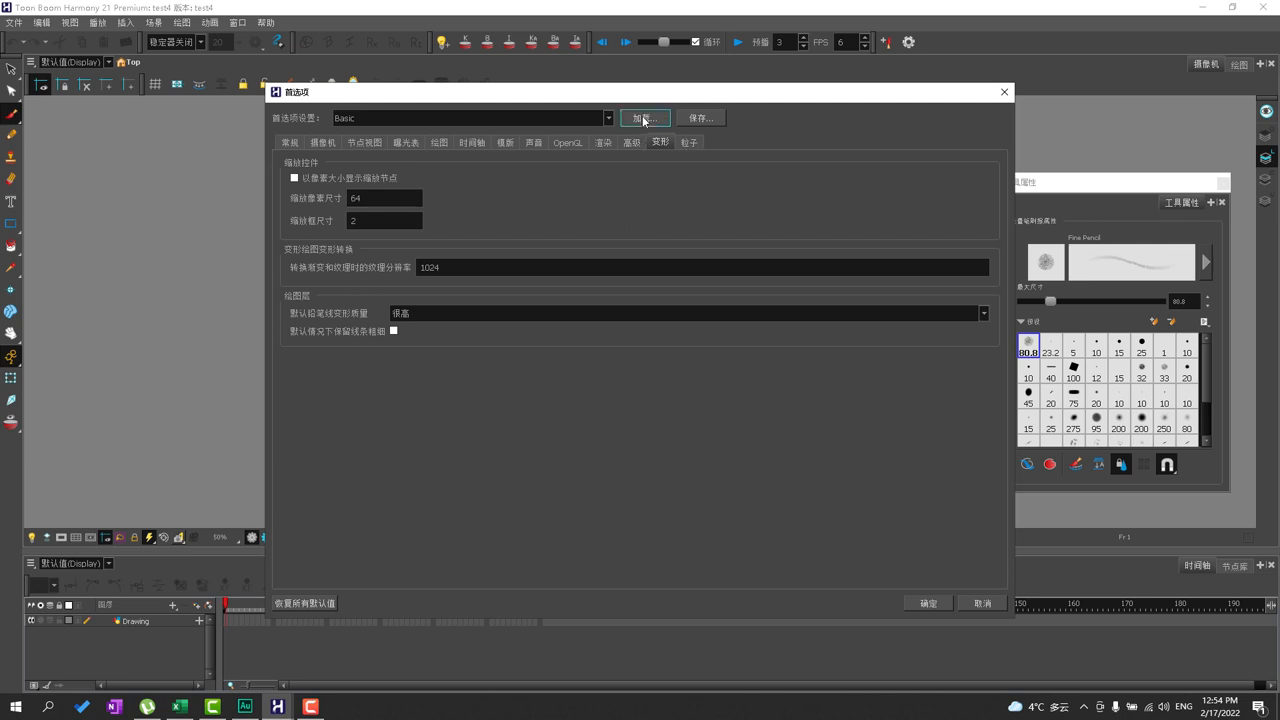
mouse_move(838, 418)
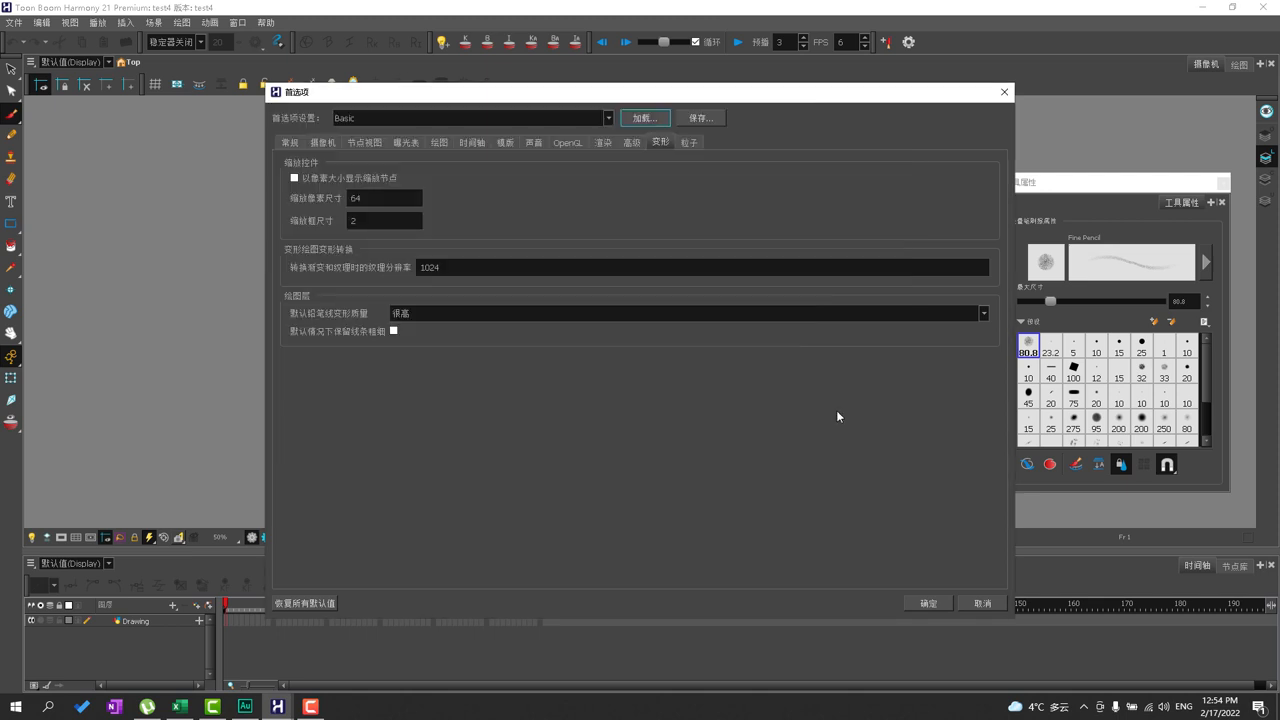
- Save the preference set as 'Tim's Paperless Preferences' XML preset in Documents
left_click(288, 142)
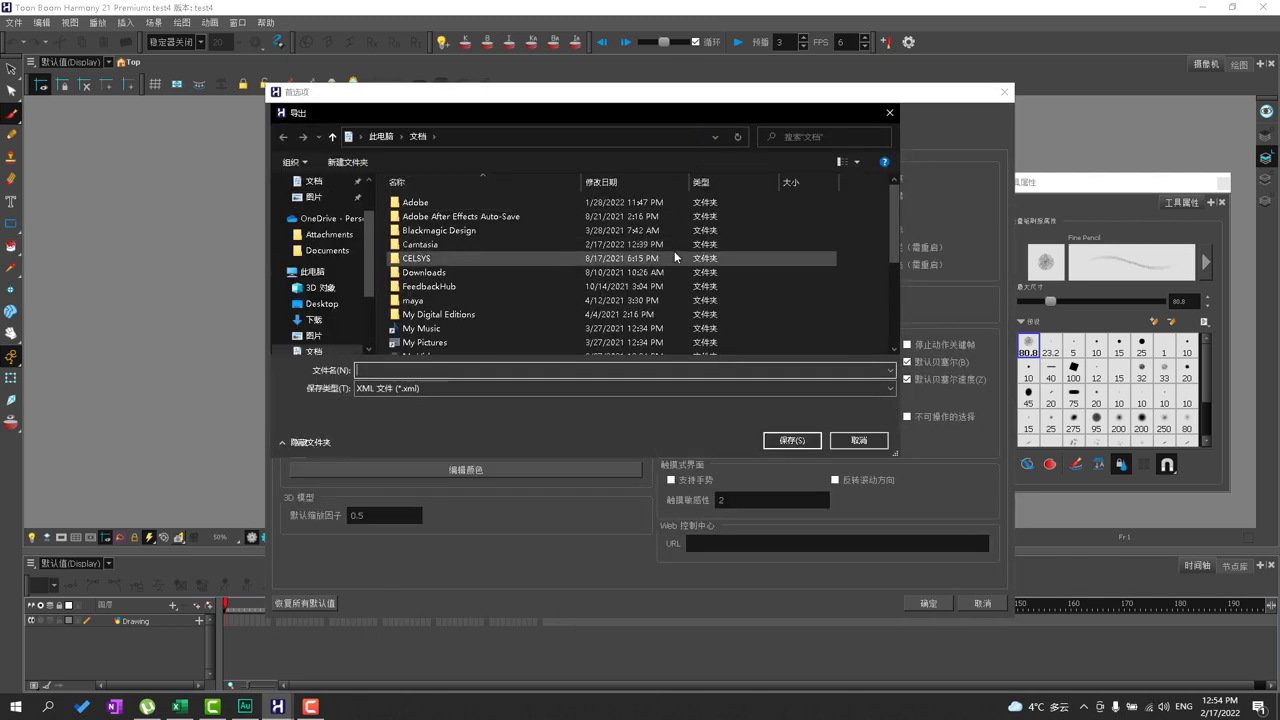
type("Tim's Paperless Preferences")
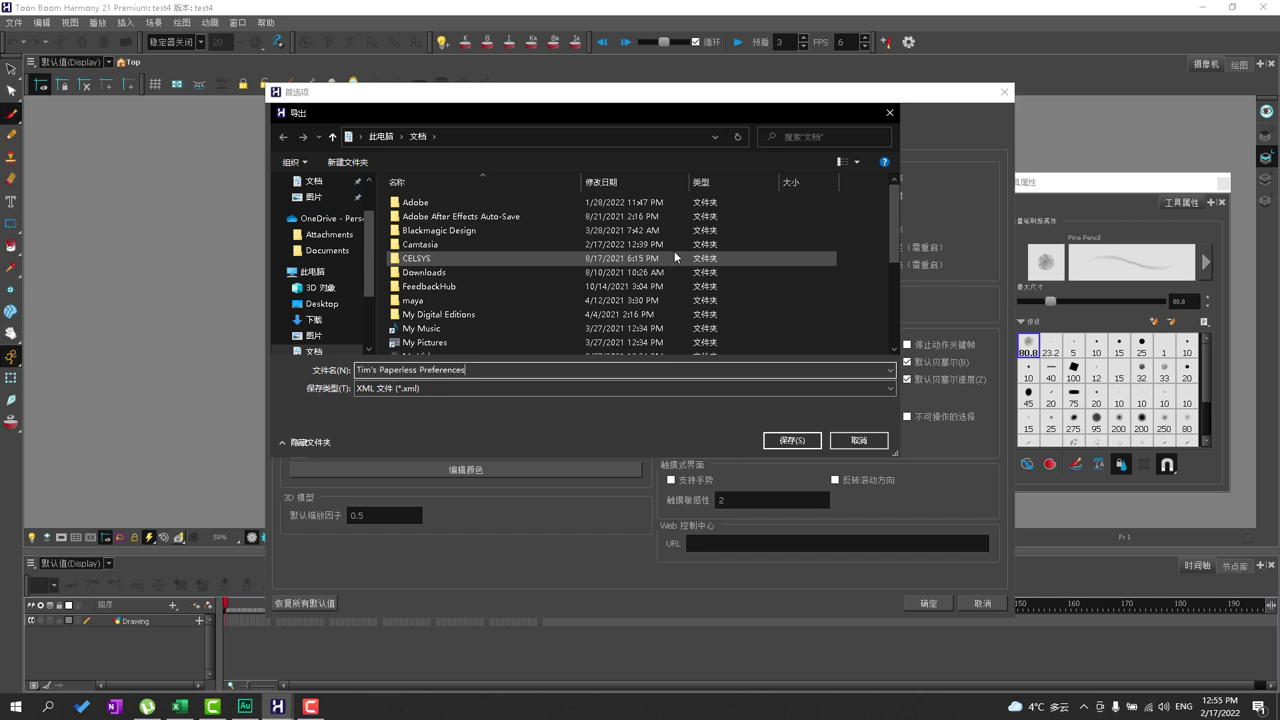
type("TBH")
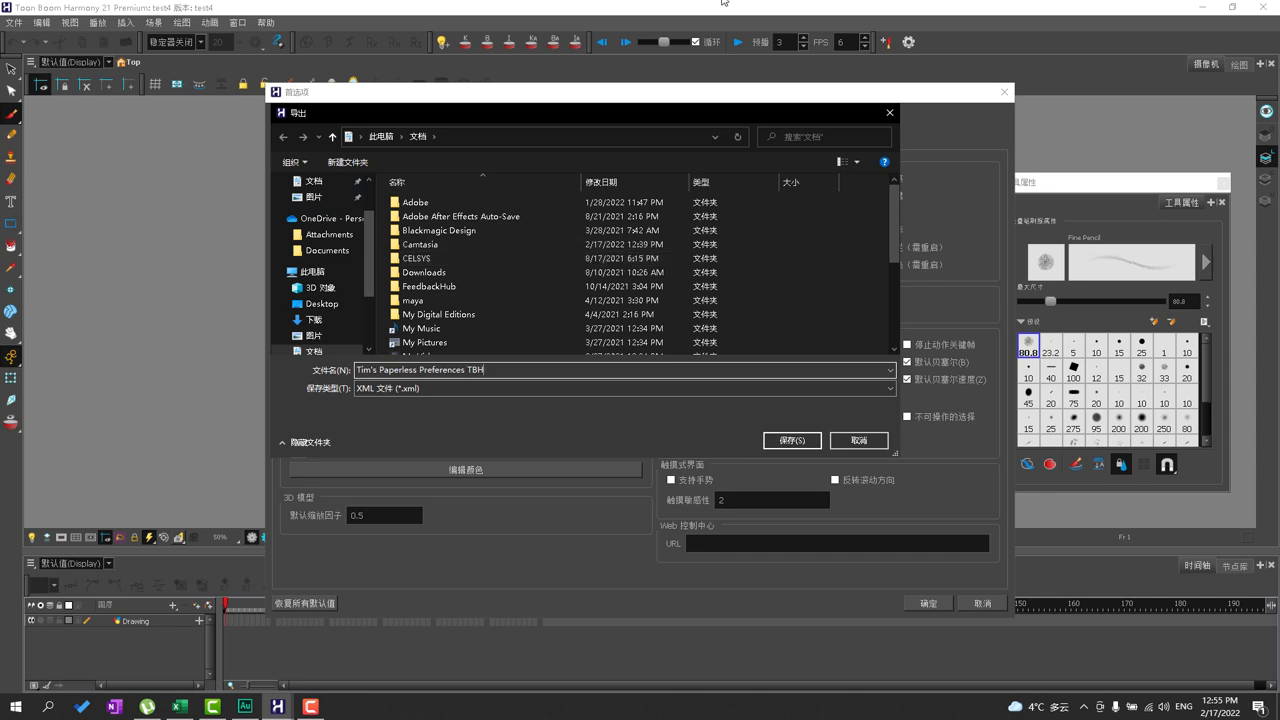
left_click(438, 314)
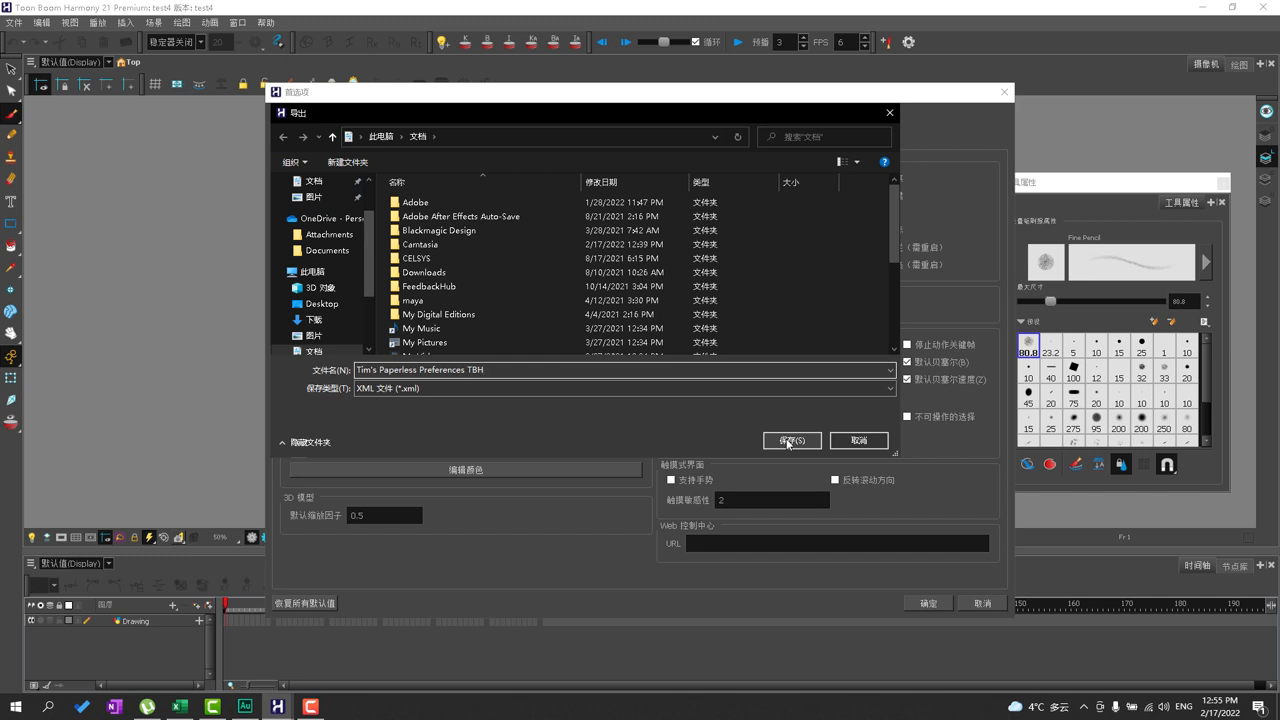
left_click(790, 440)
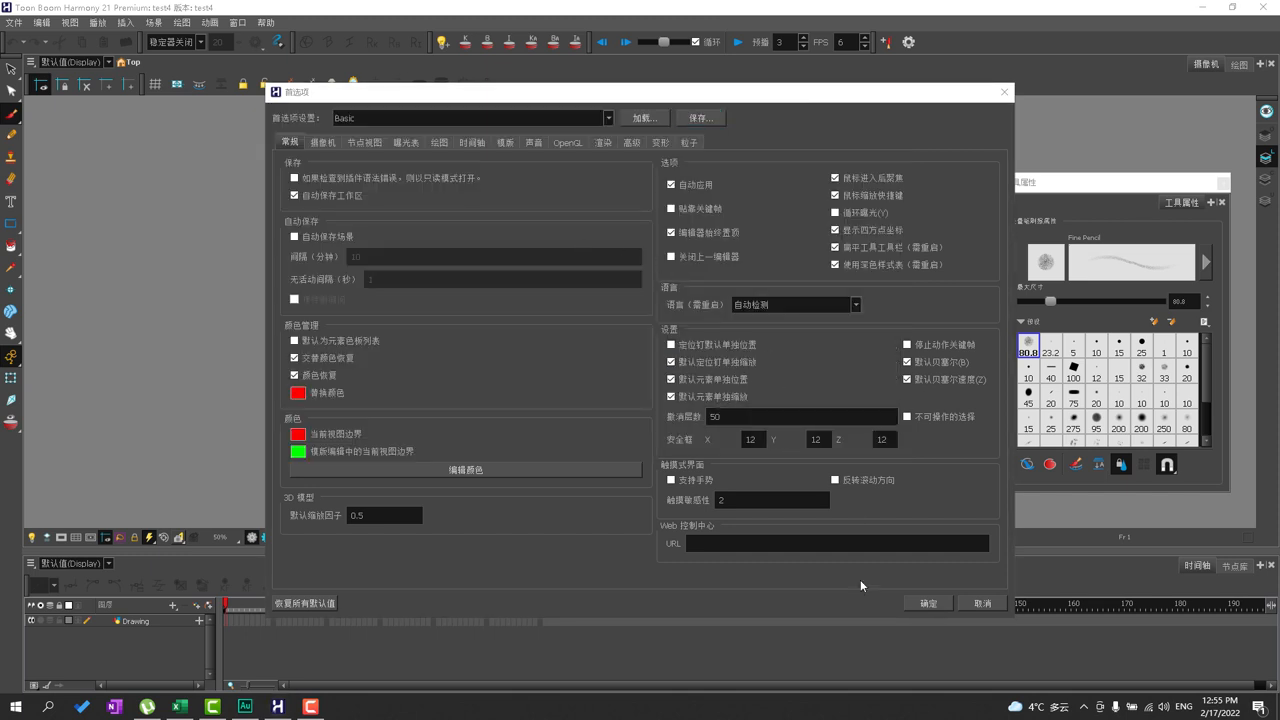
- Confirm Preferences with OK, quit Harmony and relaunch it to the startup dialog
left_click(924, 602)
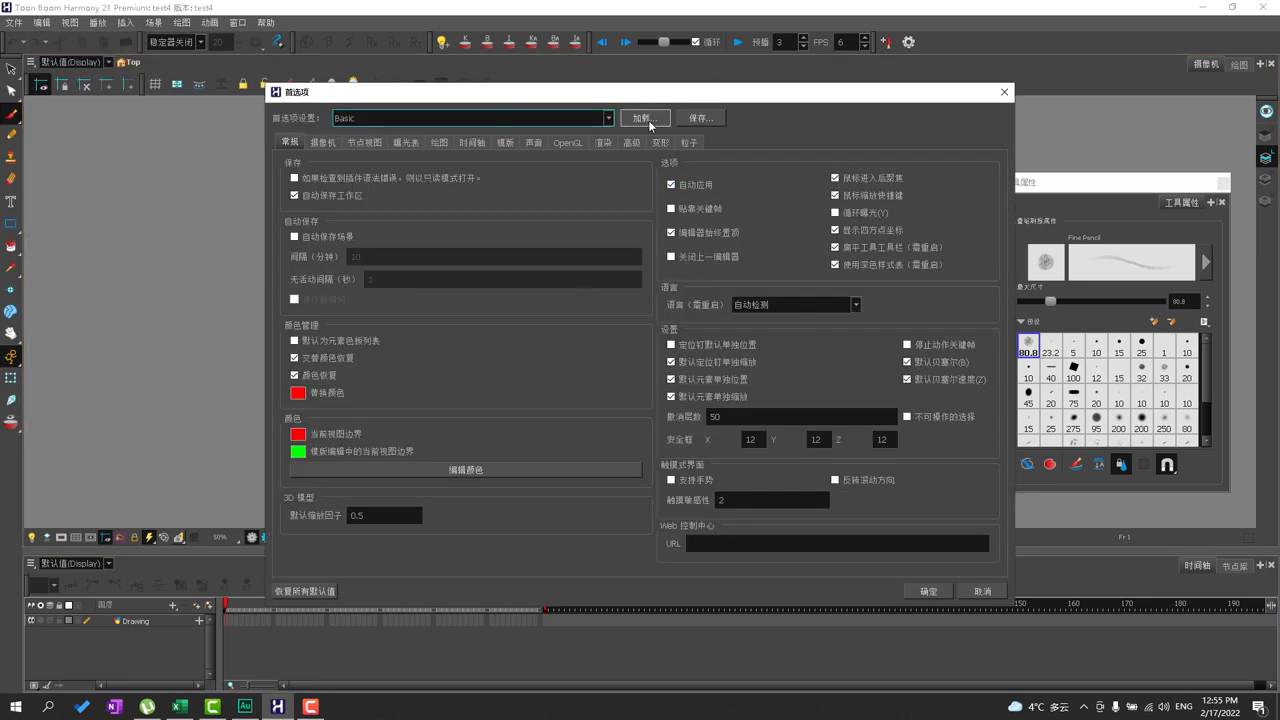
left_click(644, 118)
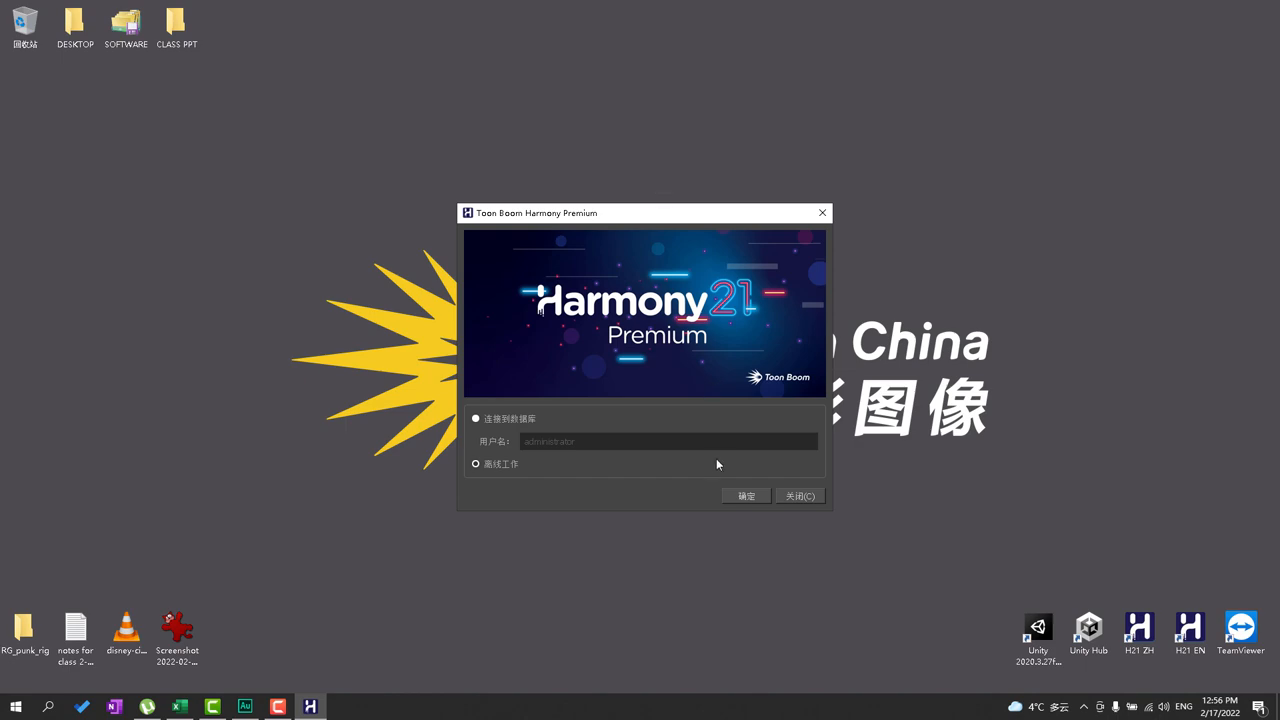
- Open the scene from the startup dialog and scribble test strokes in the Camera view
left_click(744, 496)
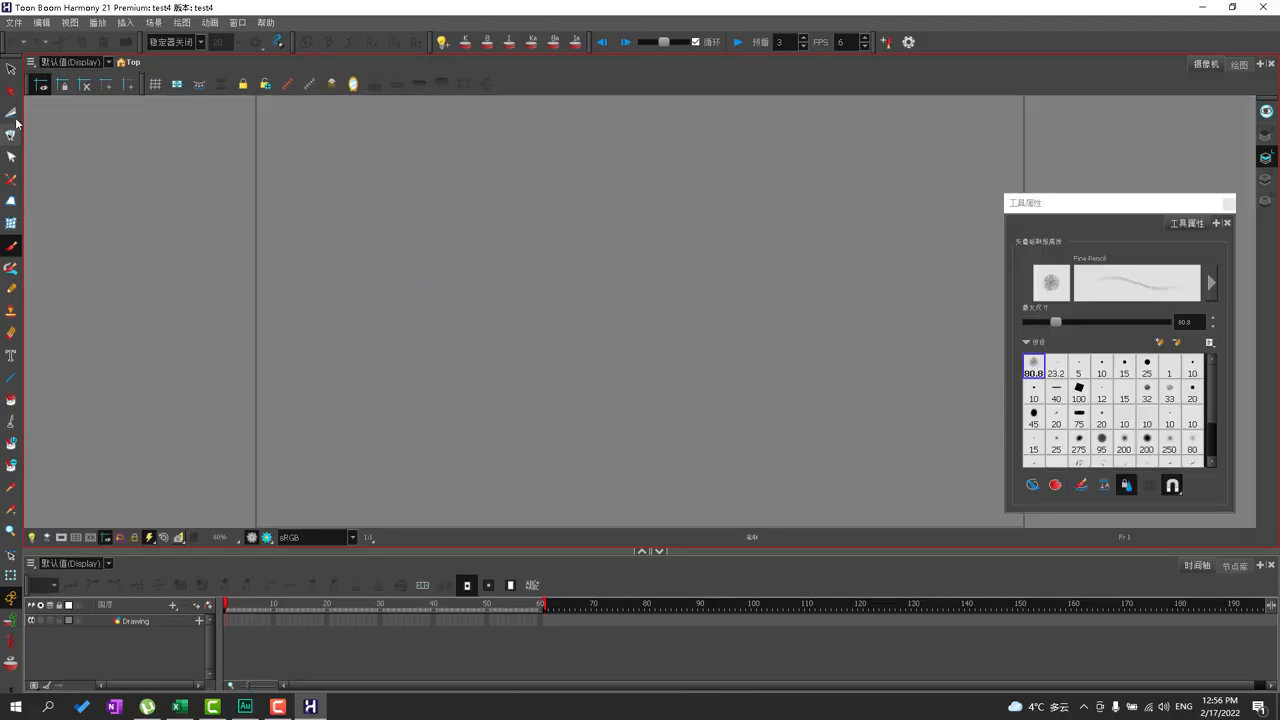
left_click(136, 620)
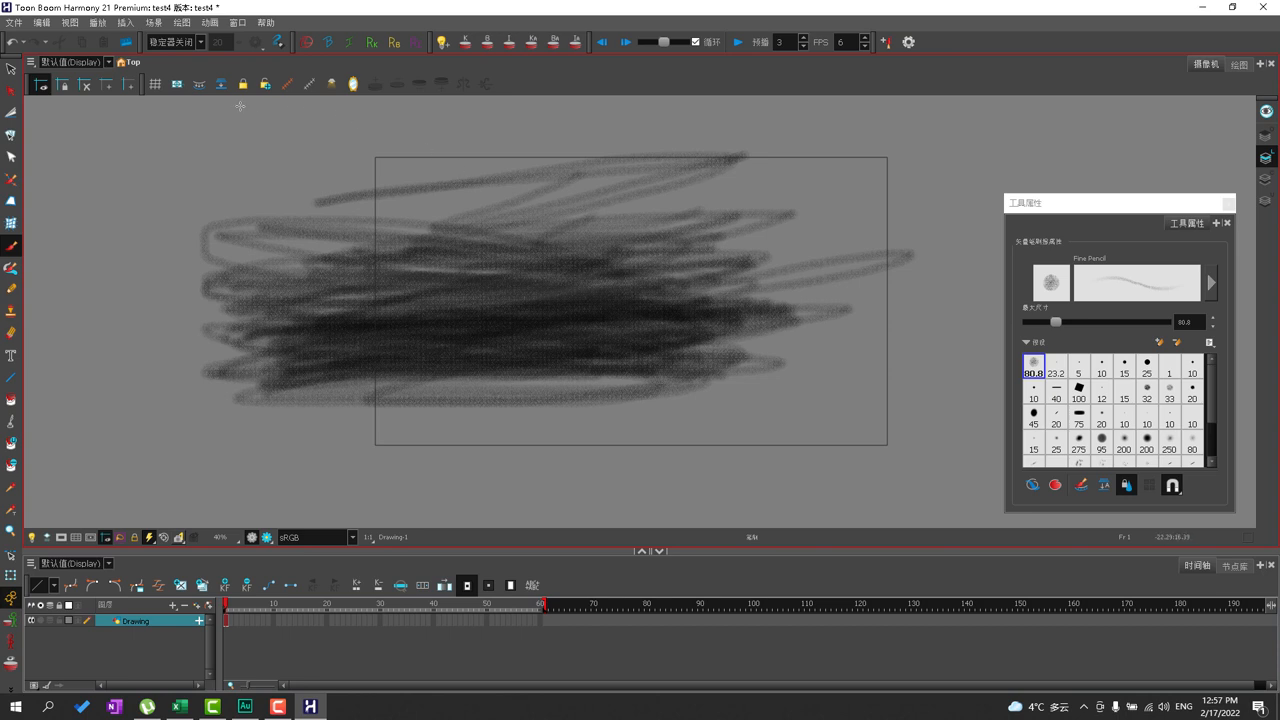
mouse_move(598, 452)
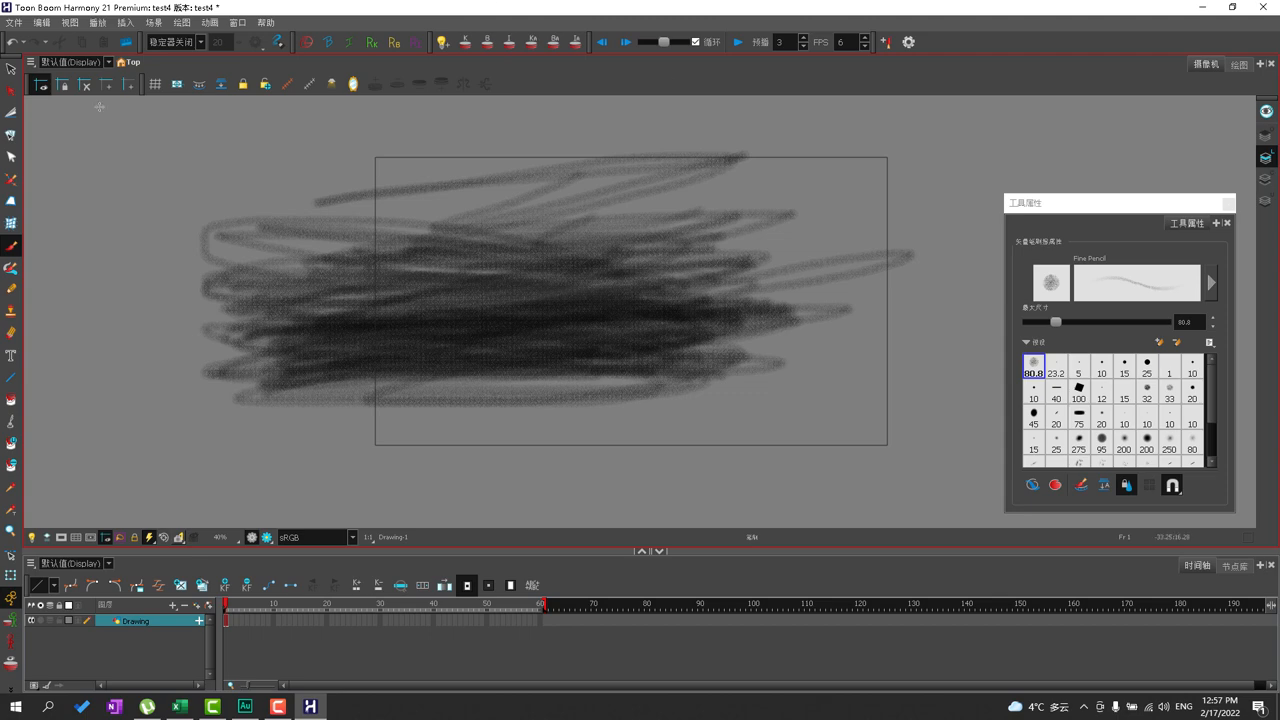
mouse_move(532, 258)
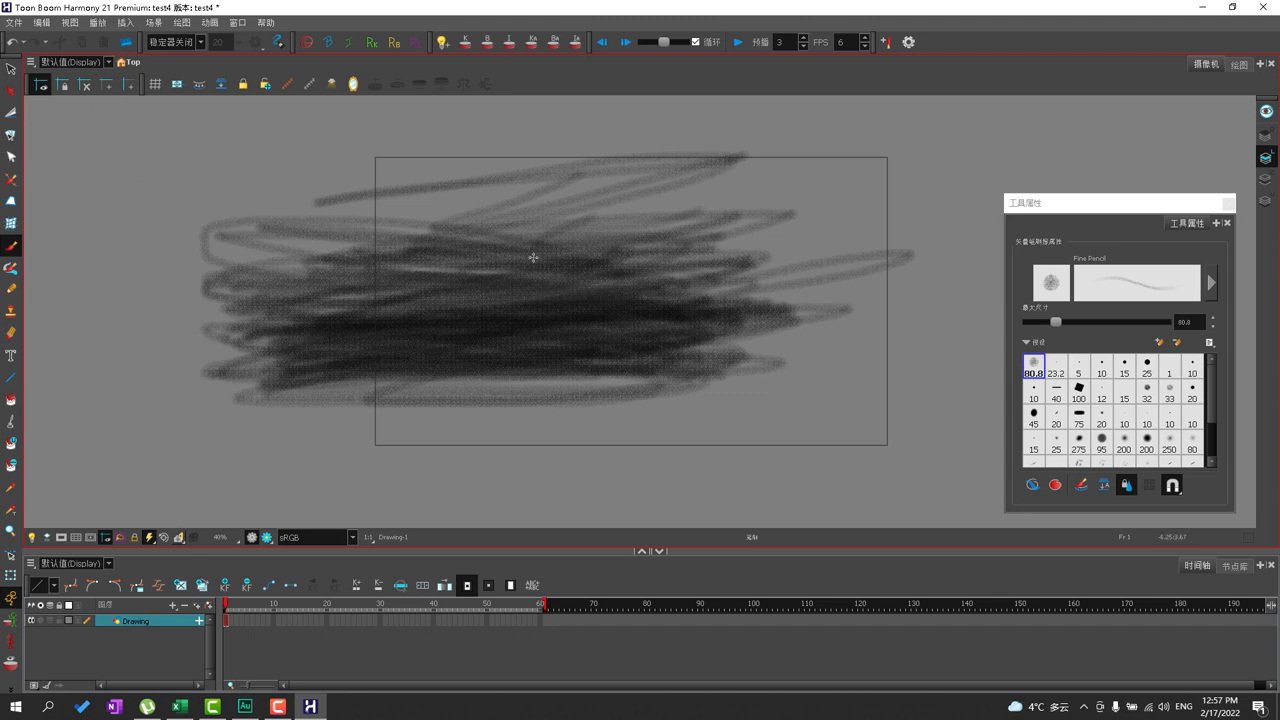